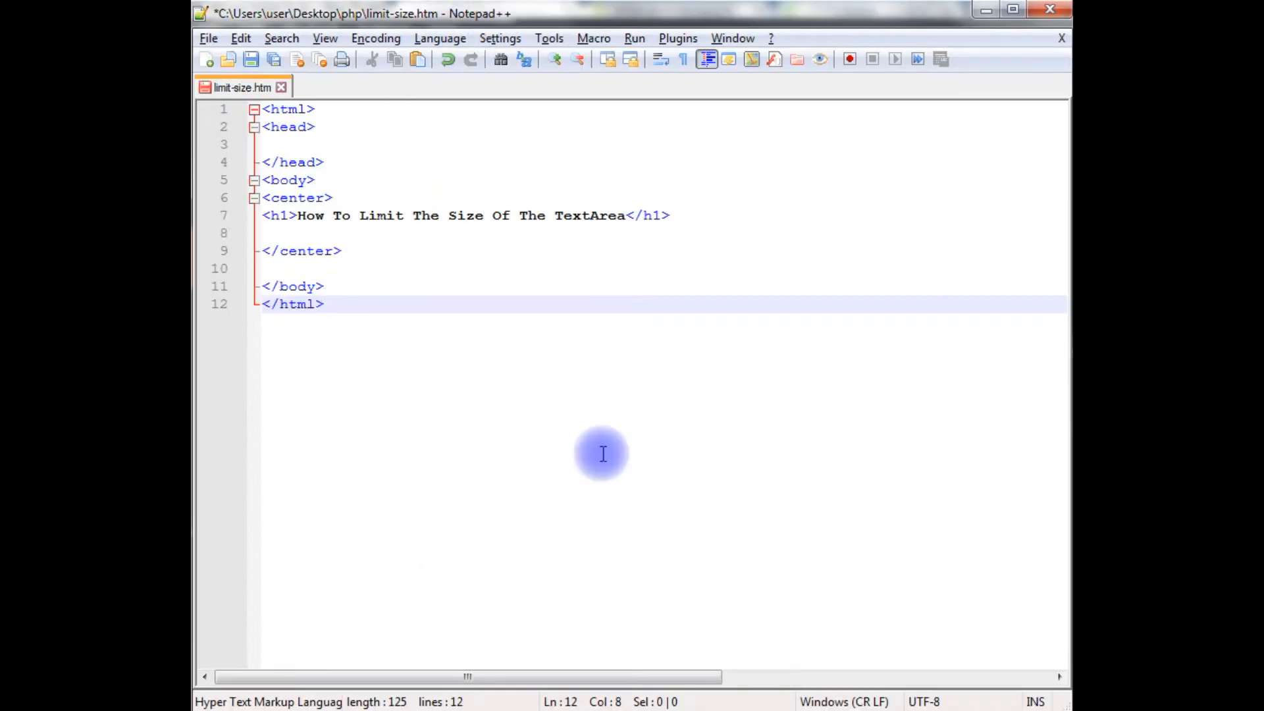
pyautogui.moveTo(306, 326)
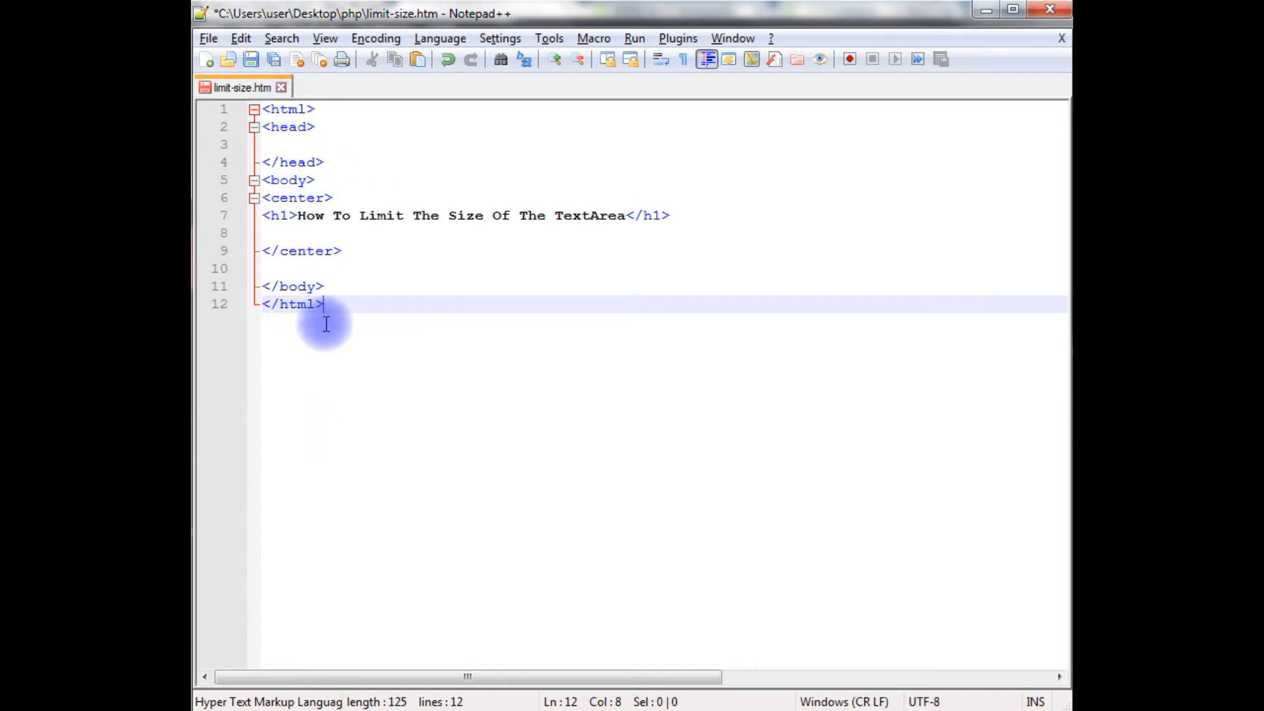
pyautogui.moveTo(588, 213)
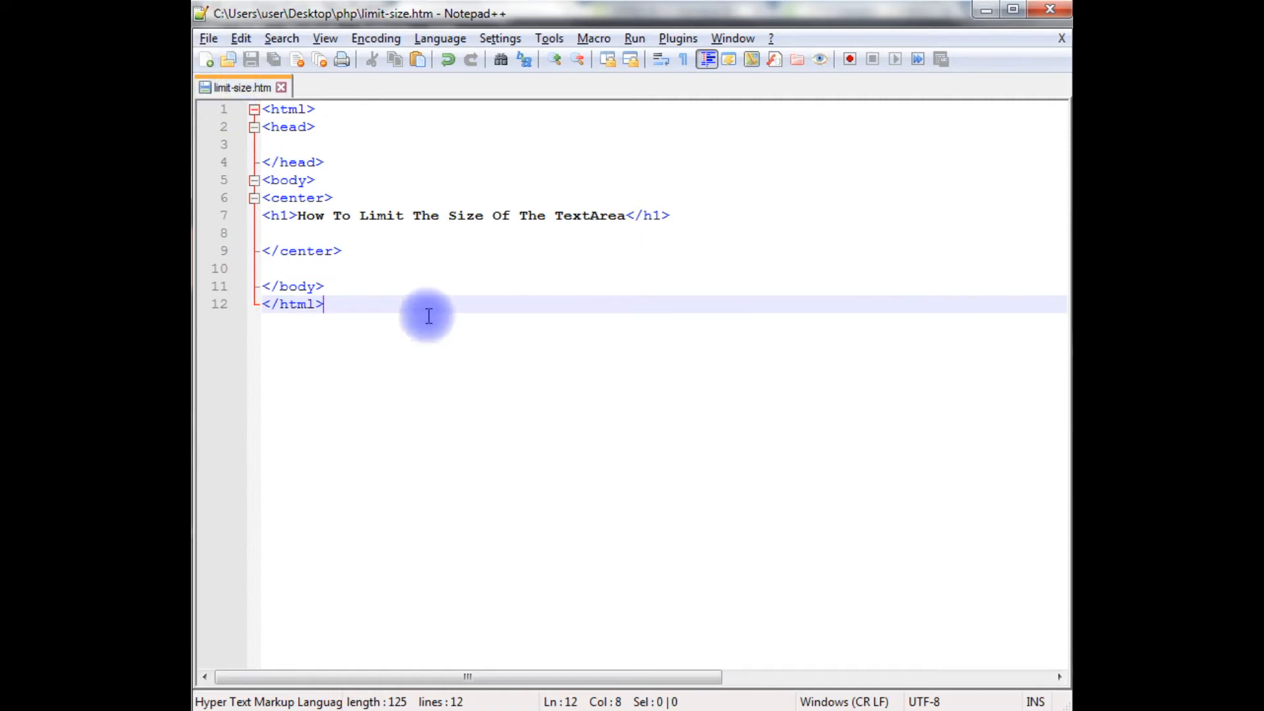
pyautogui.moveTo(718, 272)
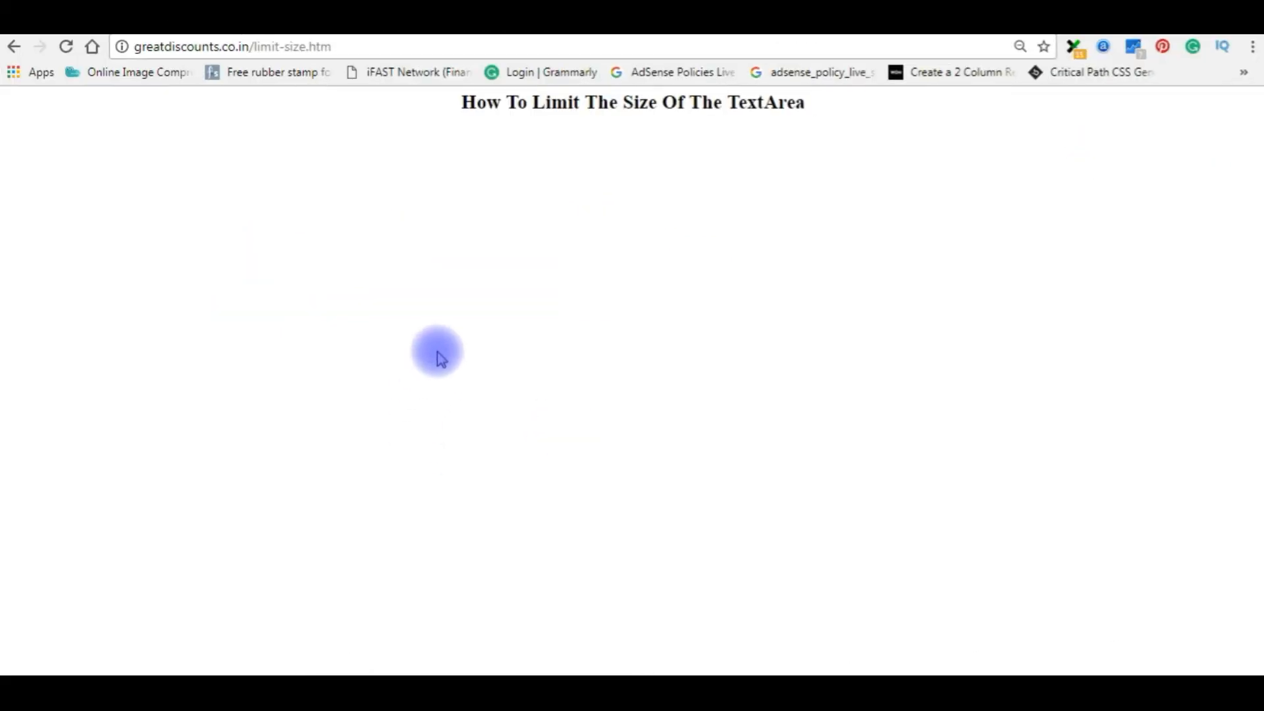
pyautogui.moveTo(475, 387)
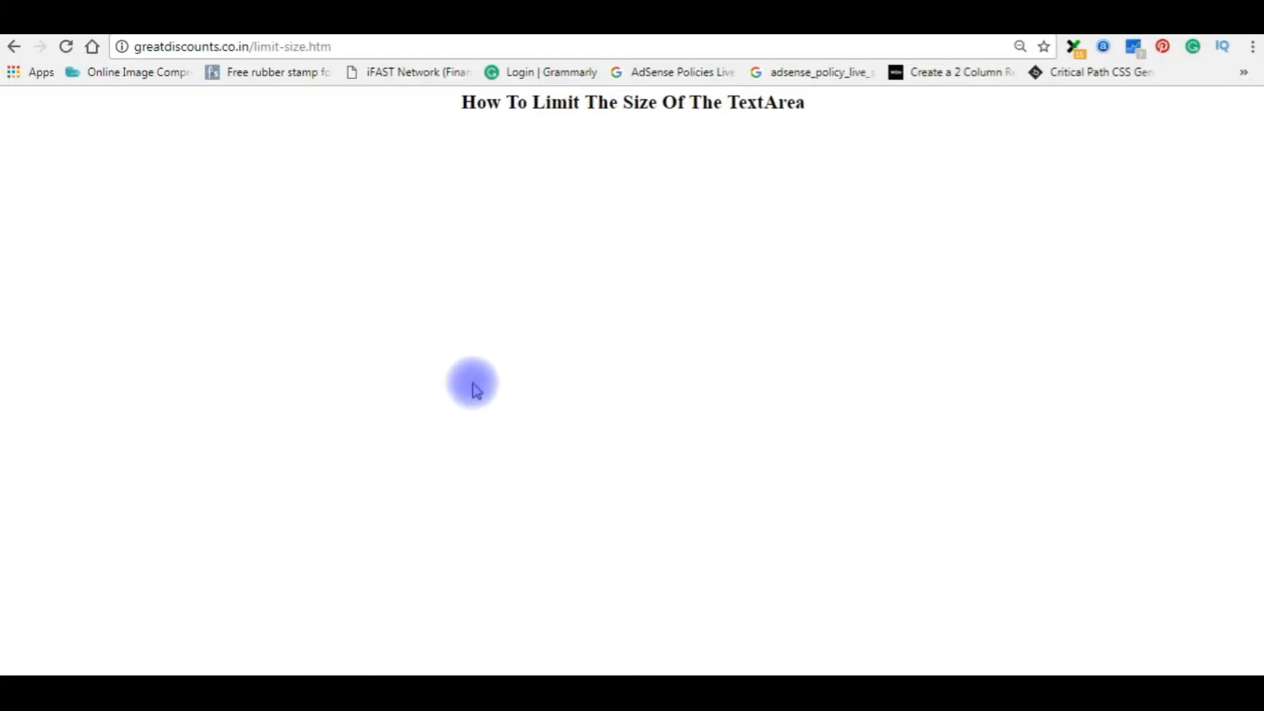
pyautogui.moveTo(470, 379)
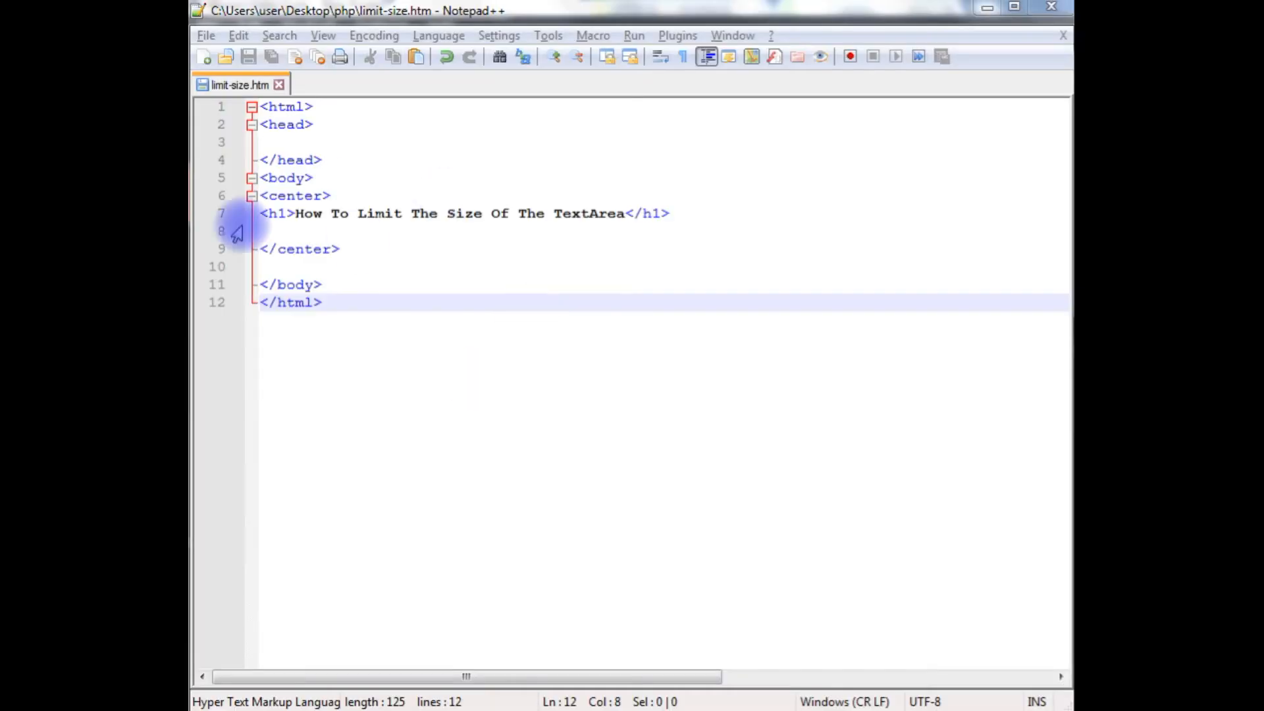
# - On the line below the heading, start a textarea with placeholder 'Please Type Here ...' and id 'value'
pyautogui.click(266, 230)
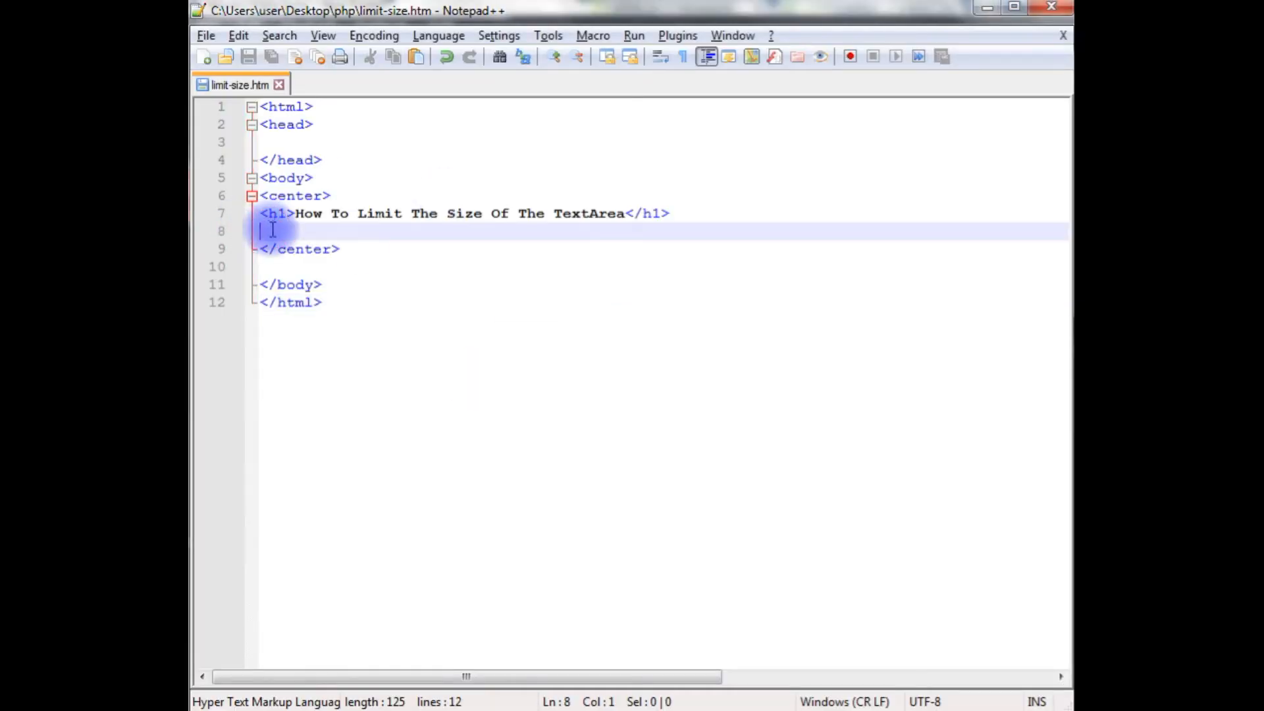
pyautogui.write('<textare')
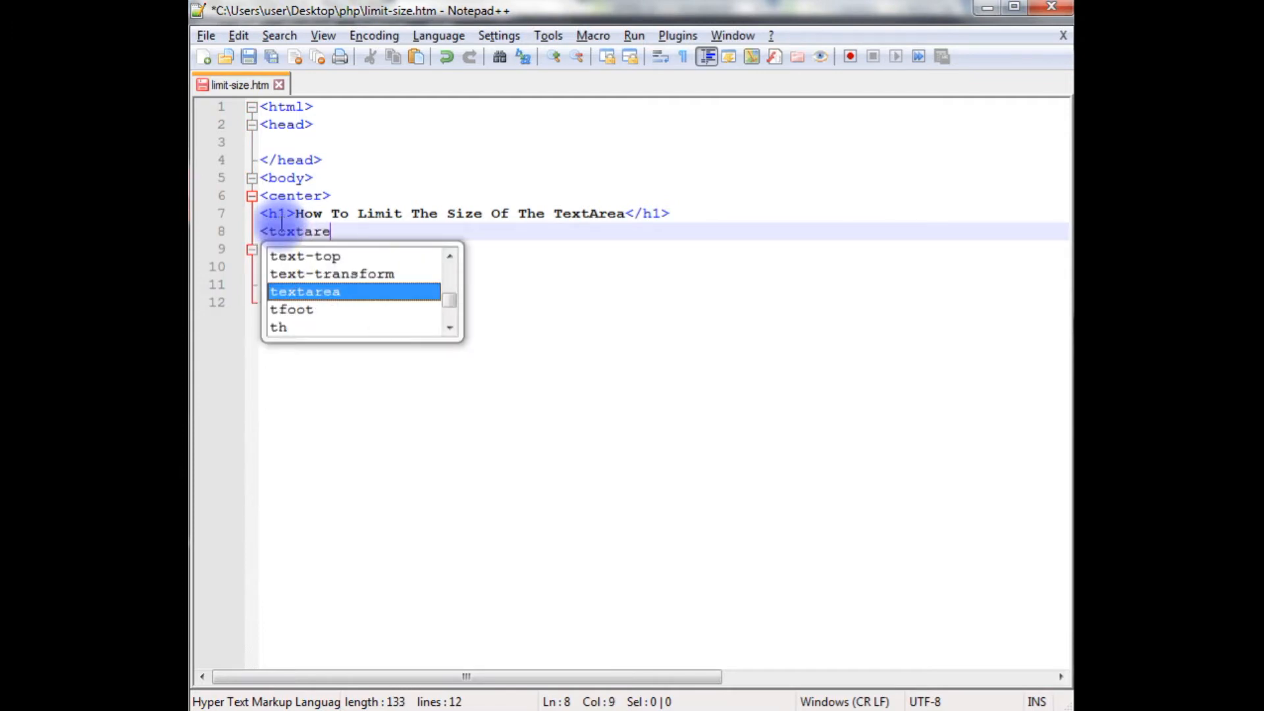
pyautogui.write('placeholder="')
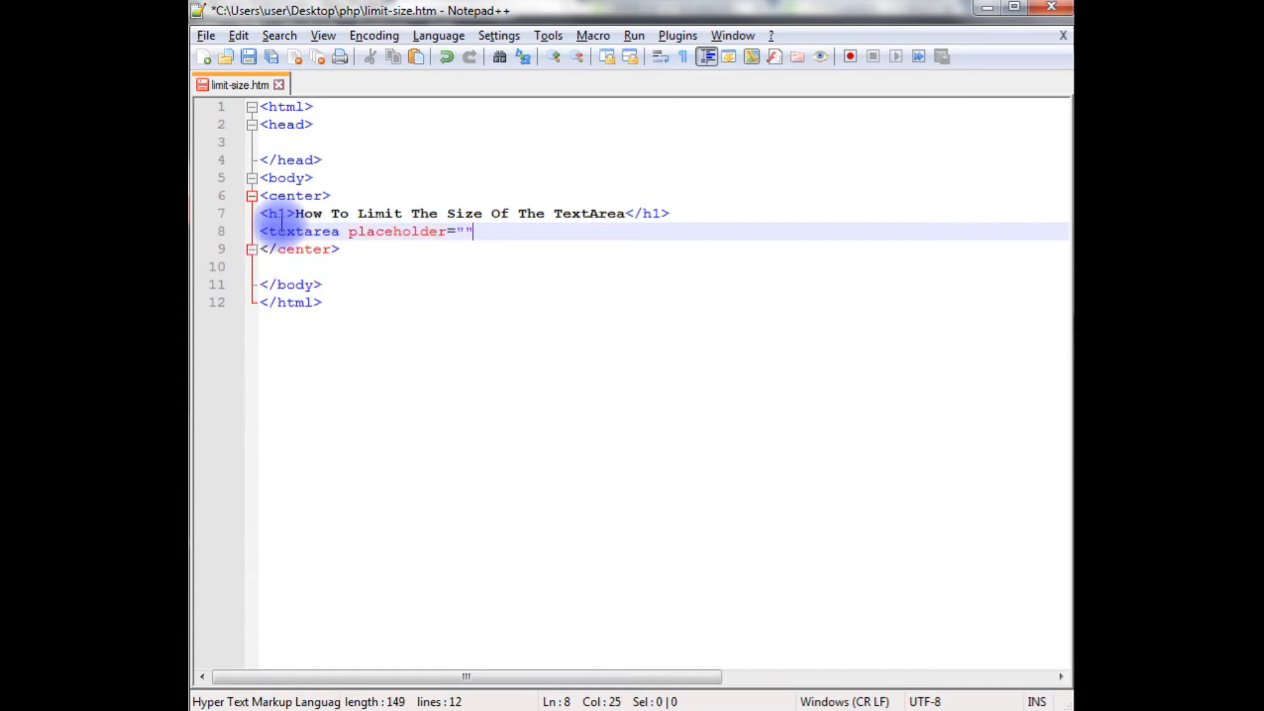
pyautogui.write('Please')
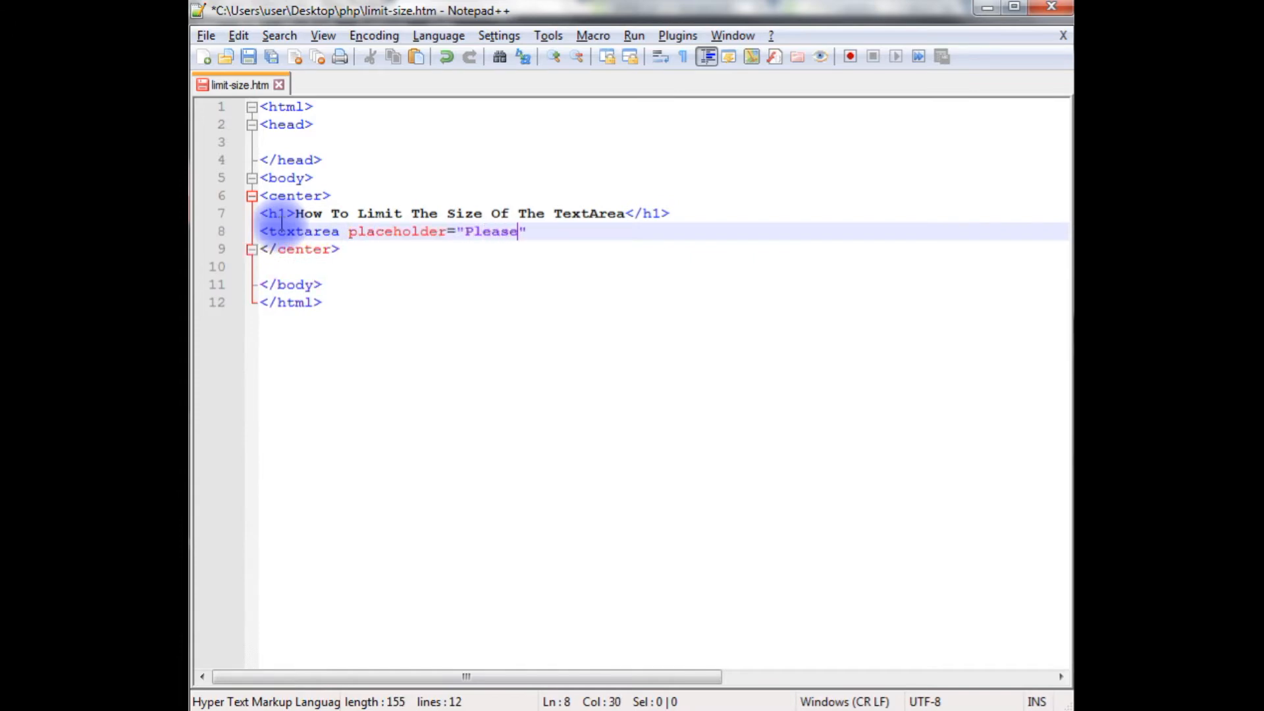
pyautogui.write('Type Here')
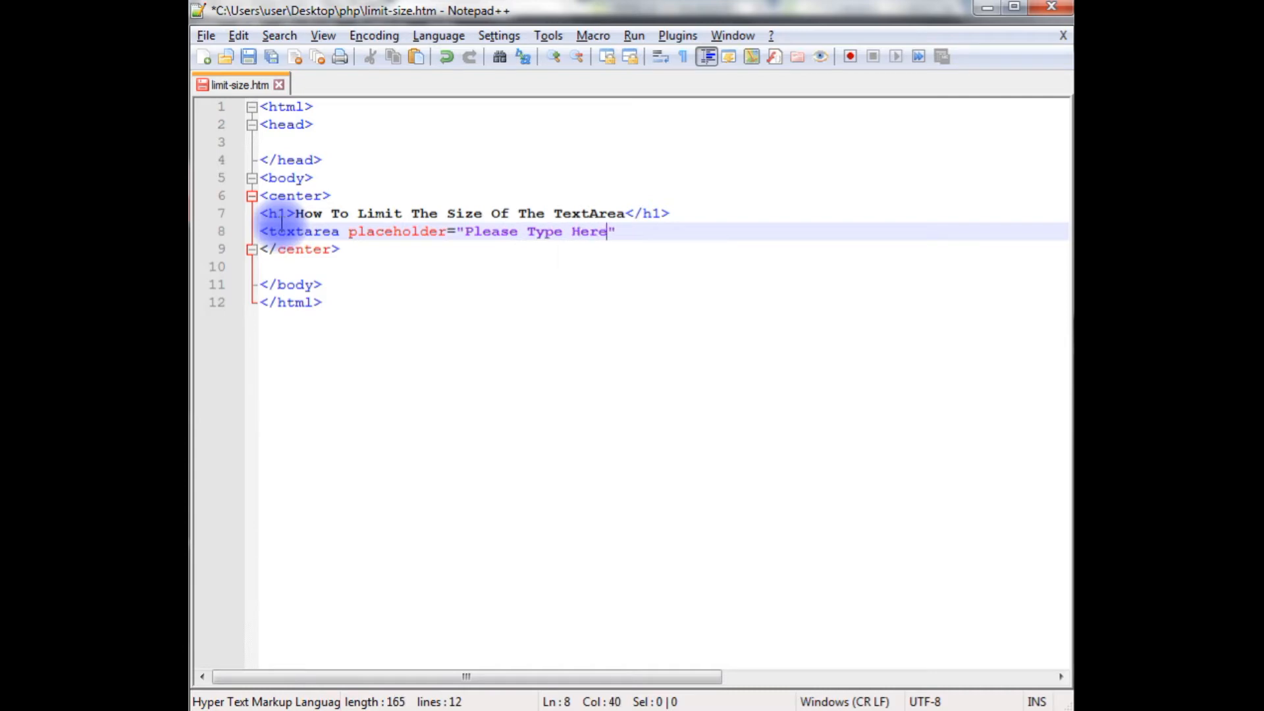
pyautogui.write('...')
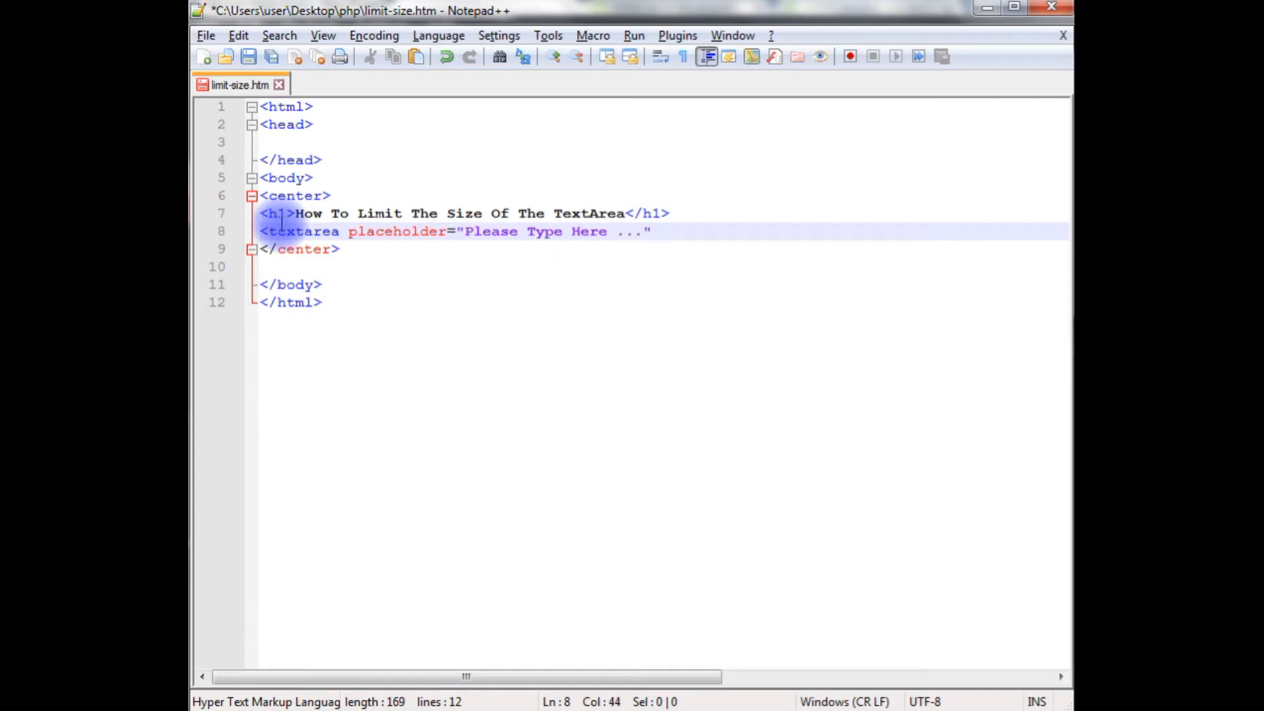
pyautogui.write('id=')
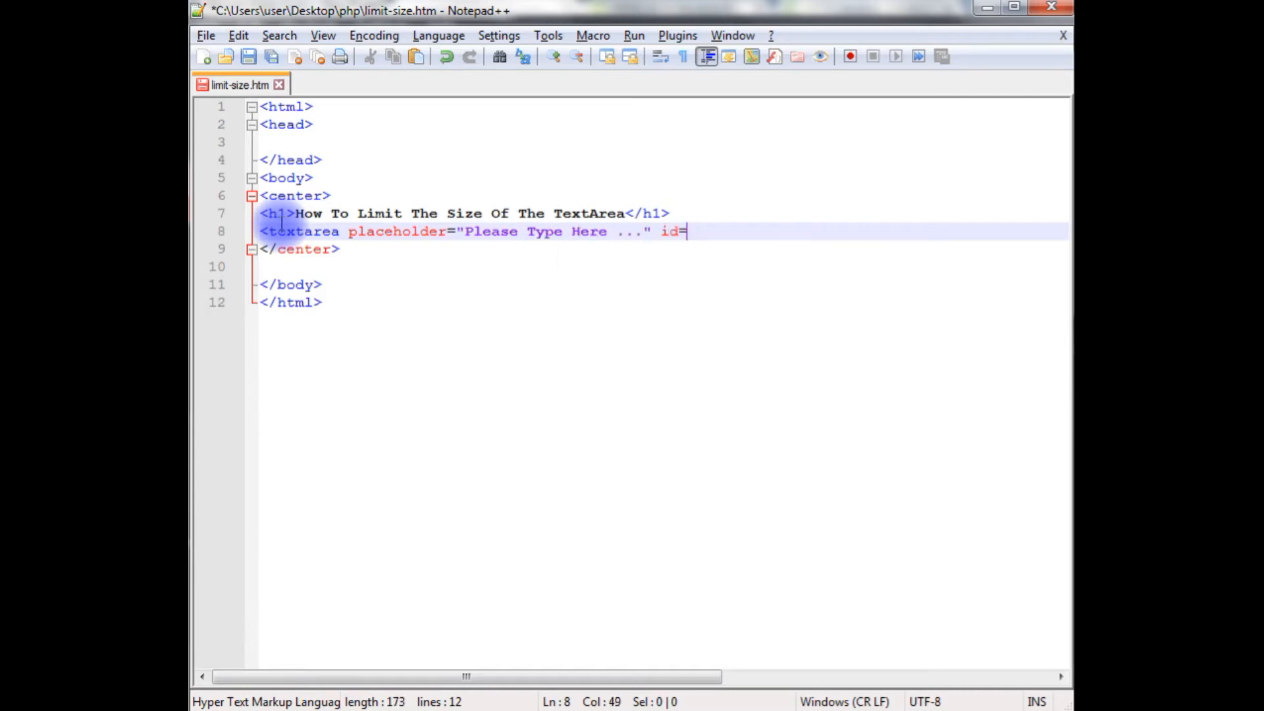
pyautogui.write('"')
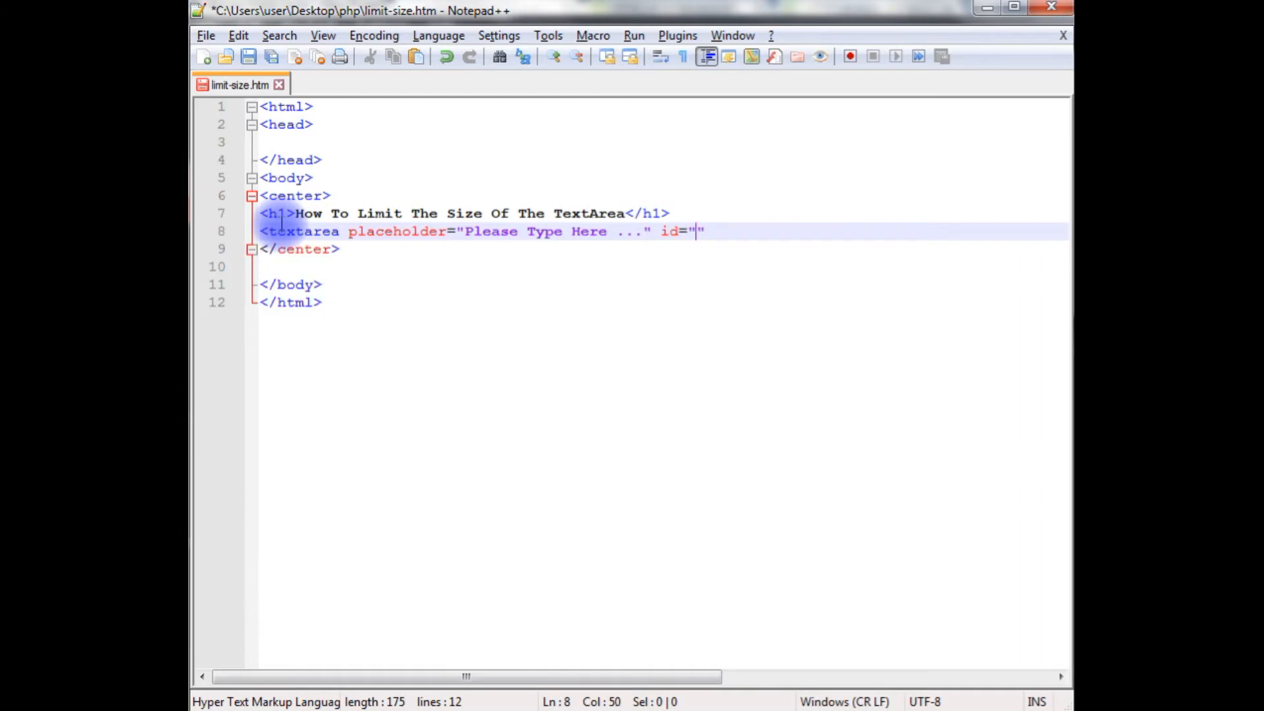
pyautogui.write('value')
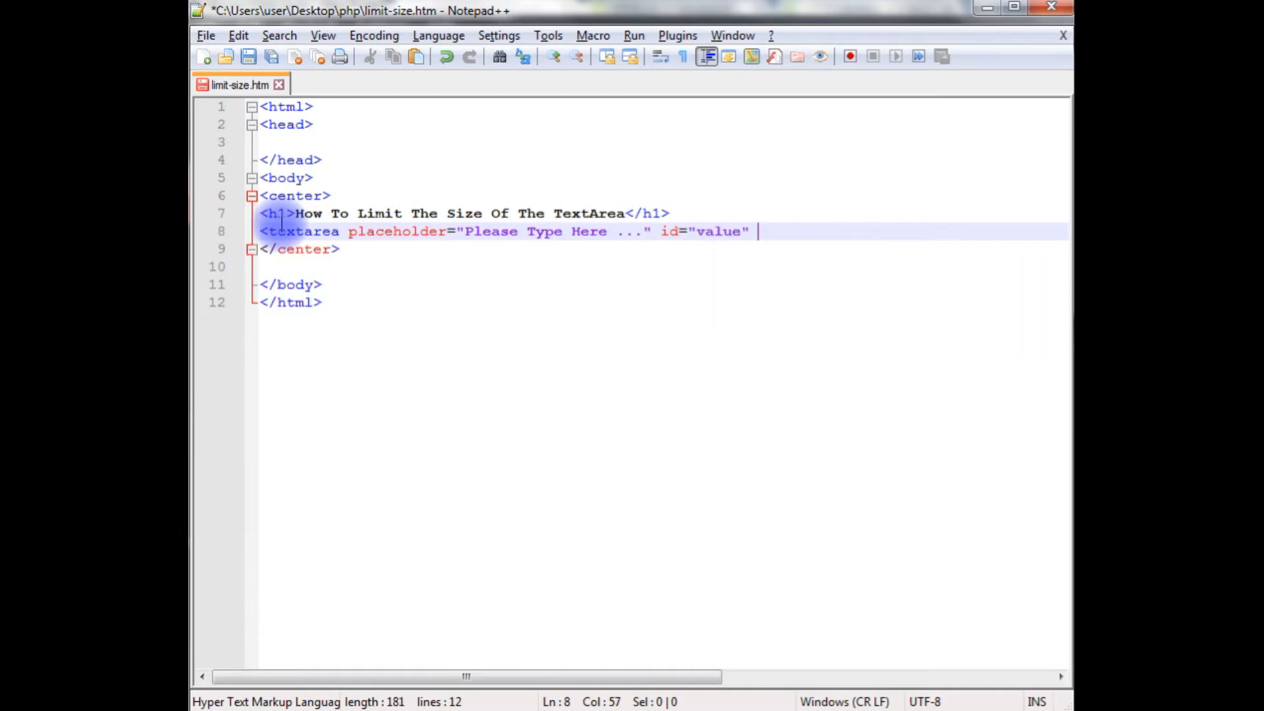
# - Give the textarea rows 8, cols 20 and maxlength 15
pyautogui.write('rows=')
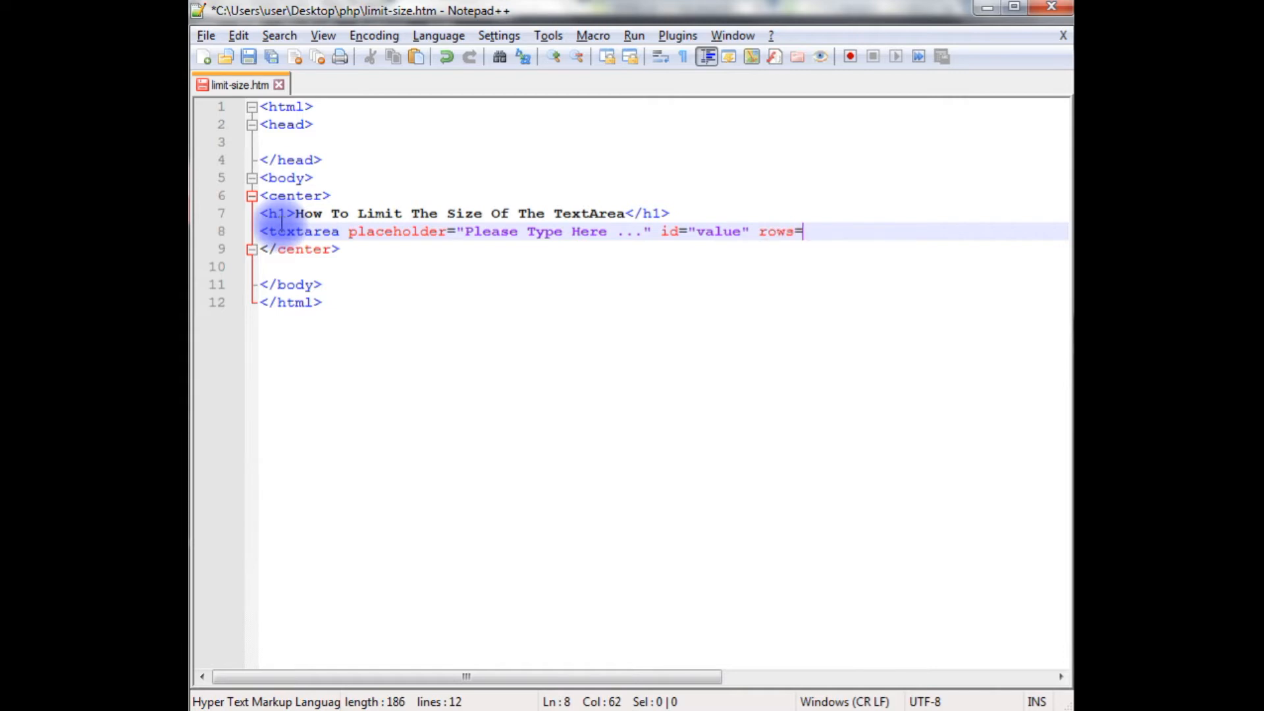
pyautogui.write('"8"')
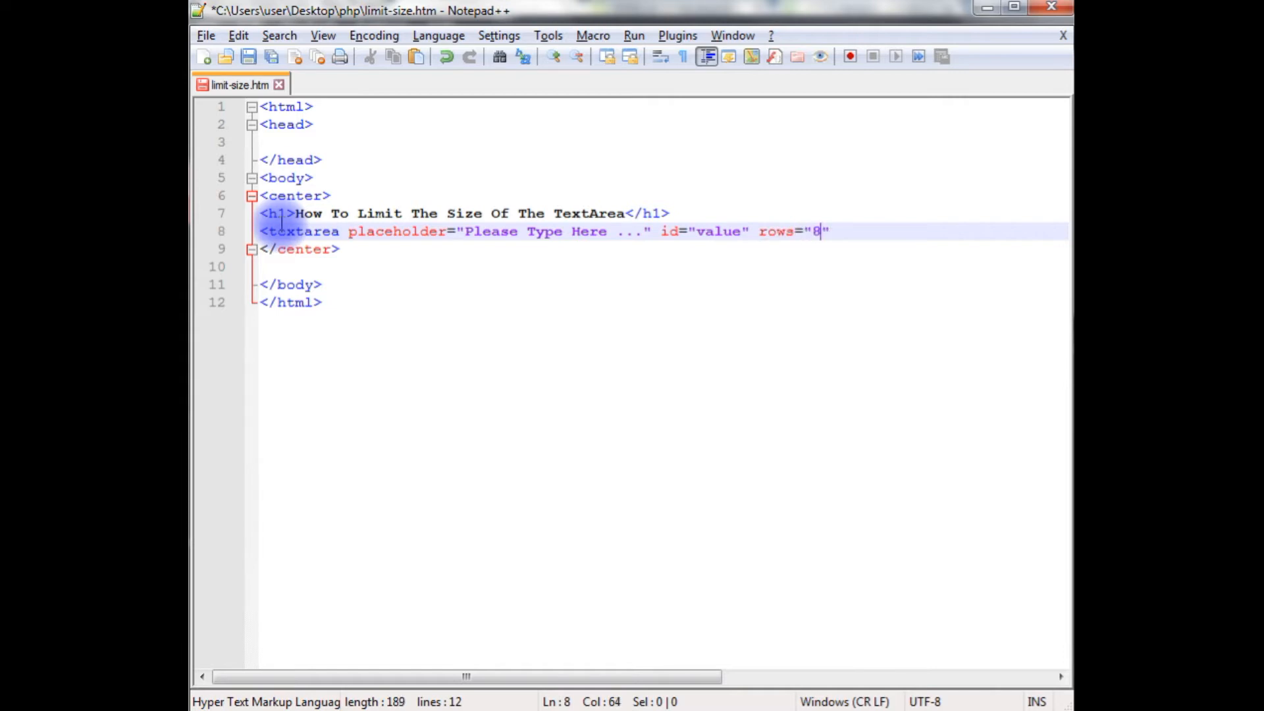
pyautogui.write('cols=""')
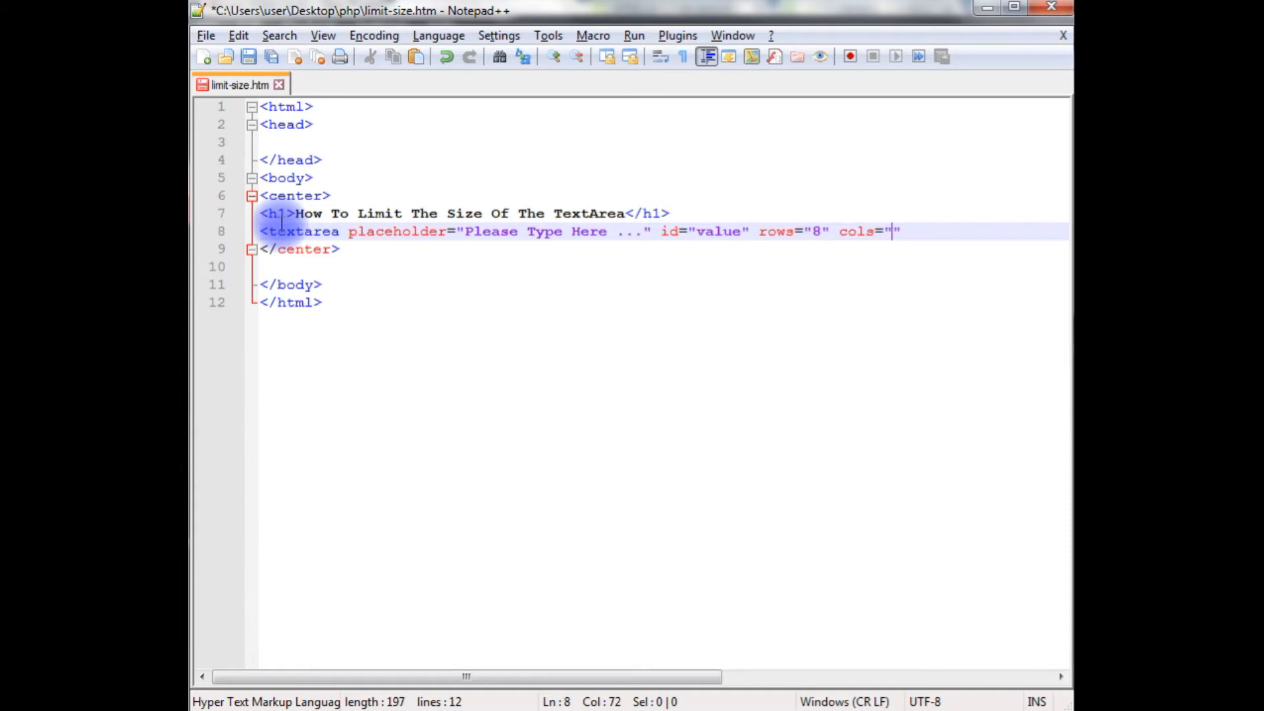
pyautogui.write('20')
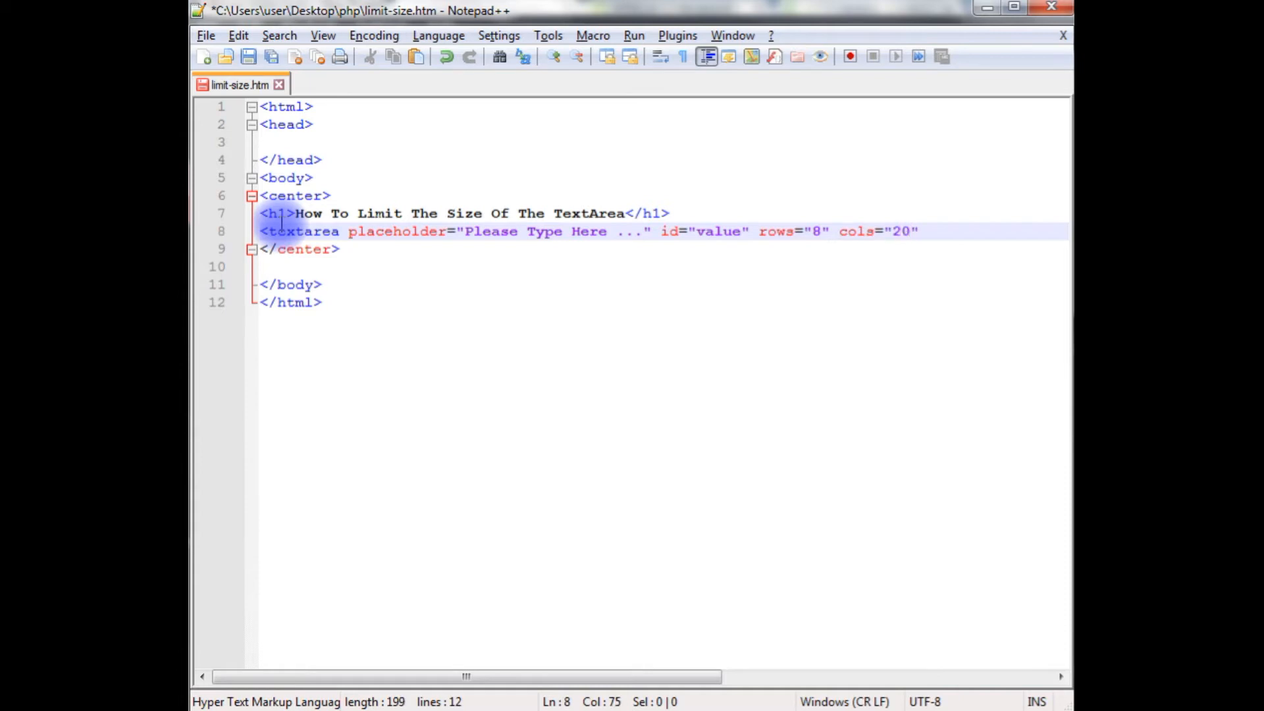
pyautogui.write('maxlength=')
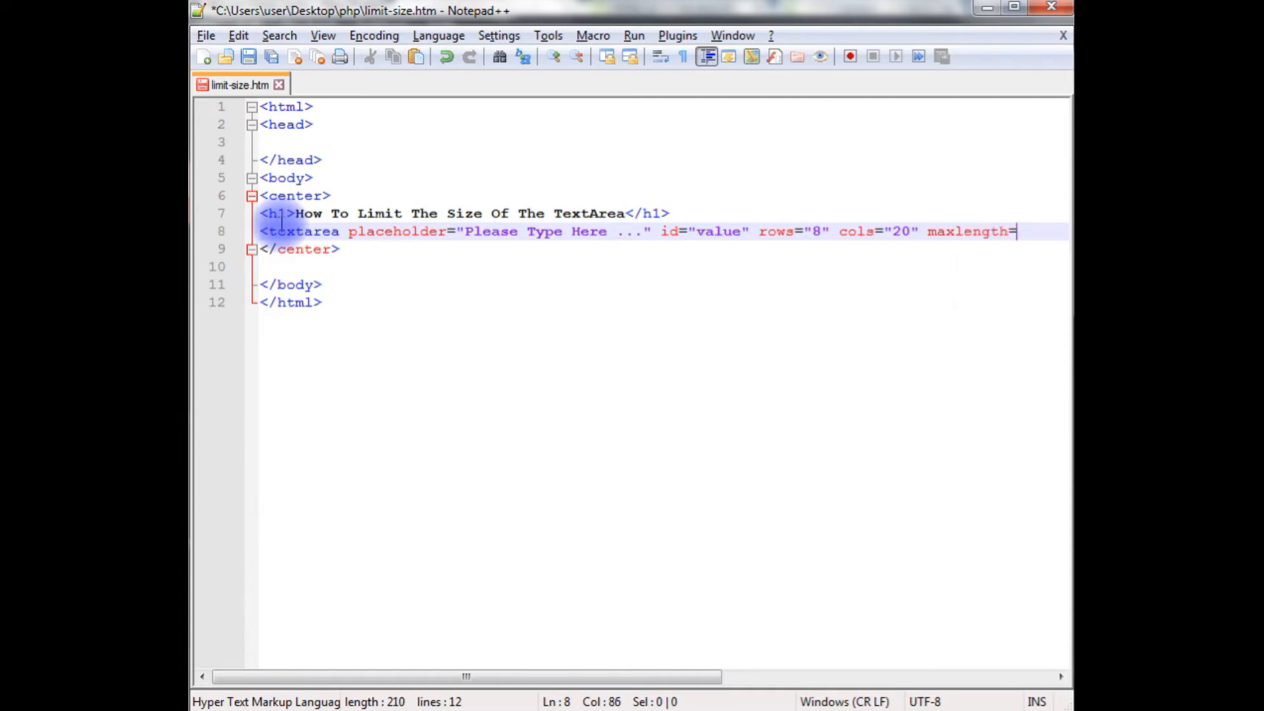
pyautogui.write('"15"')
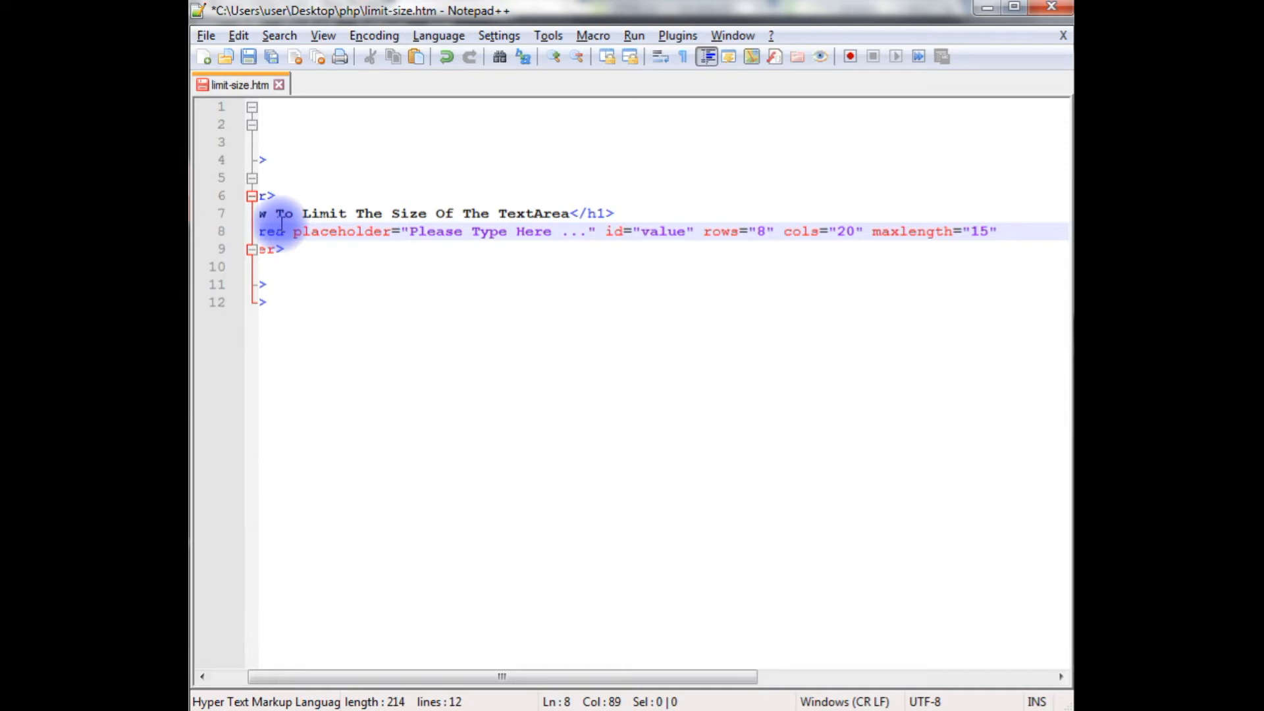
# - Style the textarea at font-size 50px, close the tag, and add a </br> line break
pyautogui.write('s')
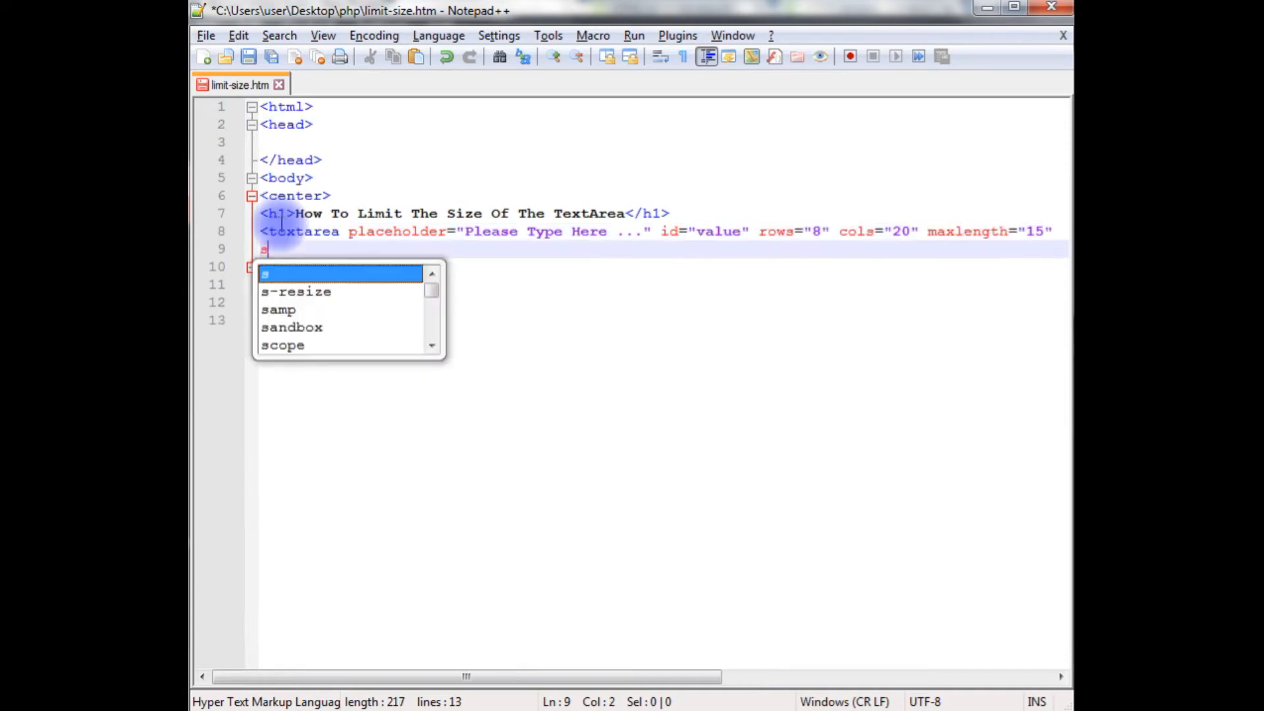
pyautogui.write('style=""')
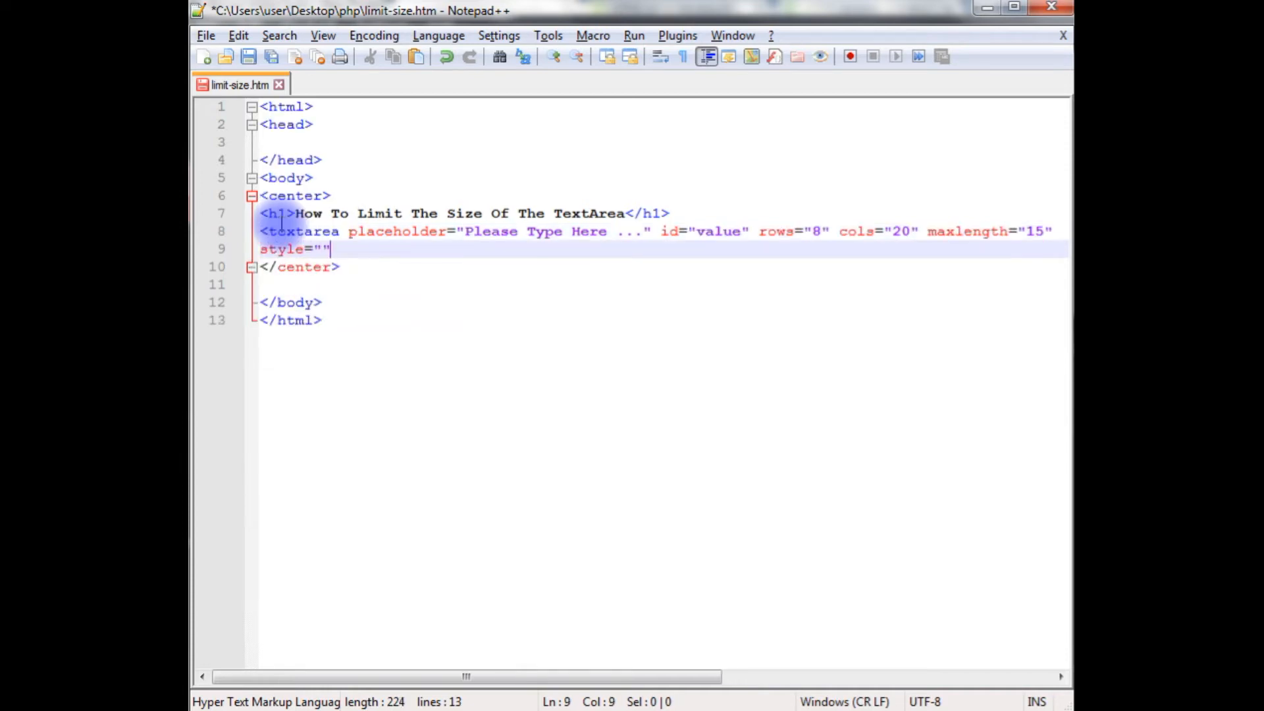
pyautogui.write('font-size:')
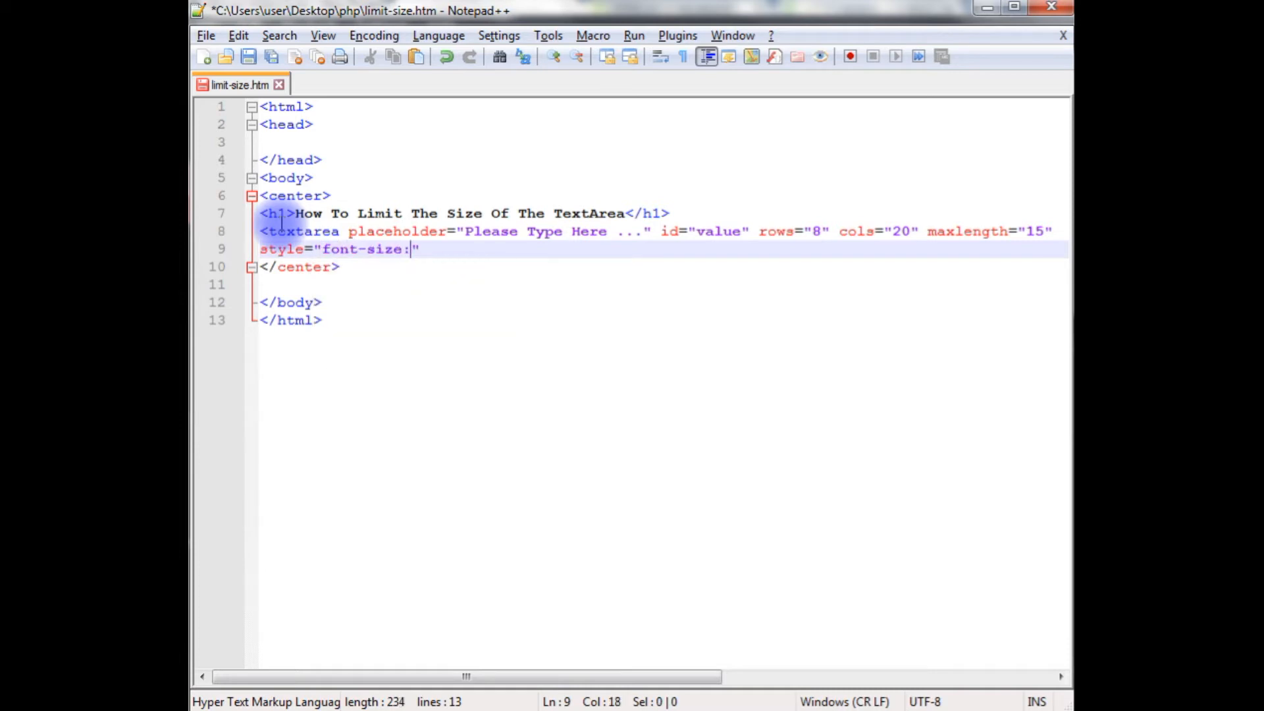
pyautogui.write('50px;')
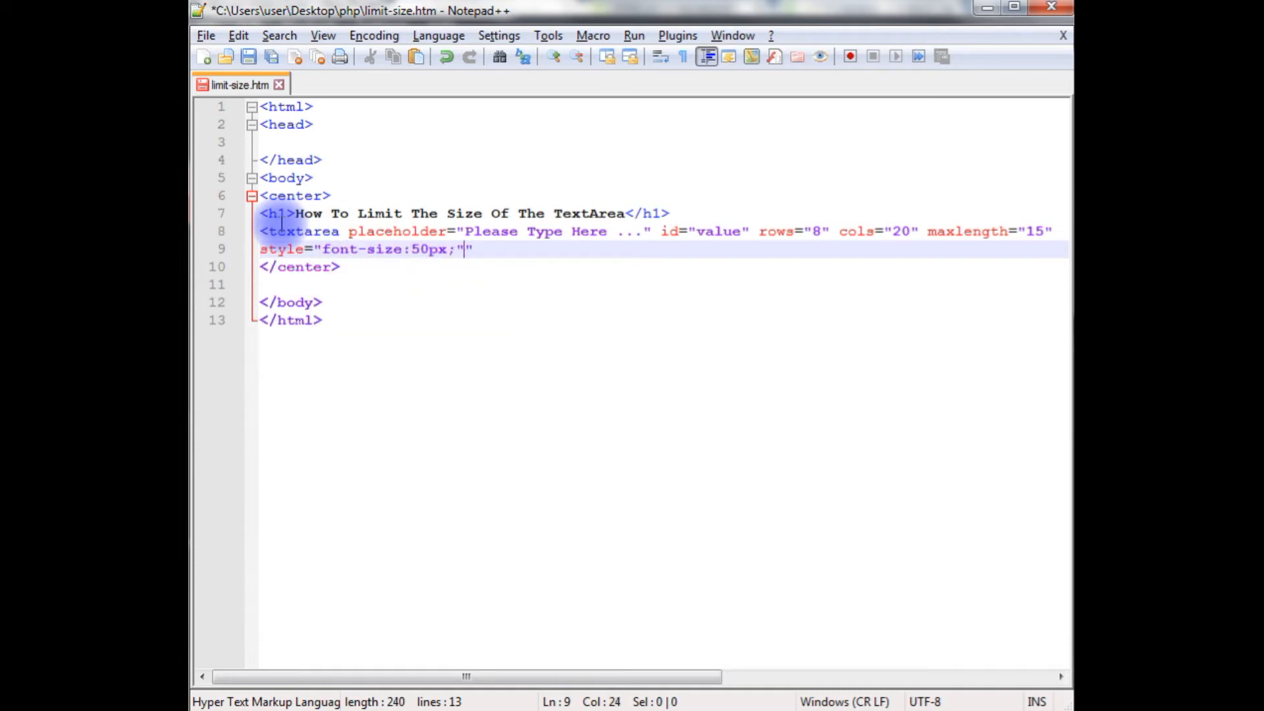
pyautogui.write('>')
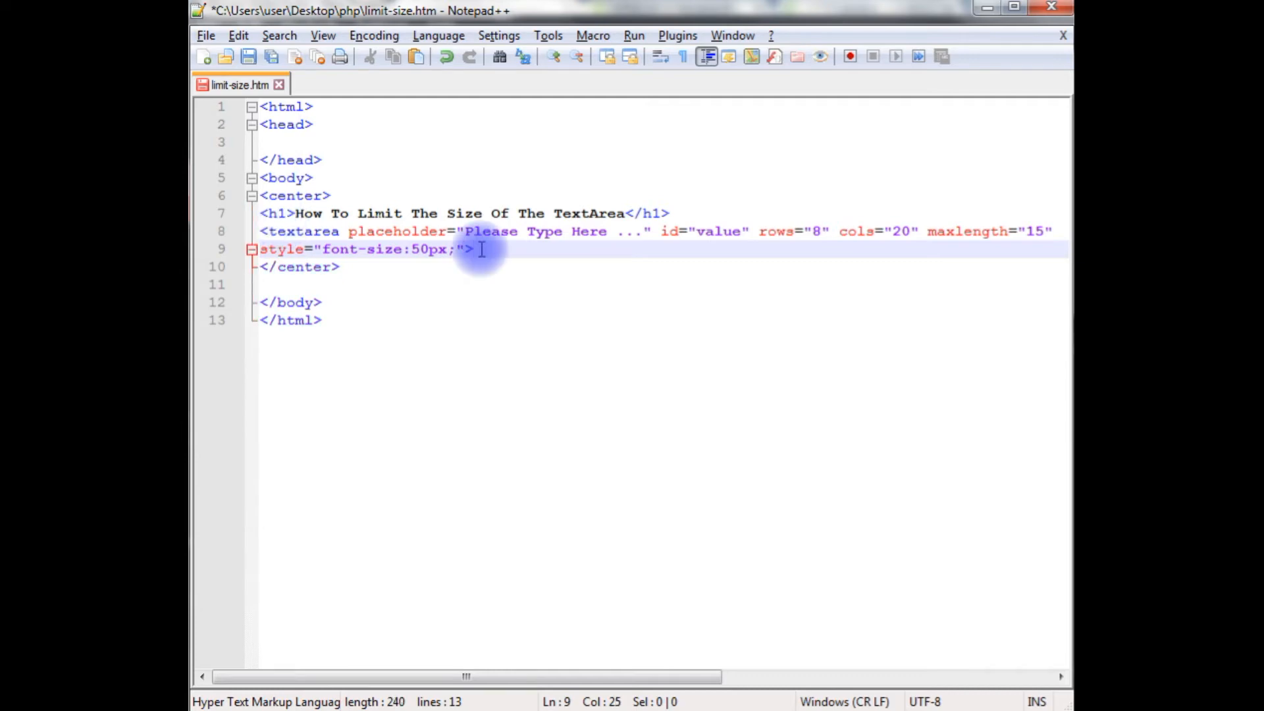
pyautogui.write('</textarea>')
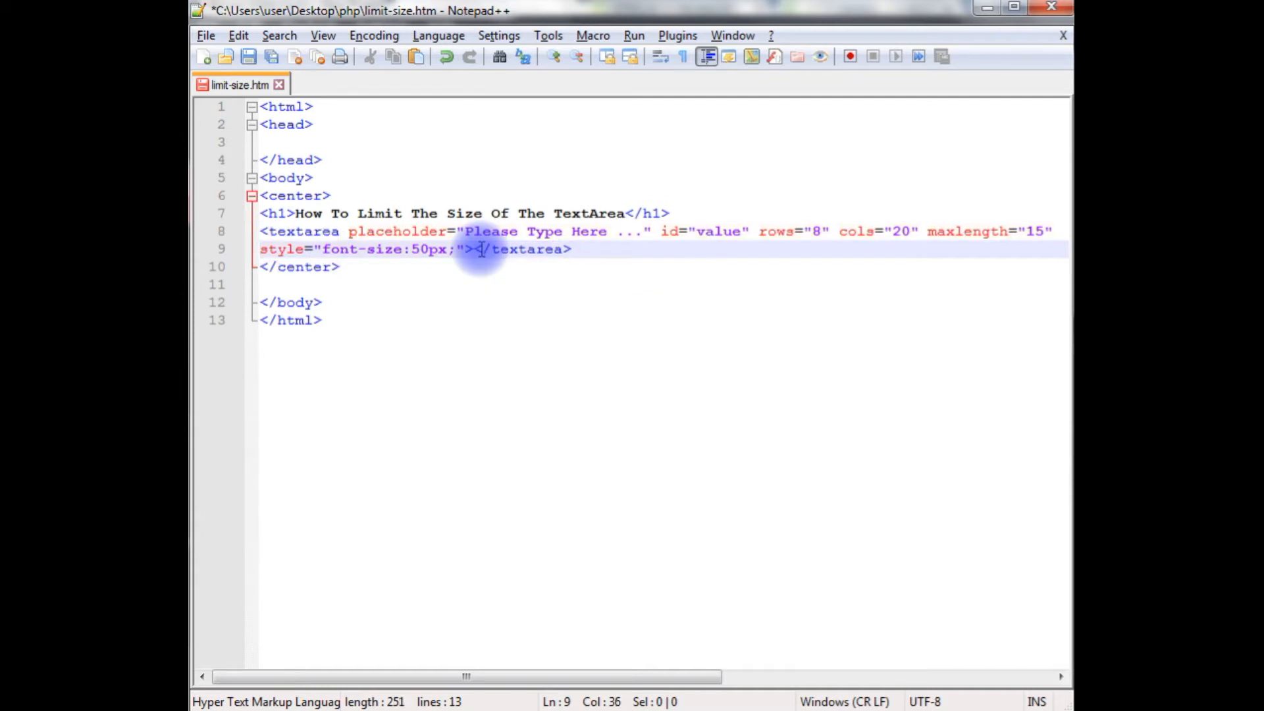
pyautogui.write('</br>')
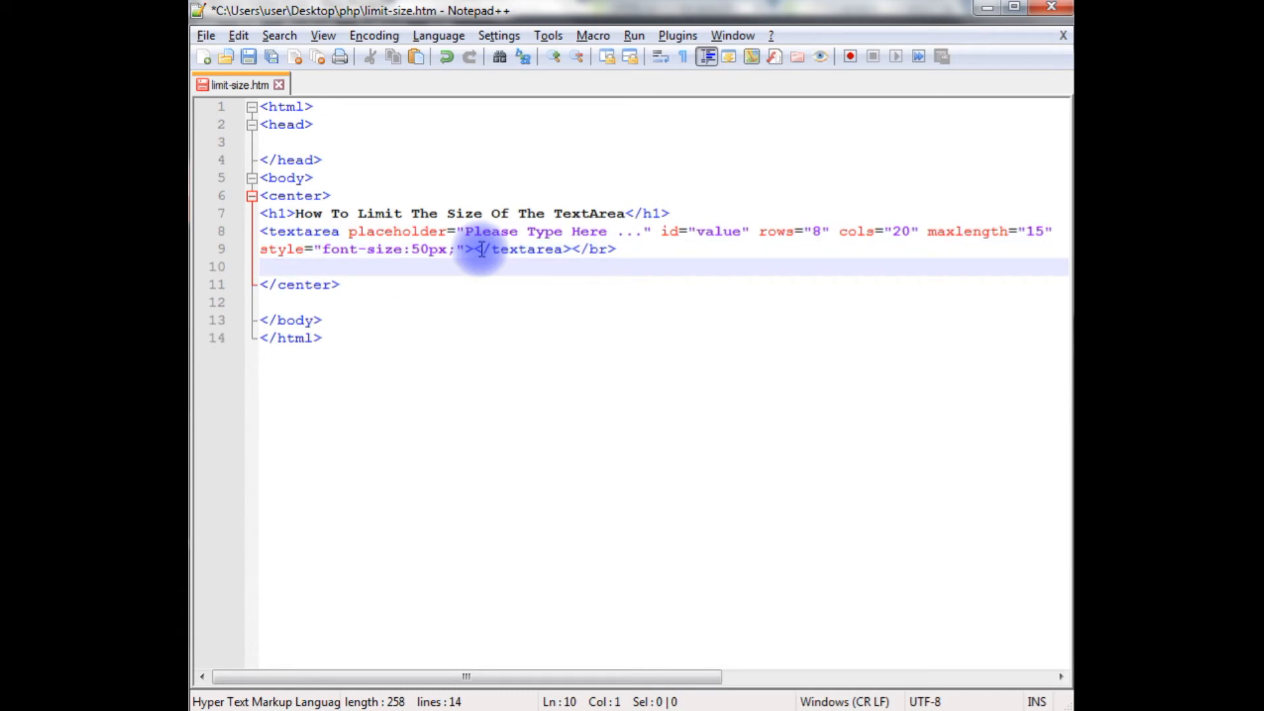
# - Start an h2 reading 'you have entered' followed by an empty span
pyautogui.write('<h2></h2>')
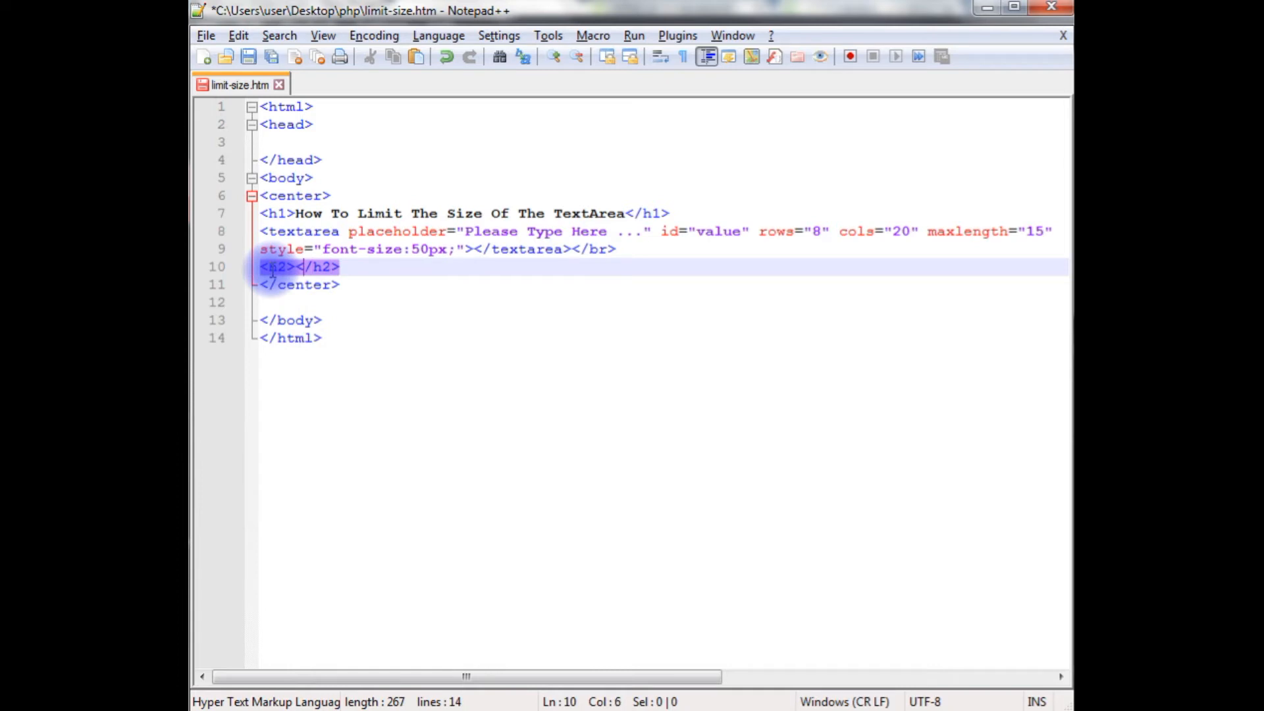
pyautogui.write('you')
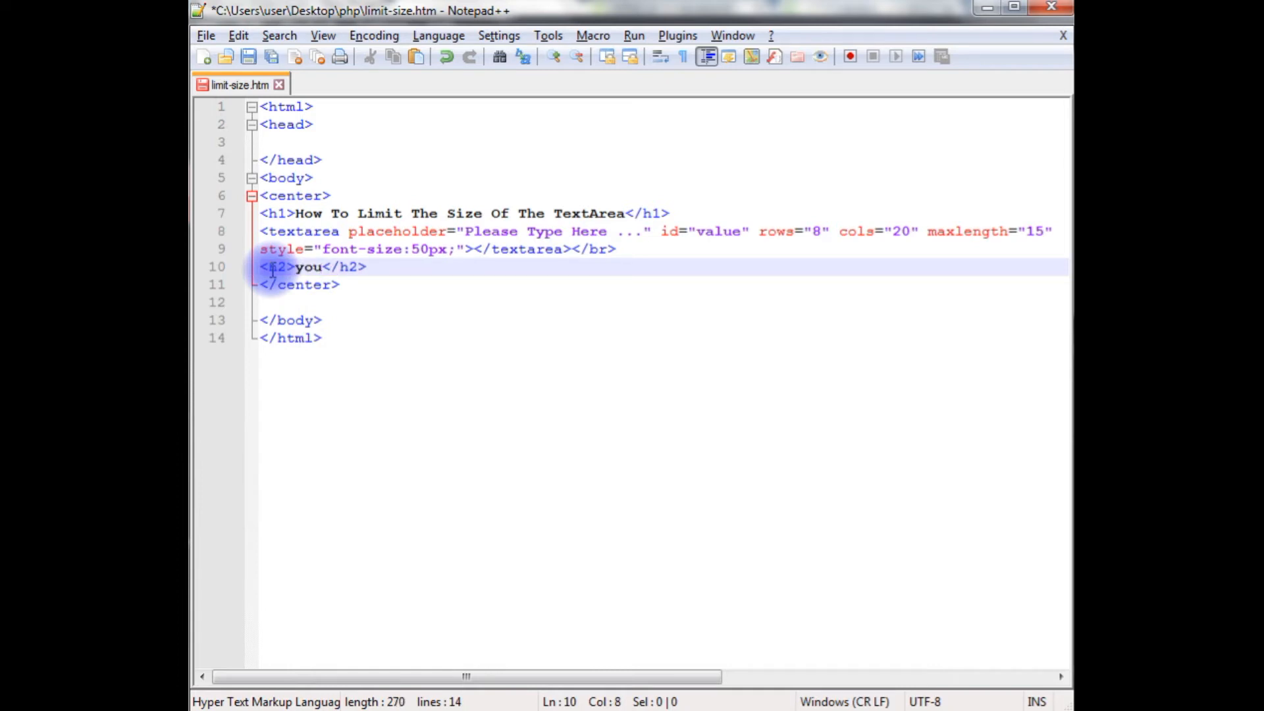
pyautogui.write('have entered')
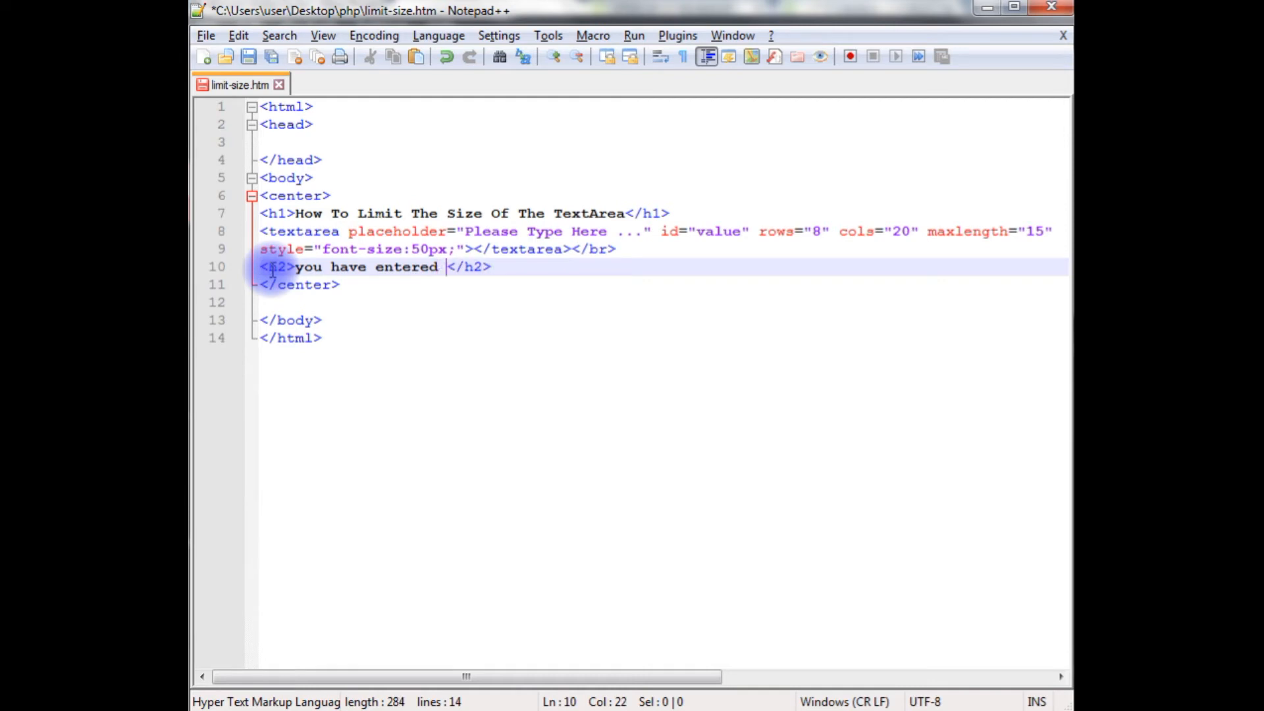
pyautogui.write('<span>')
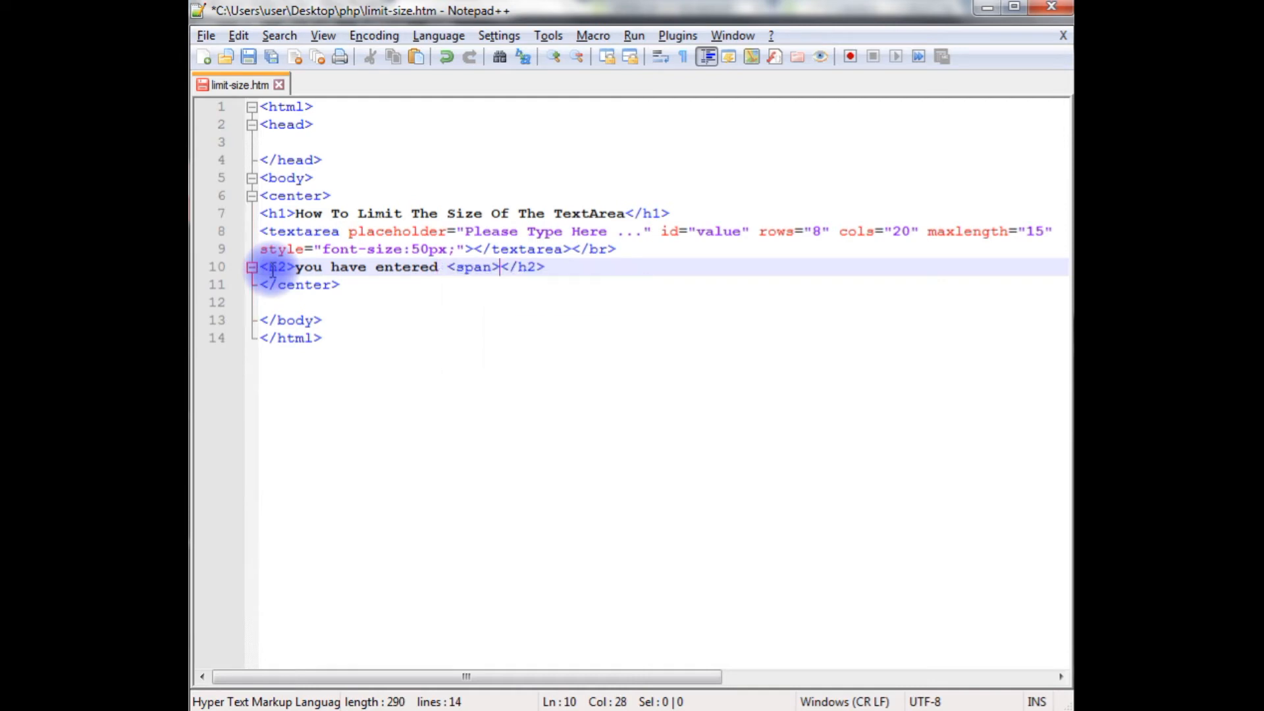
pyautogui.write('</span></')
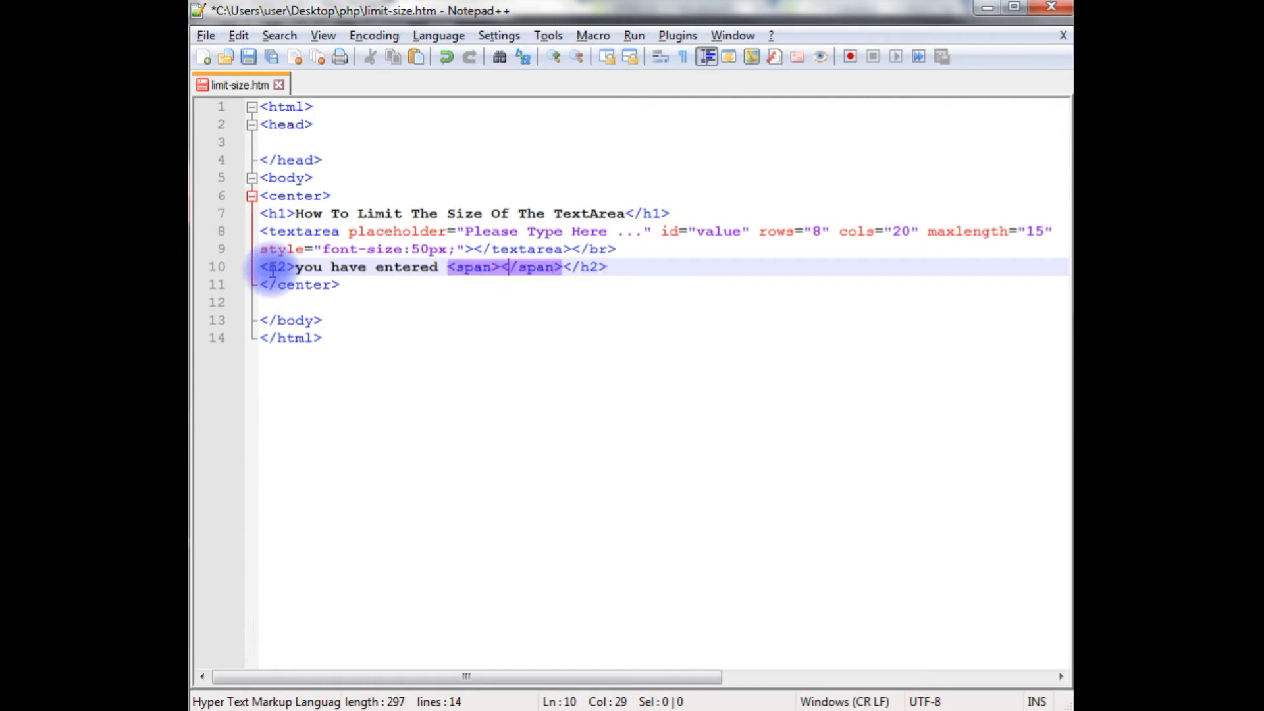
# - Give the span id countchar, color:red and content 0, ending the heading with 'characters !'
pyautogui.write('id=')
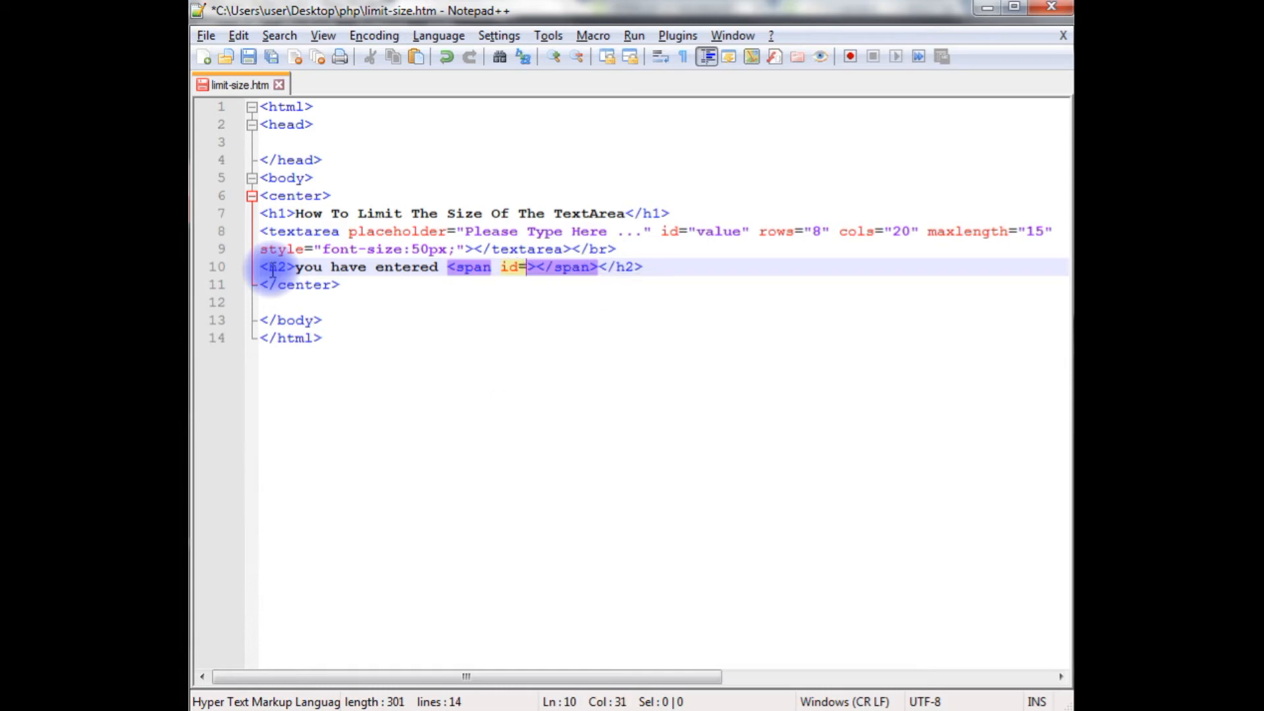
pyautogui.write('countchar')
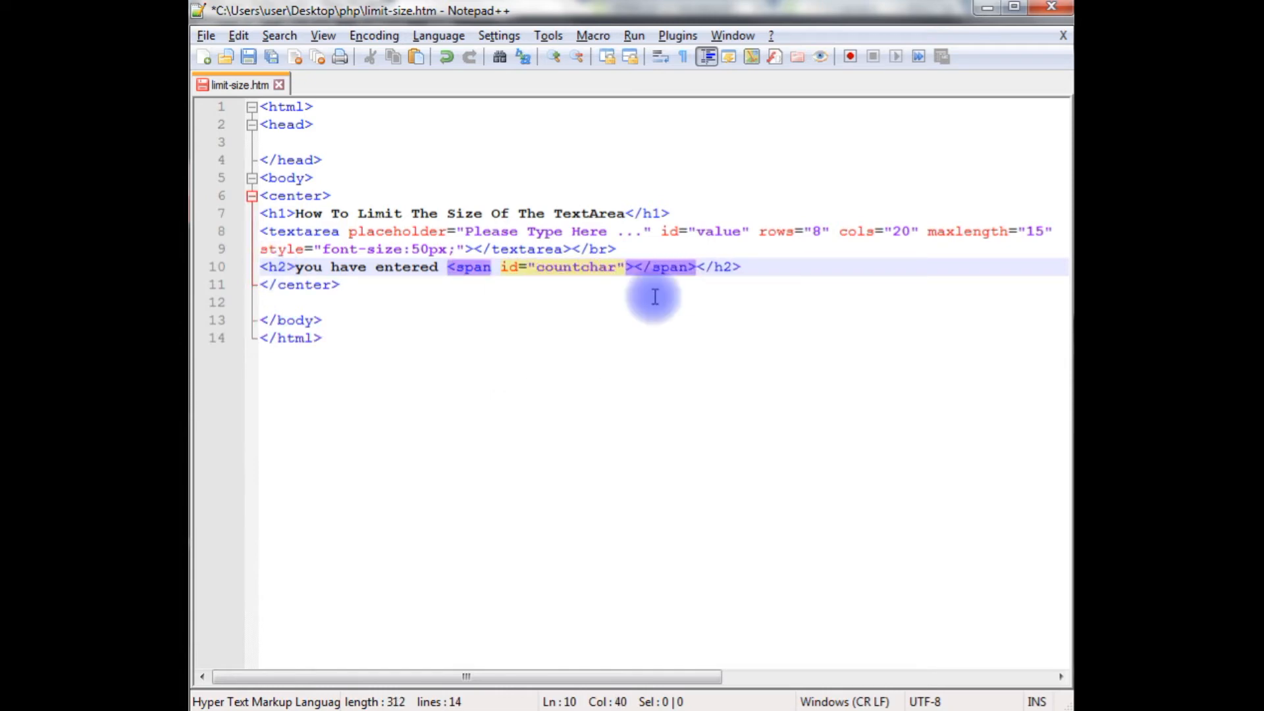
pyautogui.write('style=""')
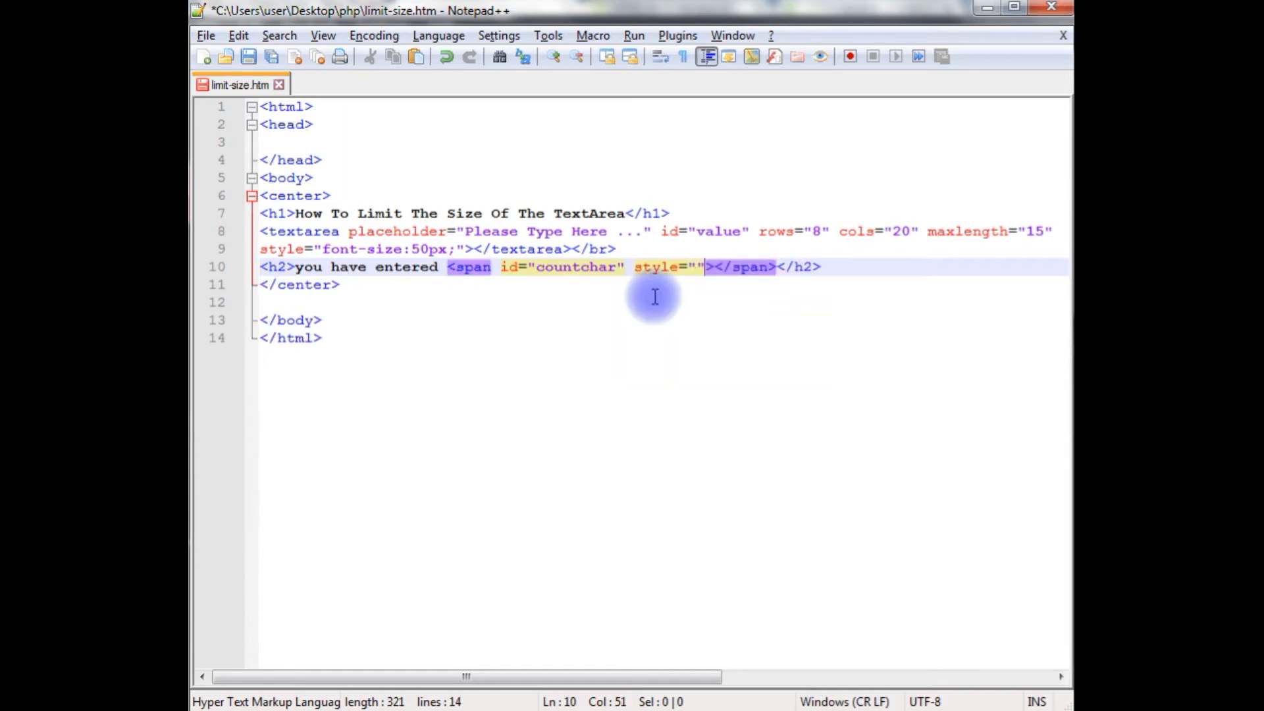
pyautogui.write('color:')
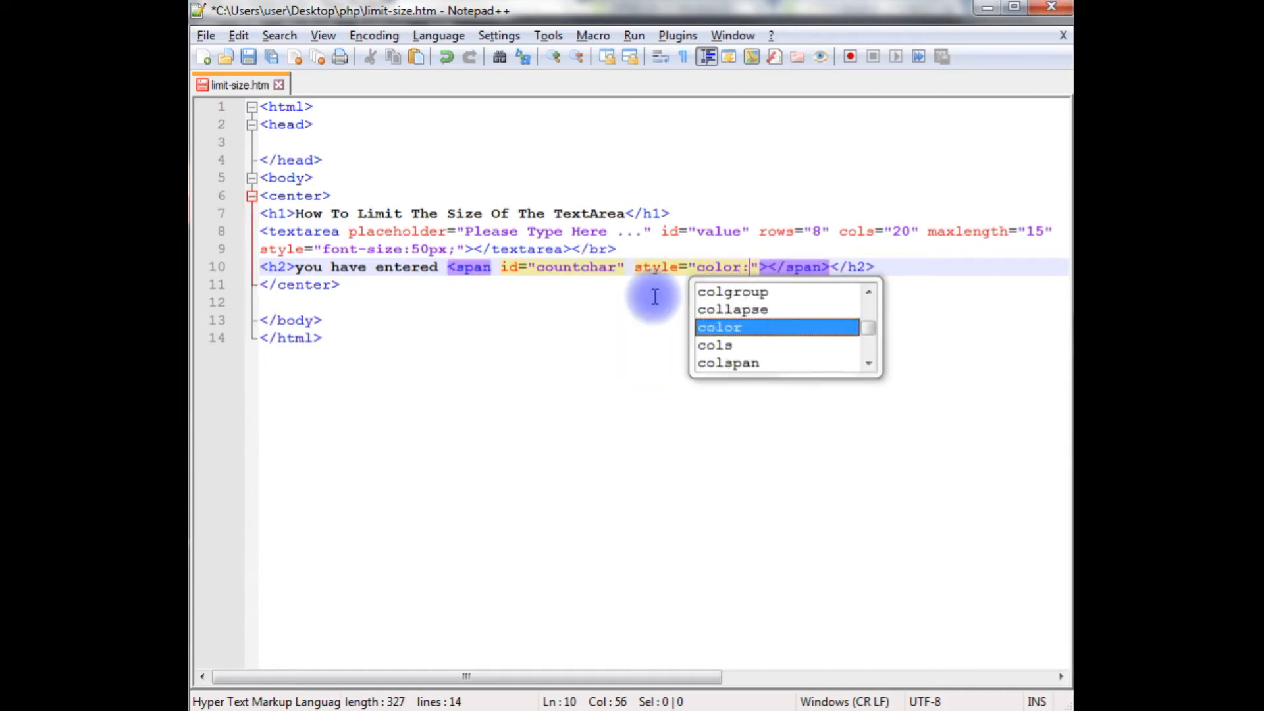
pyautogui.write('red;')
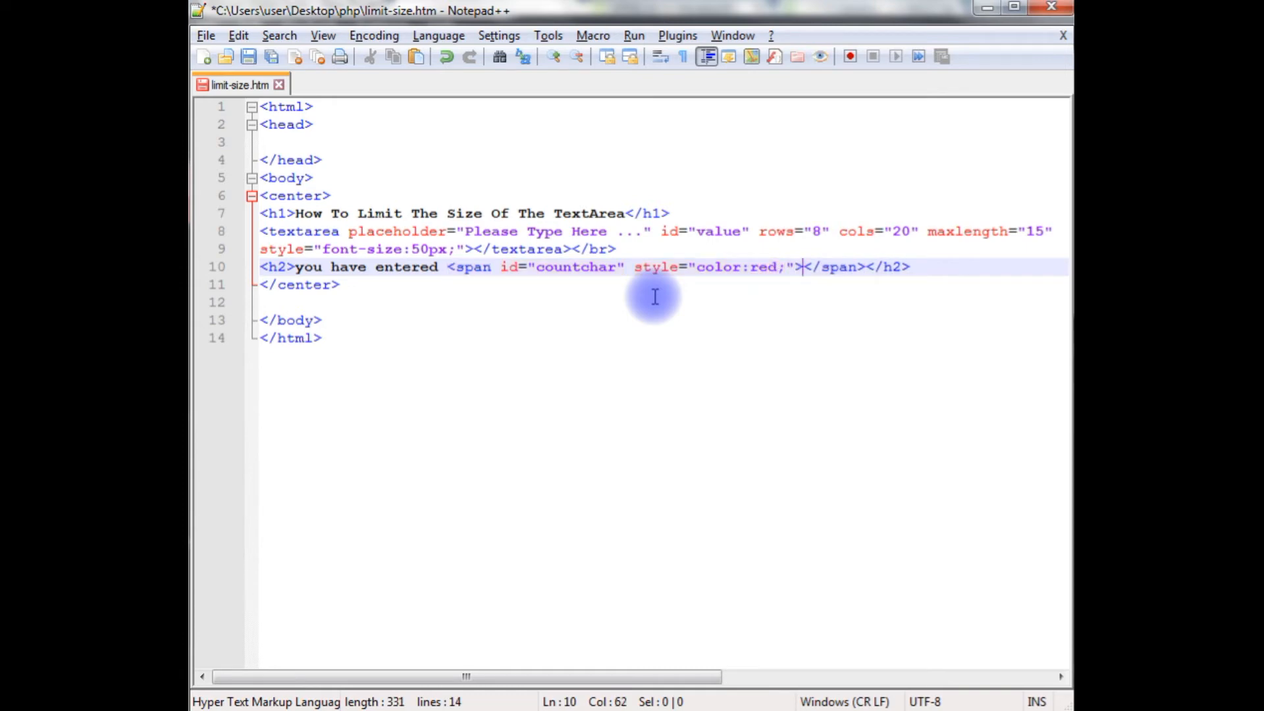
pyautogui.write('0')
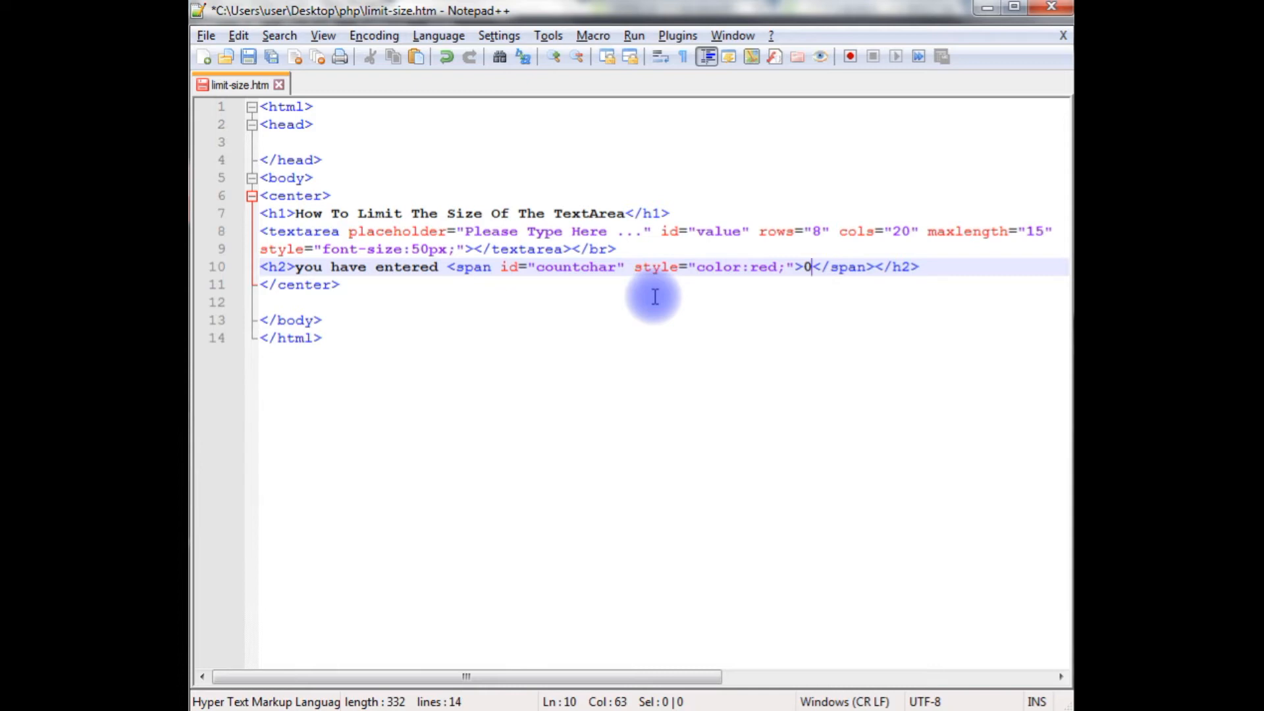
pyautogui.moveTo(721, 286)
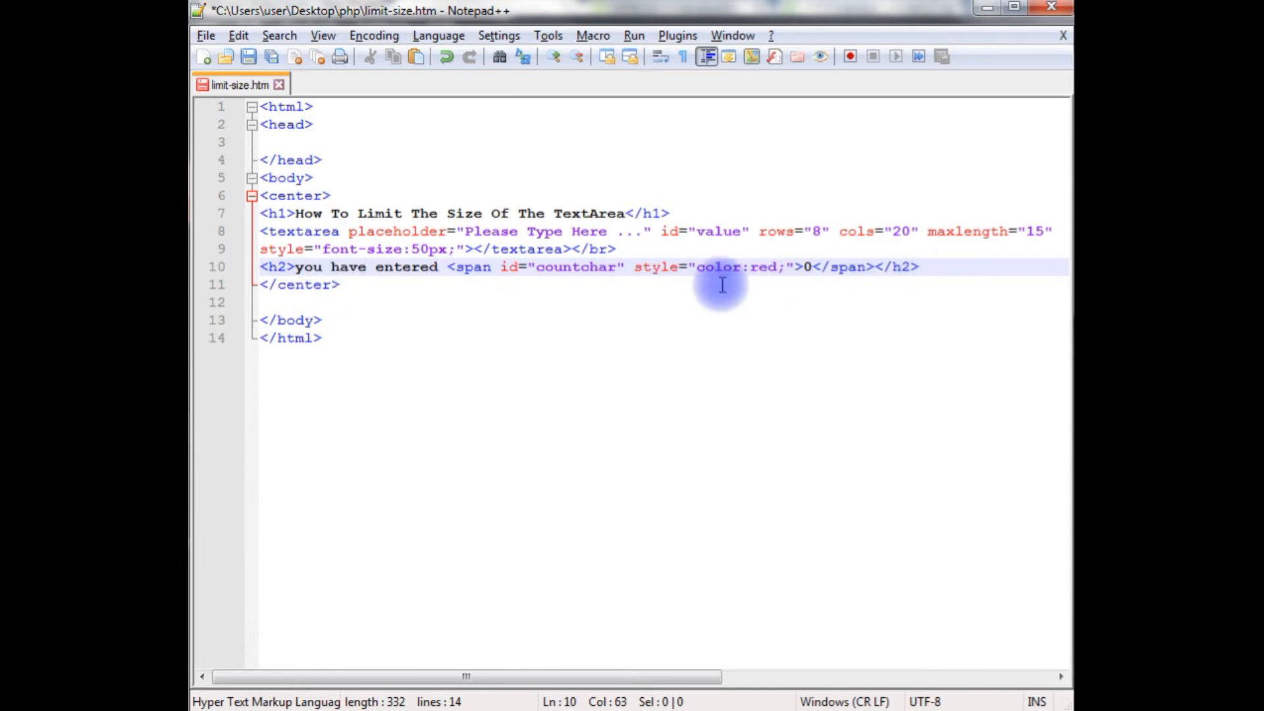
pyautogui.write('characters')
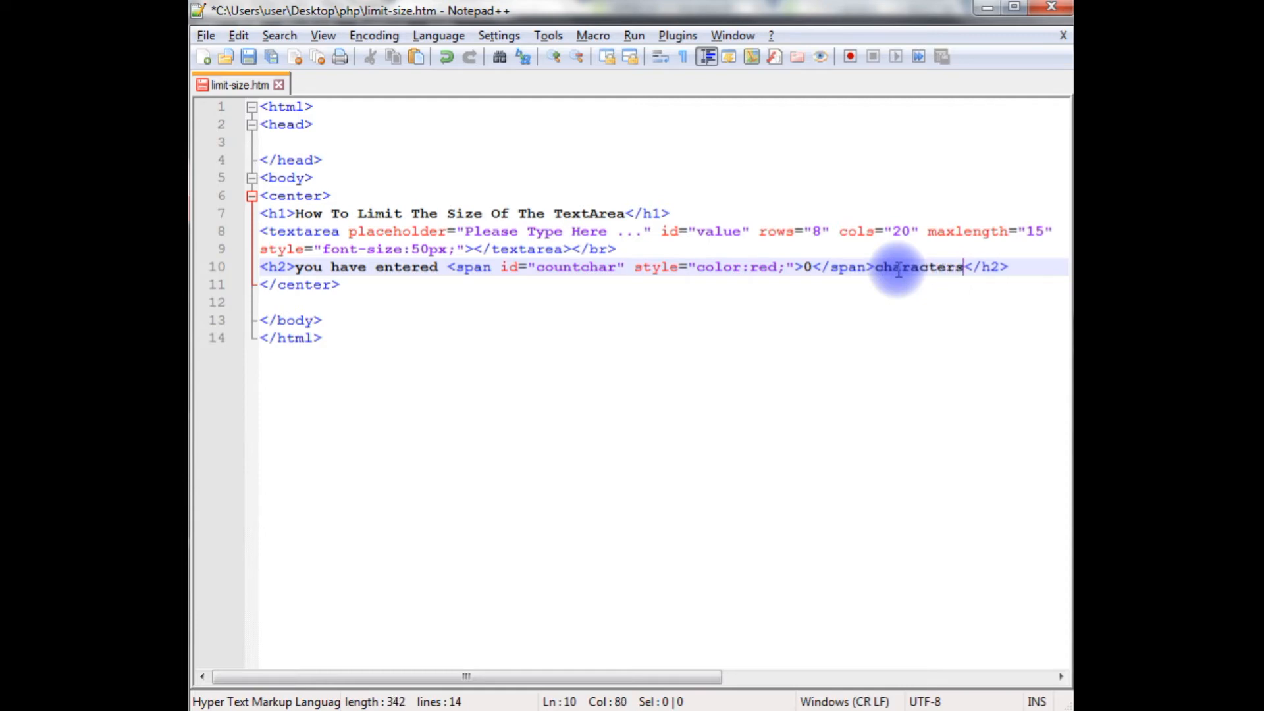
pyautogui.write('!')
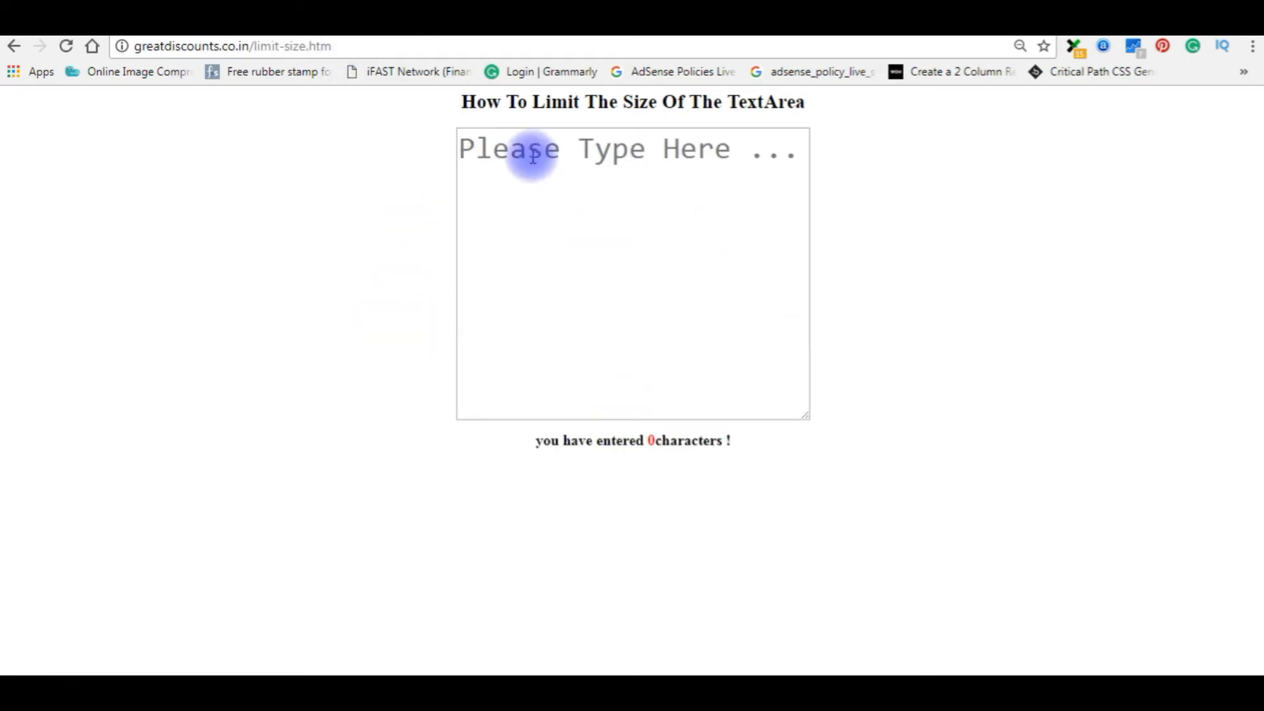
pyautogui.moveTo(589, 490)
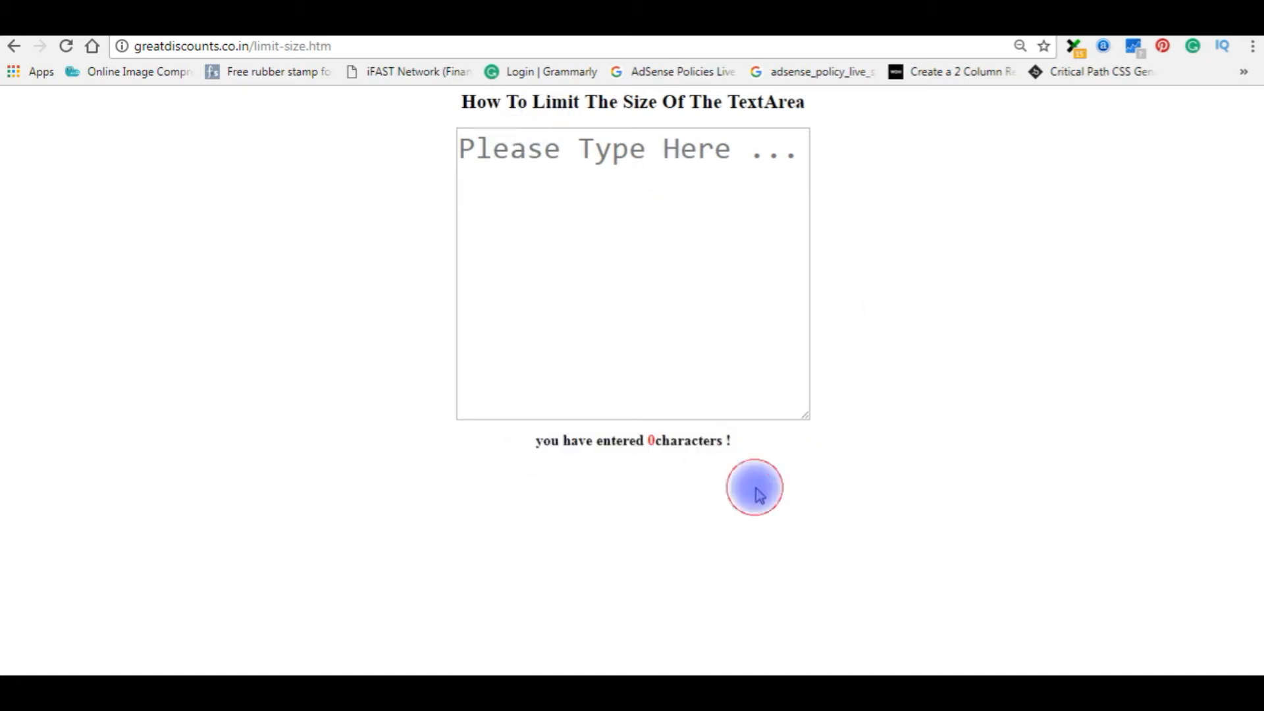
pyautogui.moveTo(481, 452)
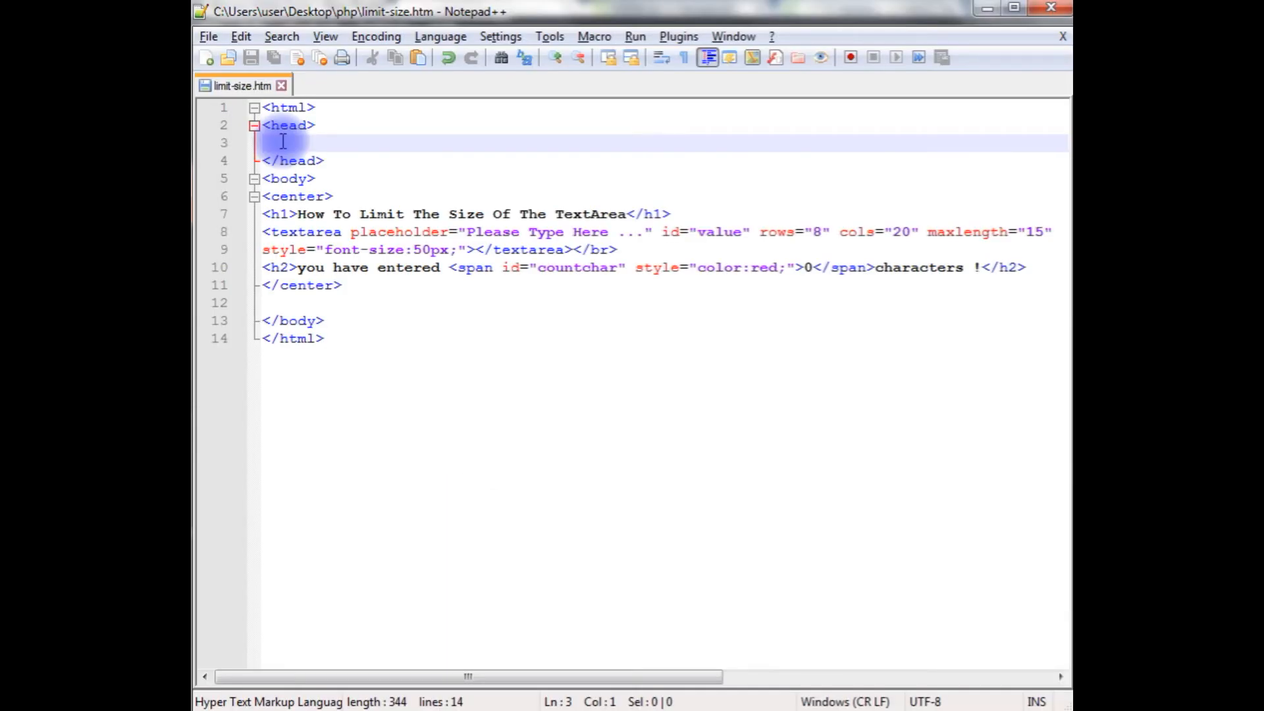
# - Insert an empty <script type="text/javascript"> block in the head with a blank line inside
pyautogui.write('<script')
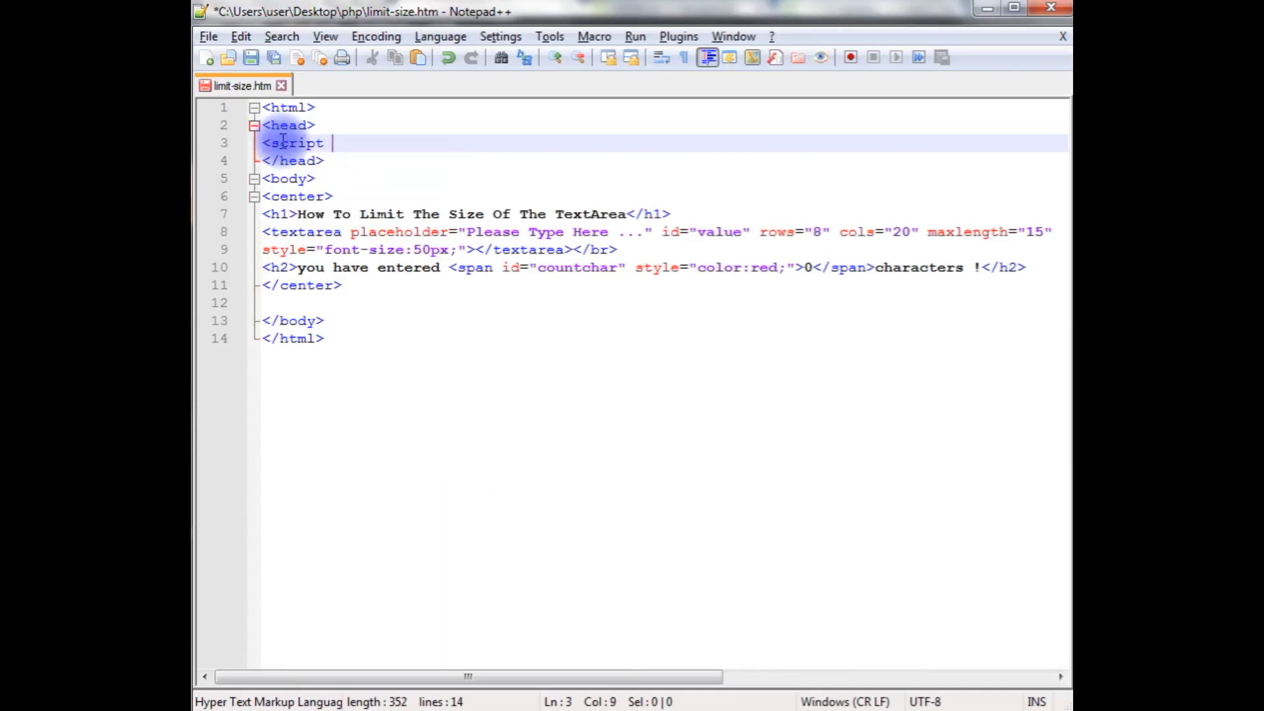
pyautogui.write('type=""')
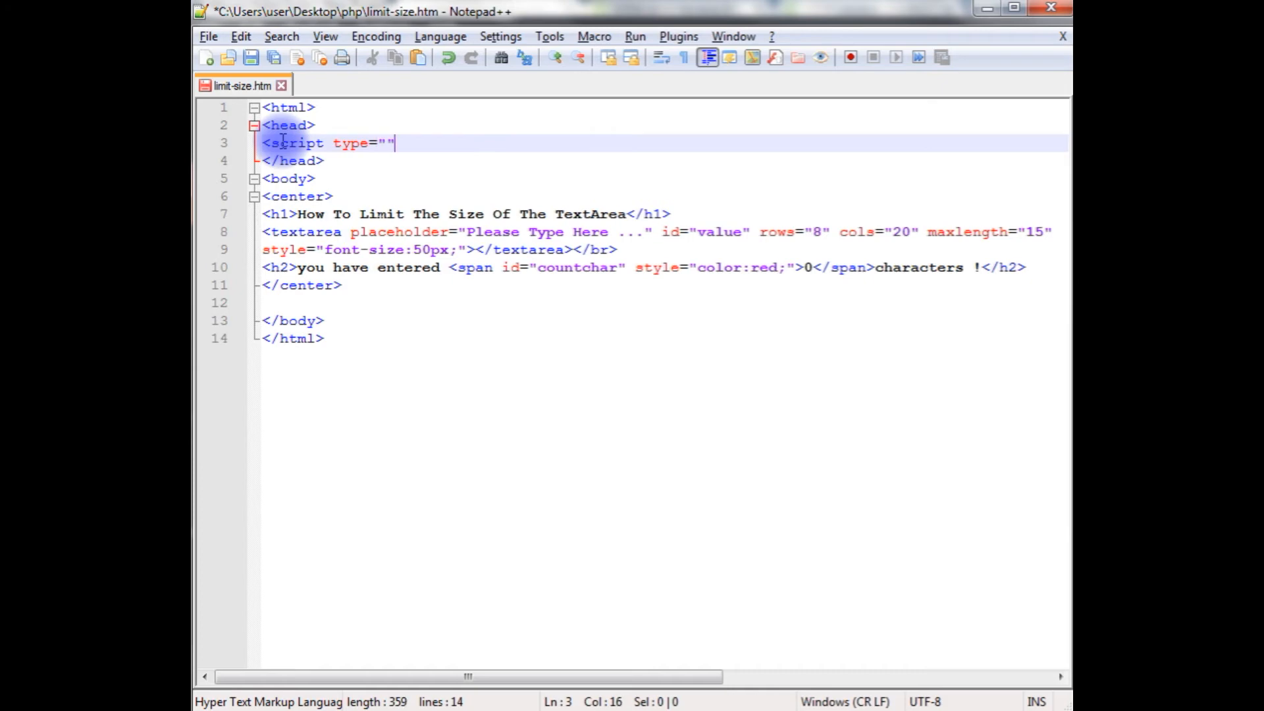
pyautogui.write('text')
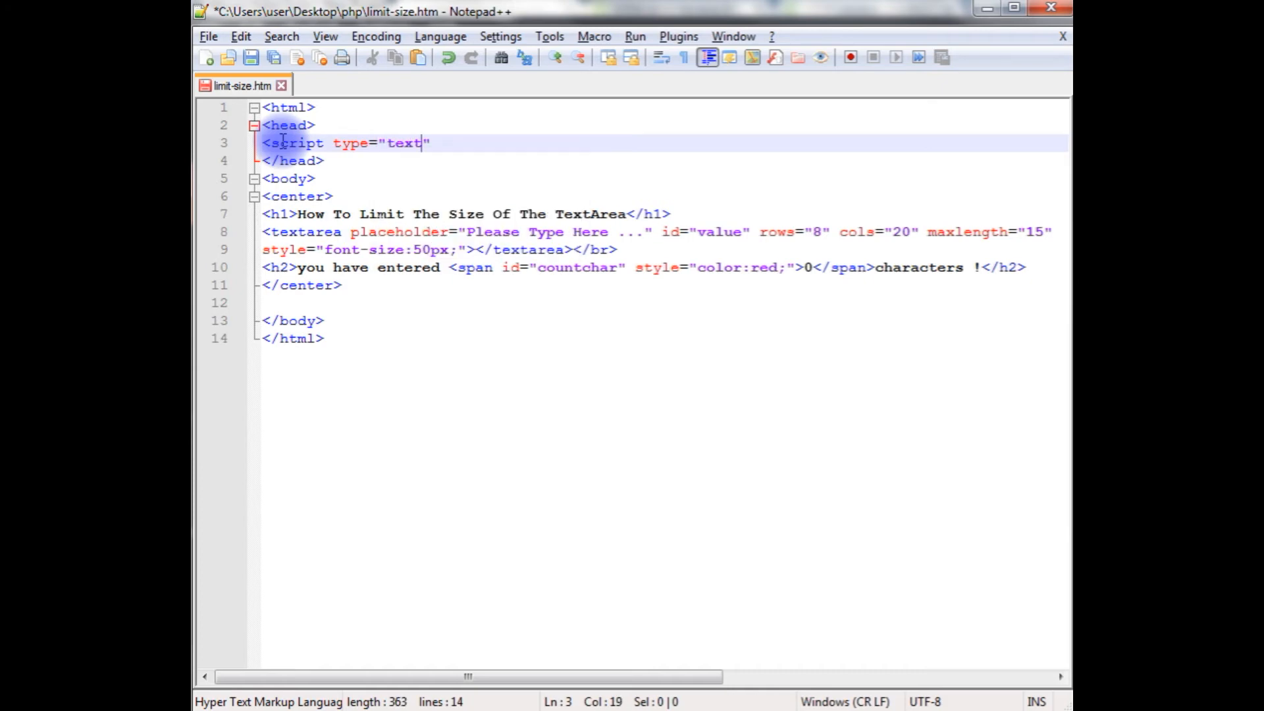
pyautogui.write('/java')
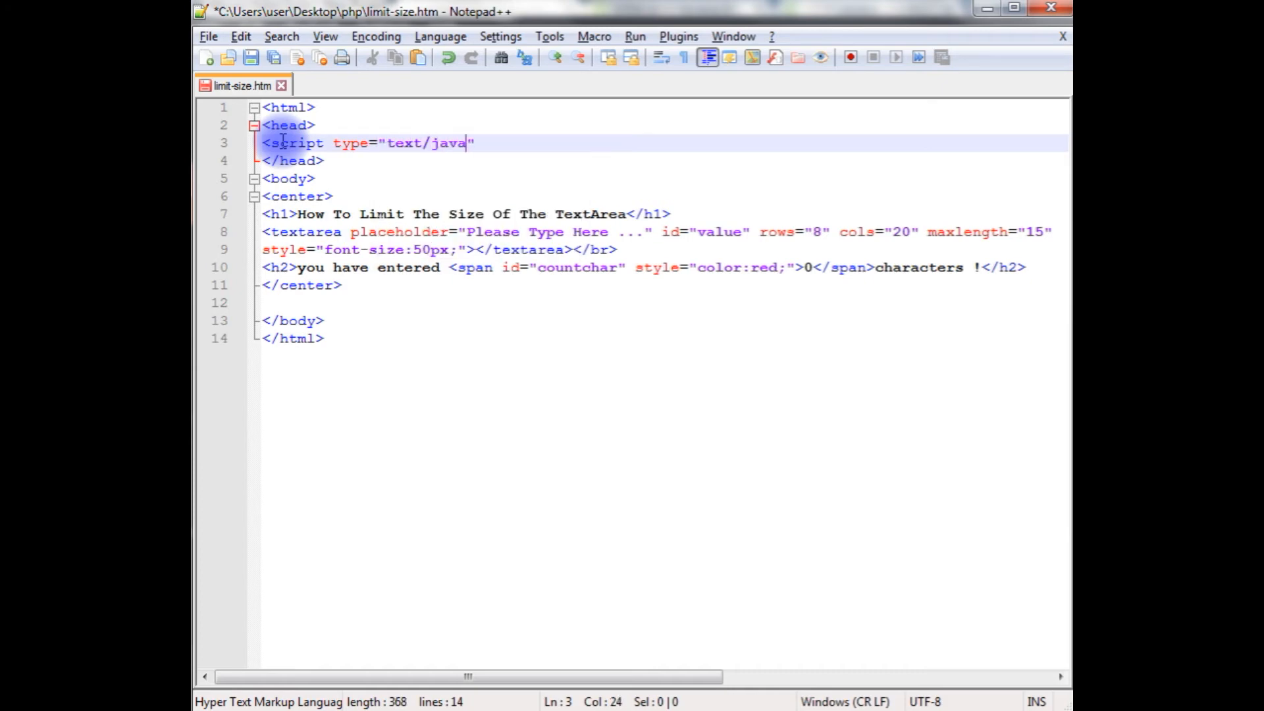
pyautogui.write('script')
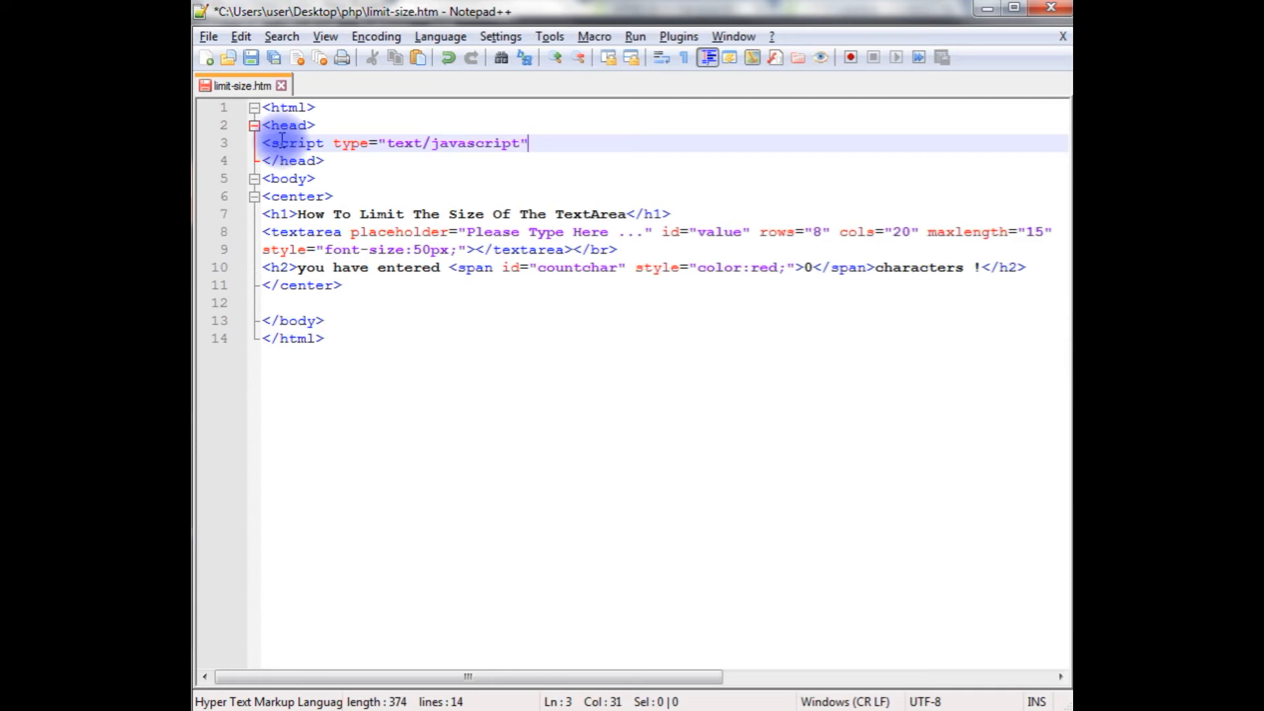
pyautogui.write('>')
pyautogui.write('</script>')
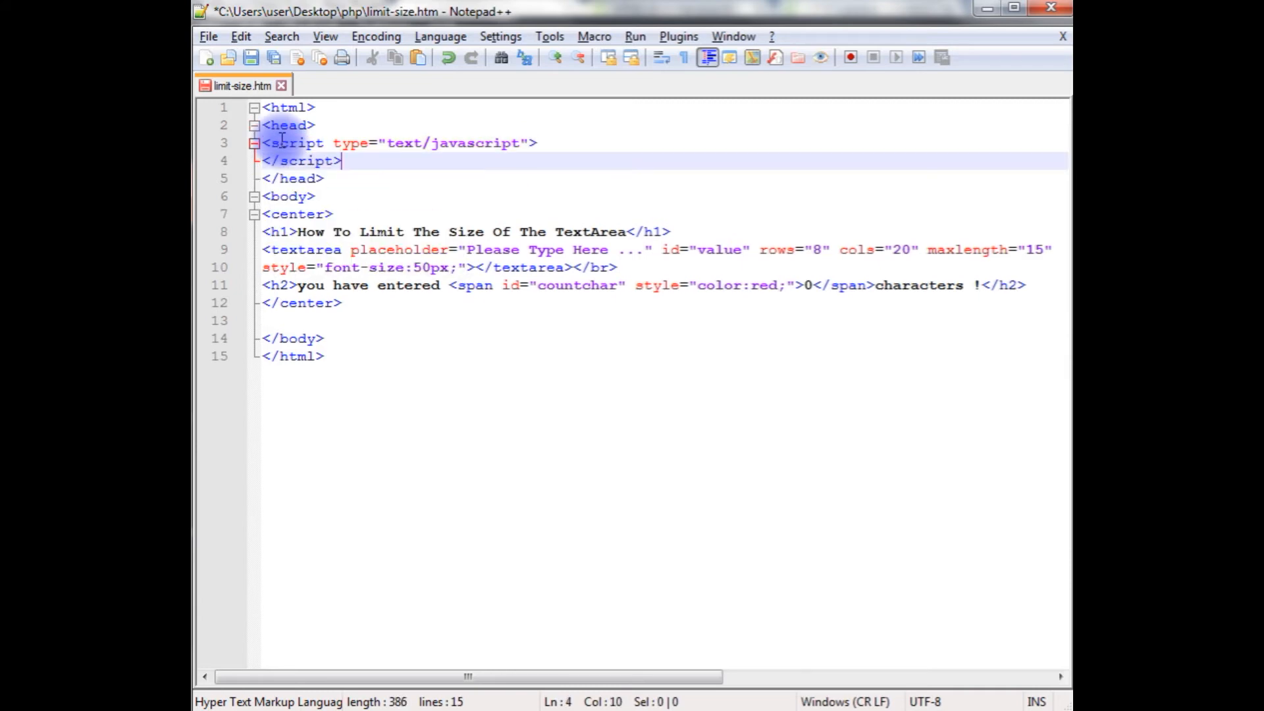
pyautogui.press('Return')
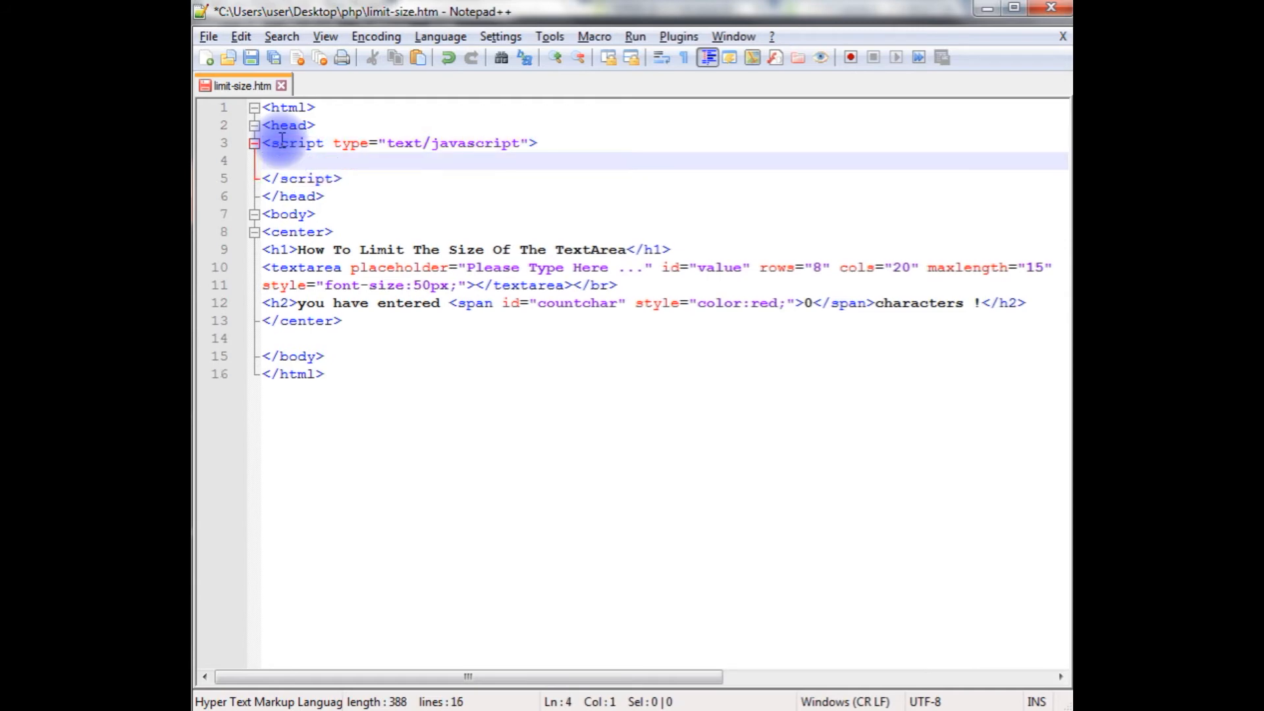
# - Write the function header charcounts(startfrom, charend) with its braces
pyautogui.write('function charcounts')
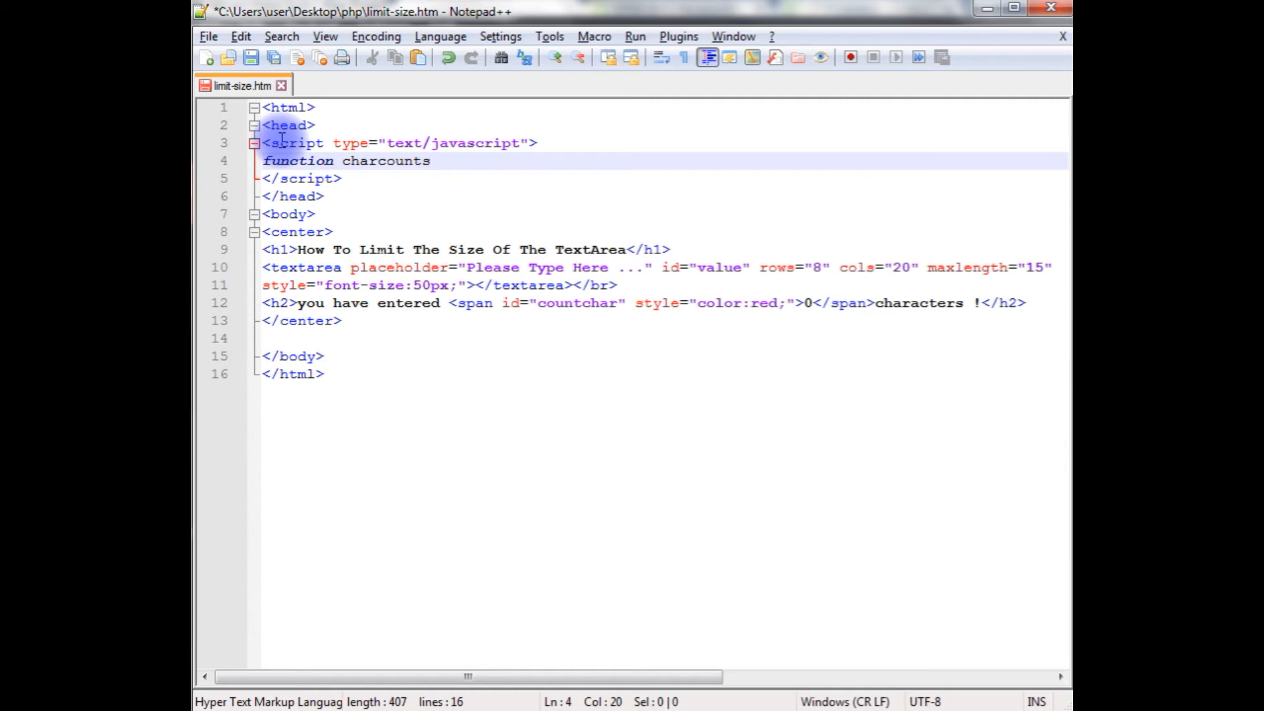
pyautogui.write('(stra)')
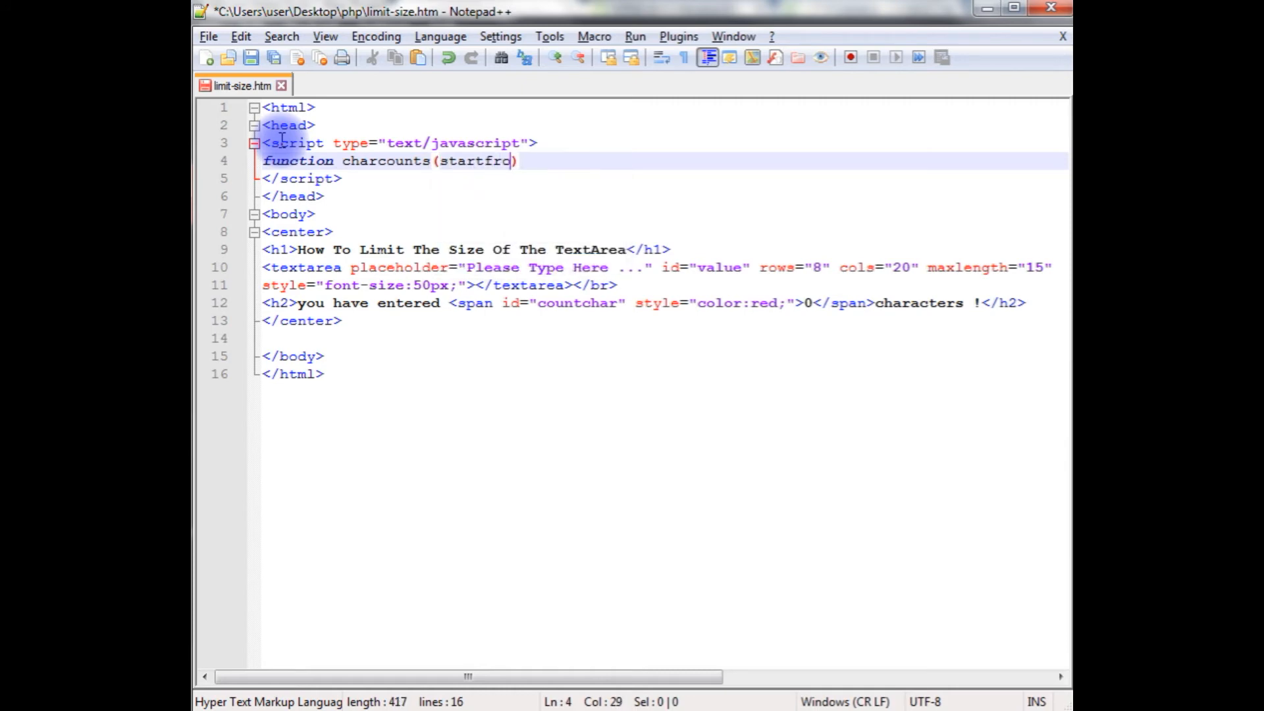
pyautogui.write(', charend')
pyautogui.write('{')
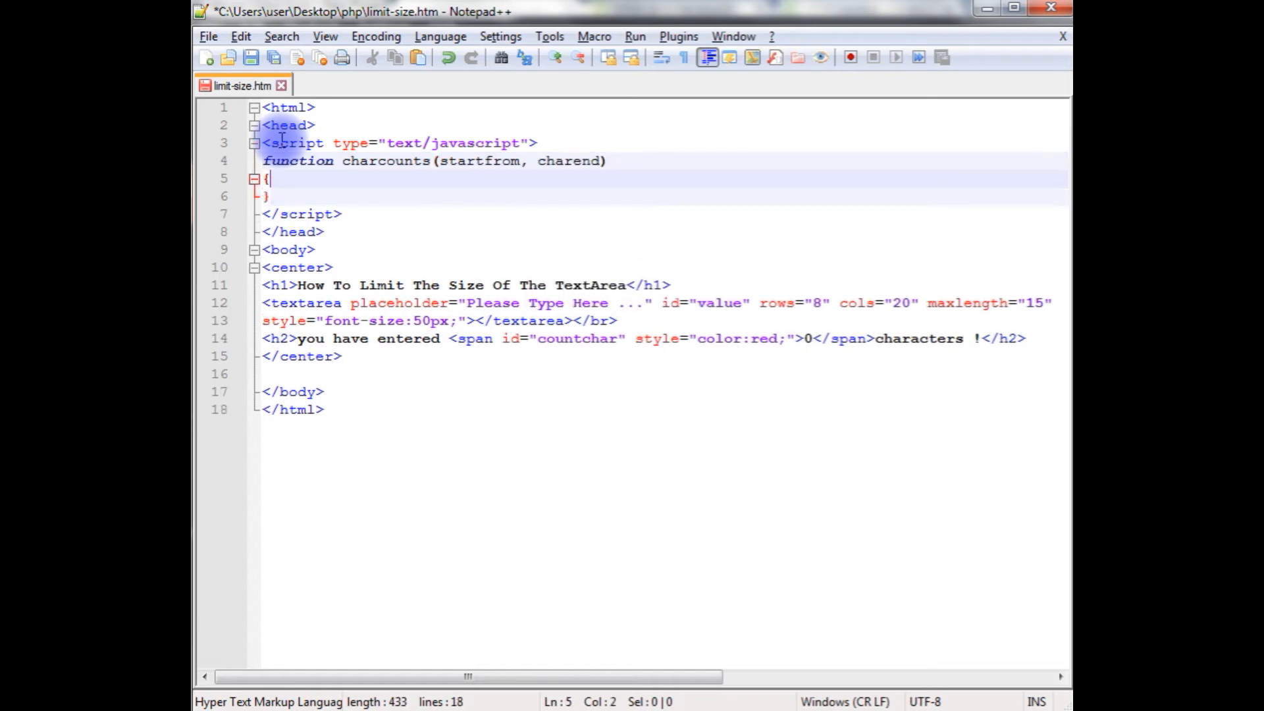
# - Add var len=document.getElementById(startfrom).value.length; as the function's first line
pyautogui.write('var le')
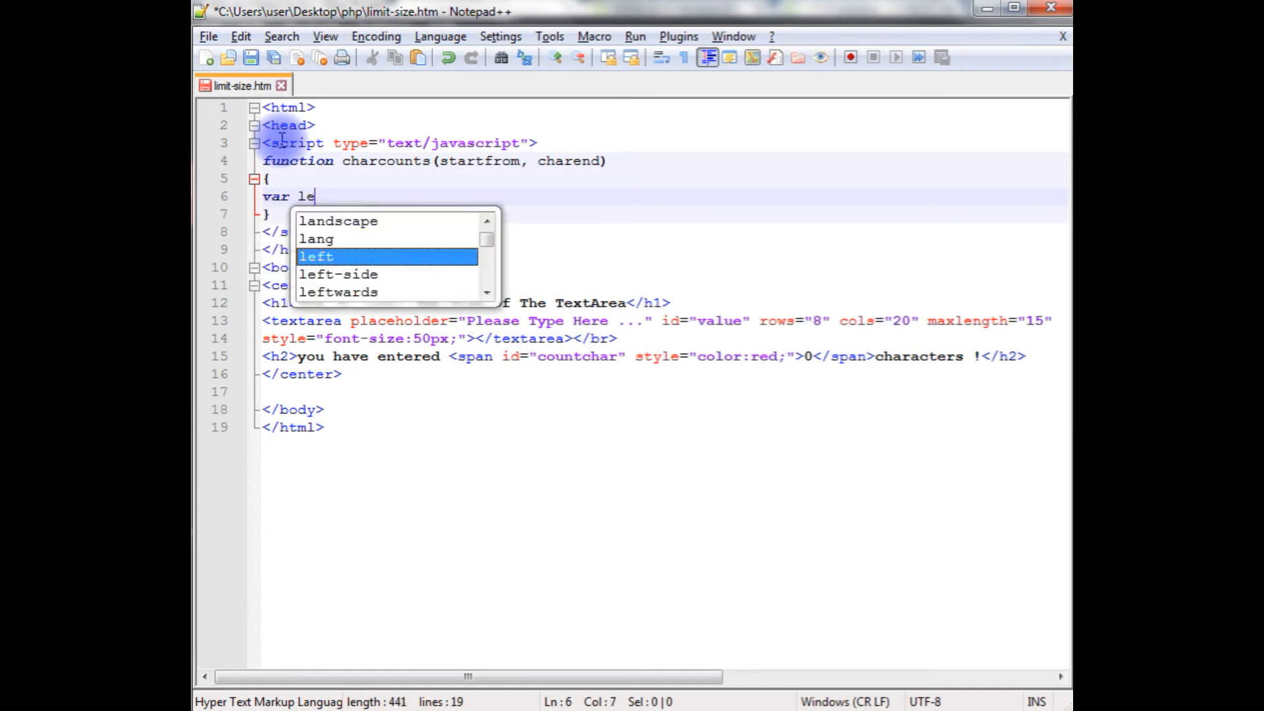
pyautogui.write('n=')
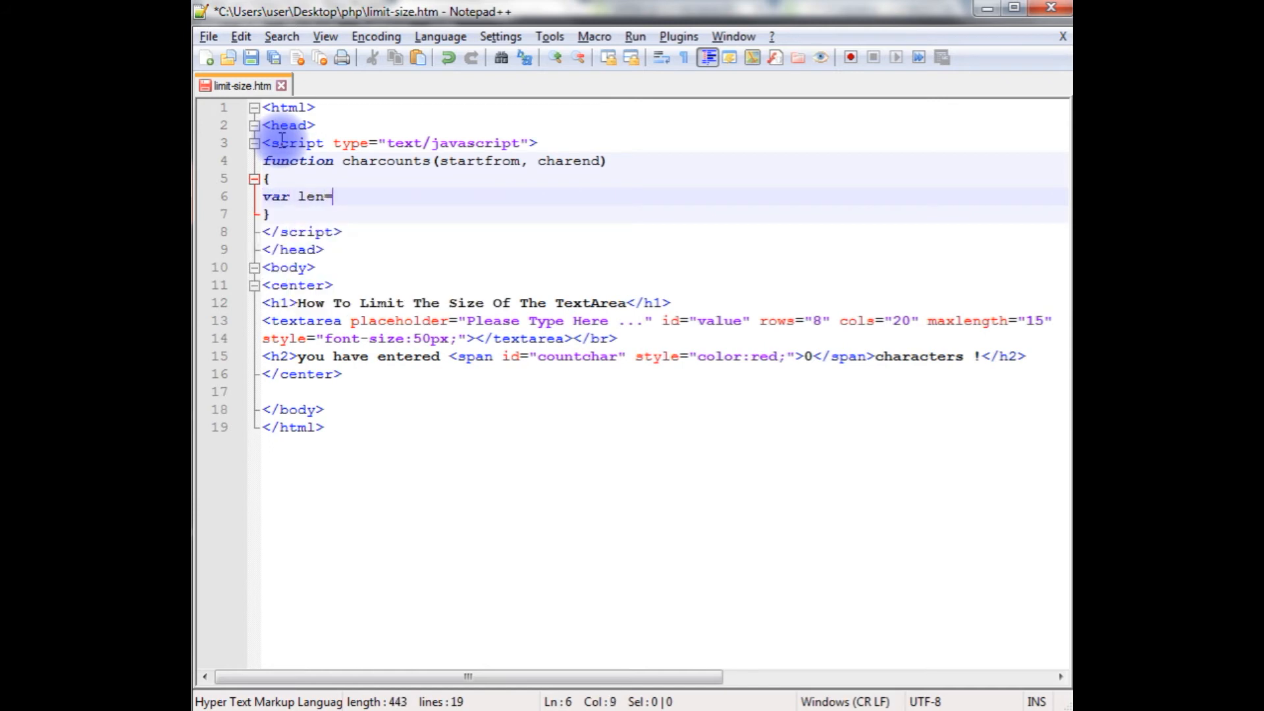
pyautogui.write('documen')
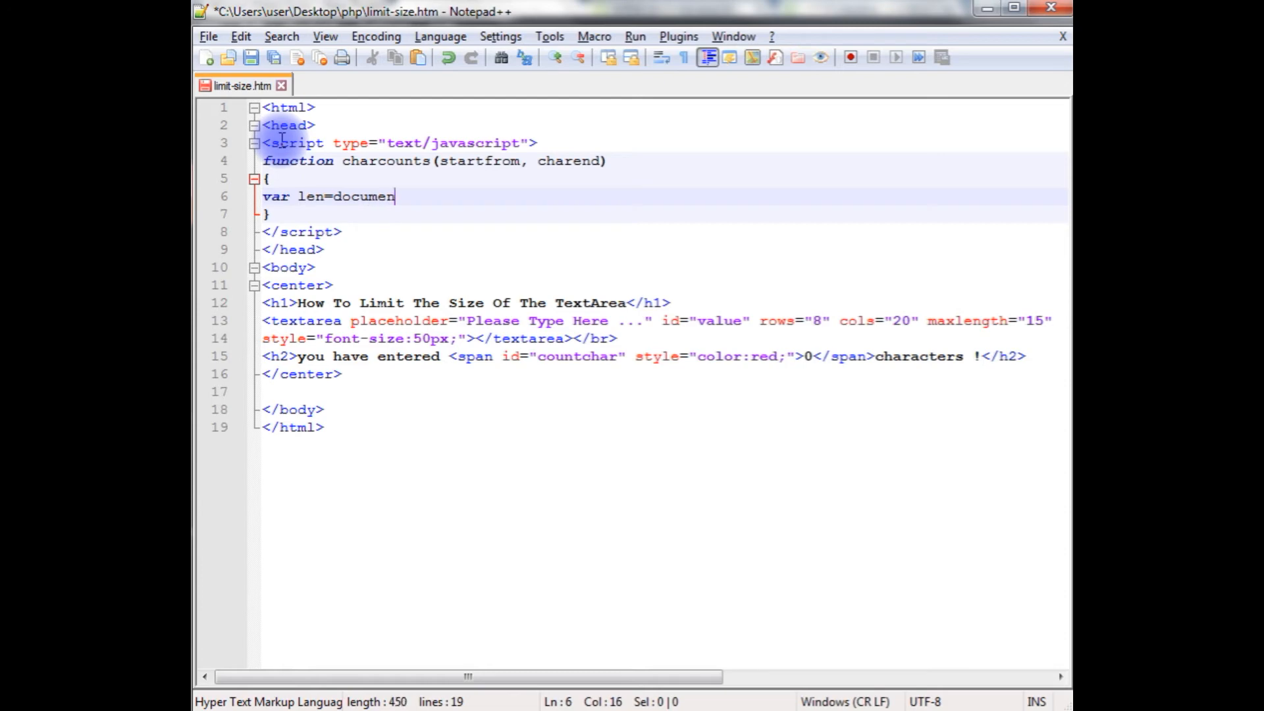
pyautogui.write('t.getElementById')
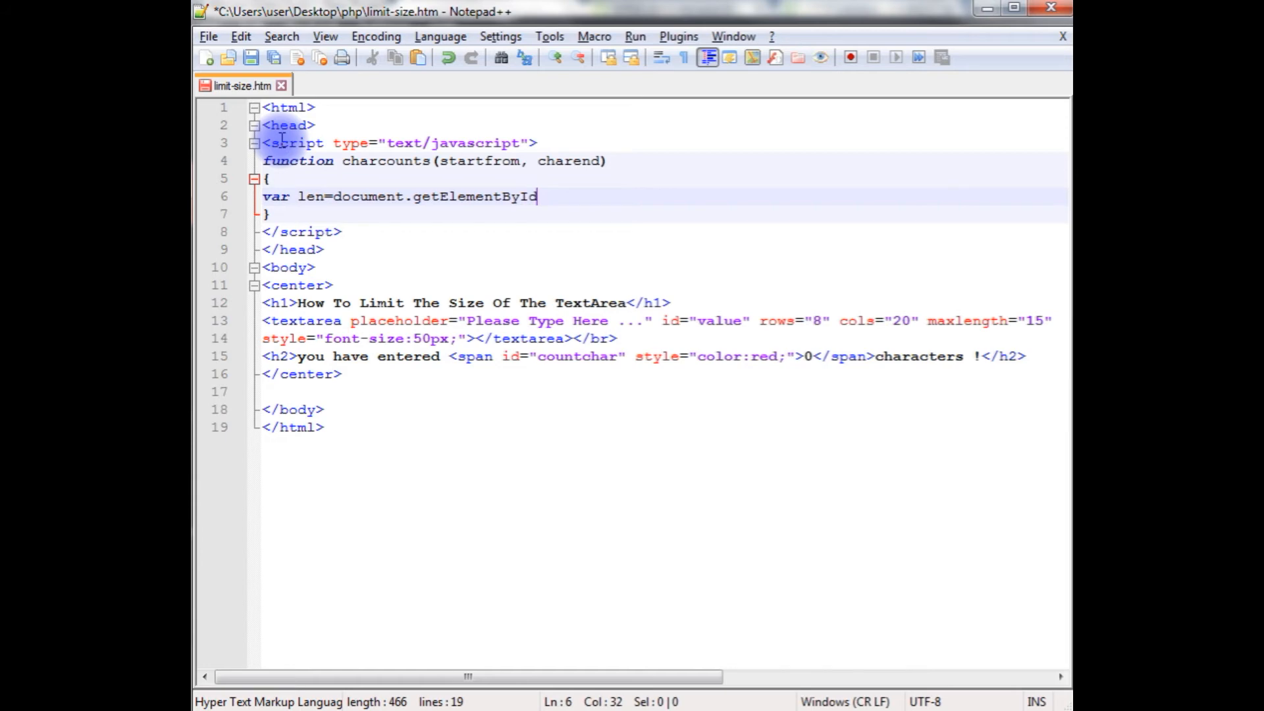
pyautogui.write('()')
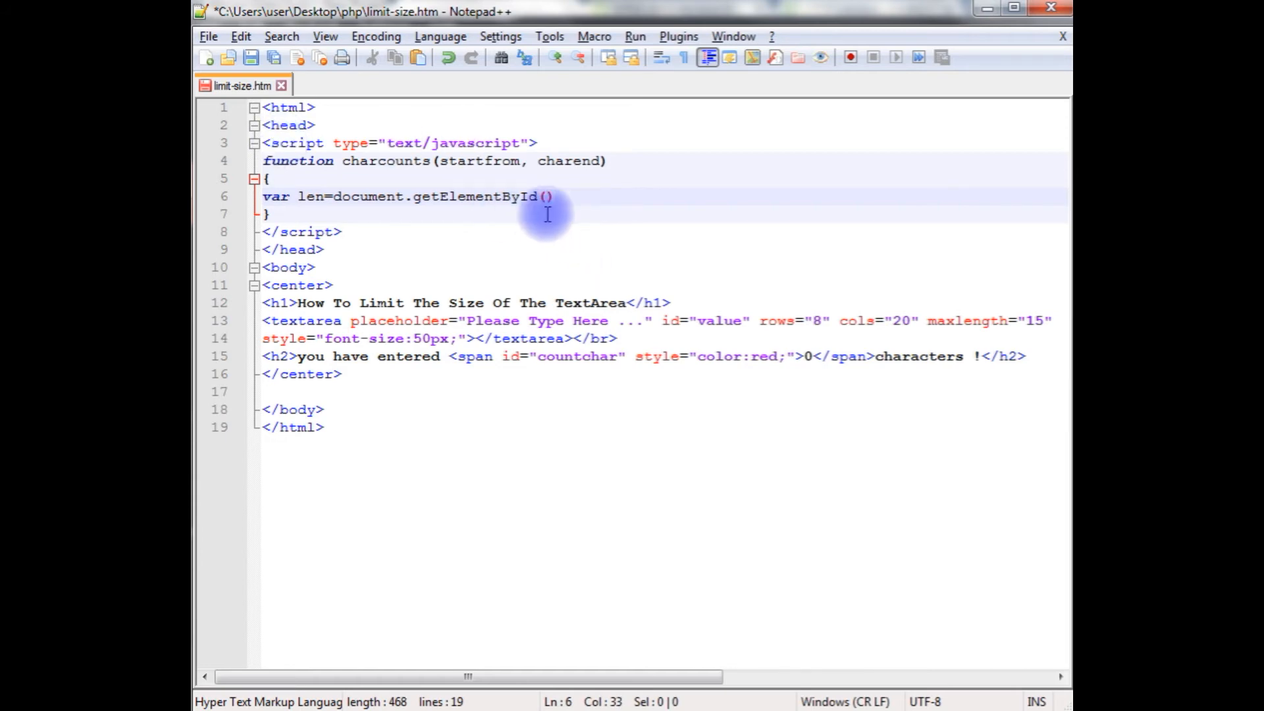
pyautogui.doubleClick(479, 161)
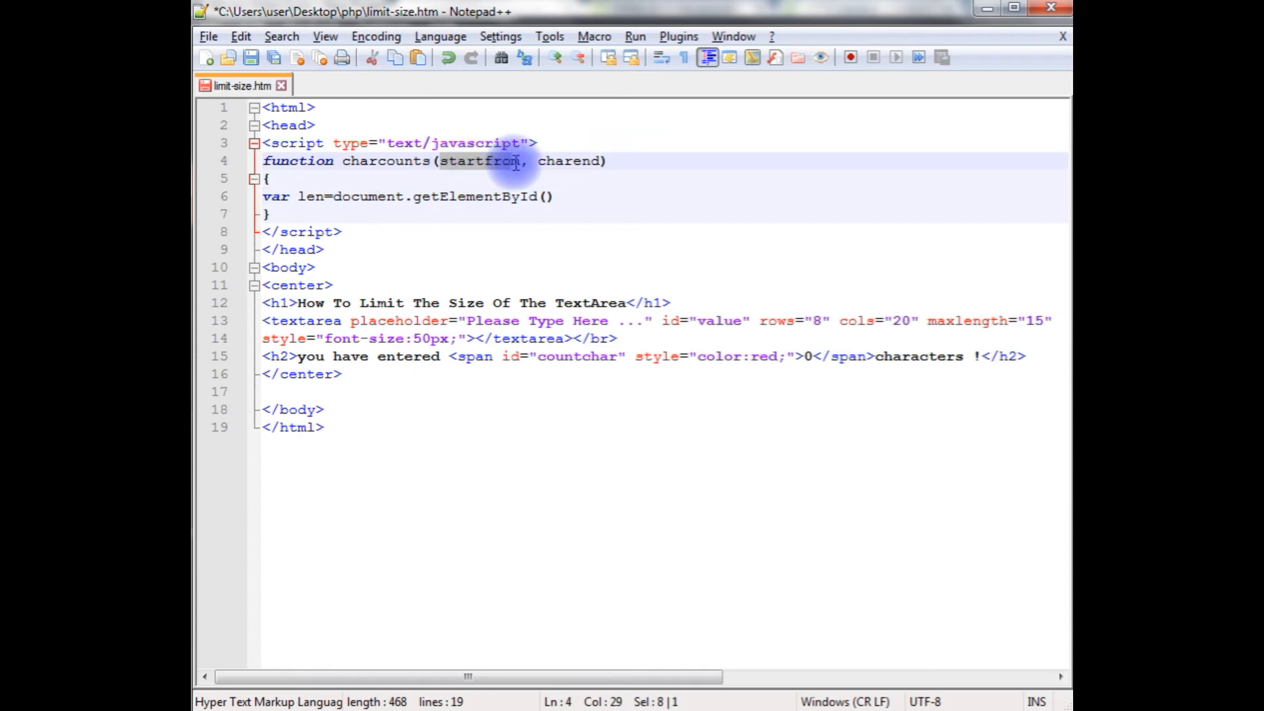
pyautogui.write('startfrom')
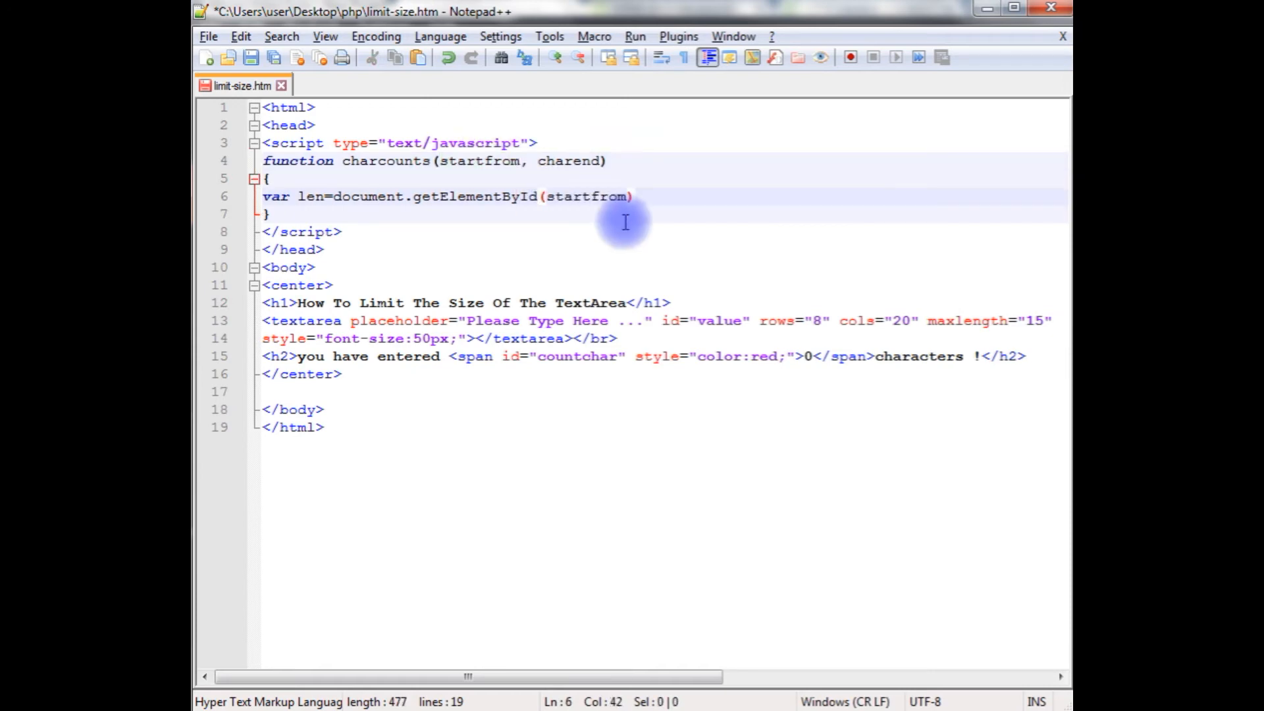
pyautogui.write('.')
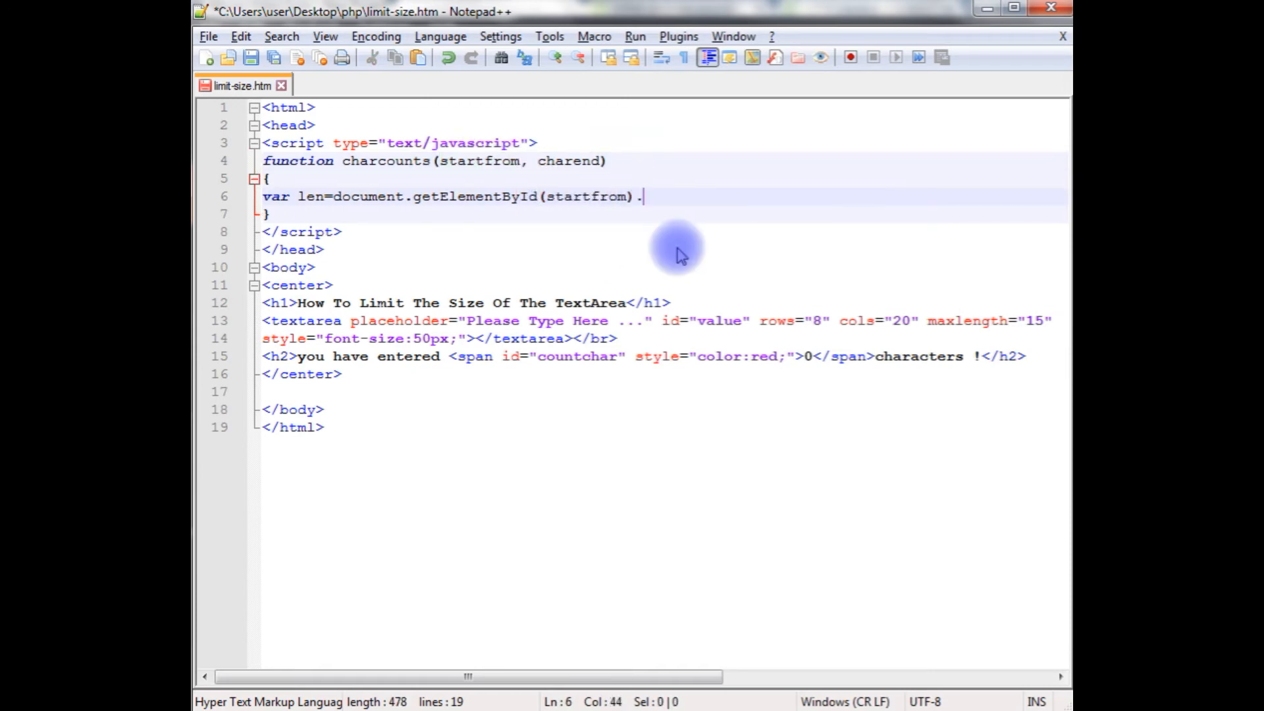
pyautogui.write('value.length;')
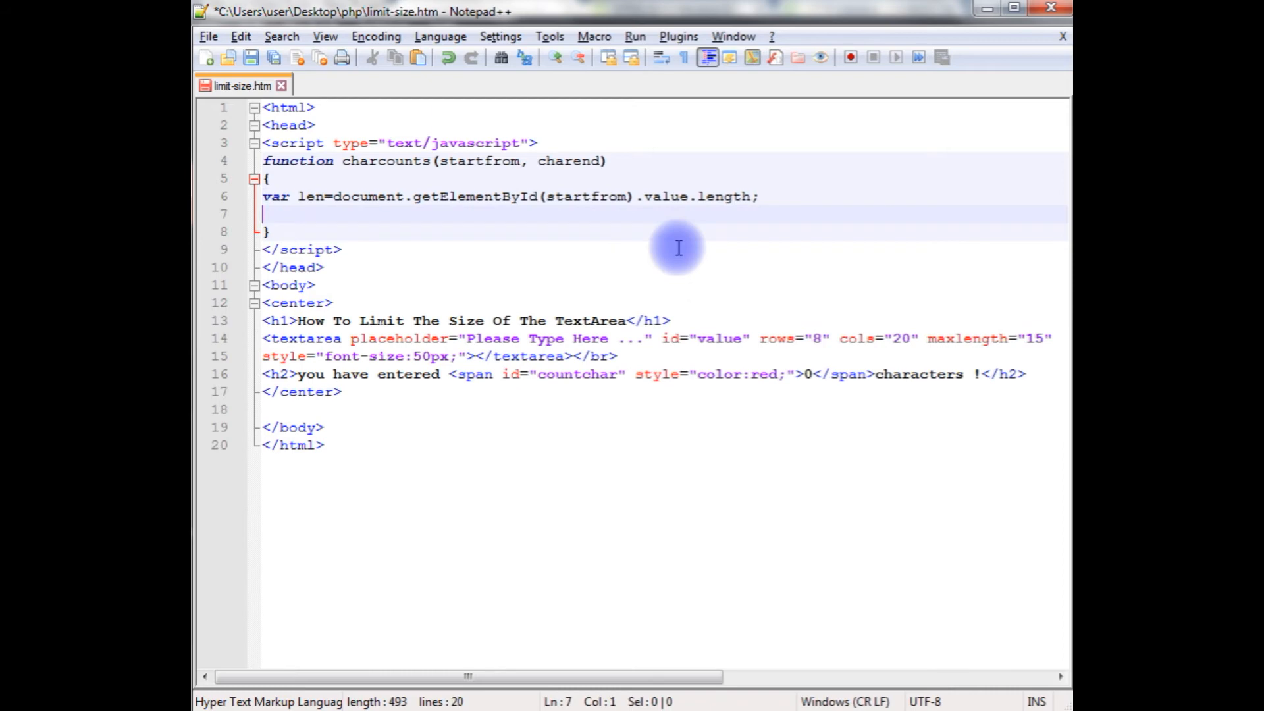
# - Add document.getElementById(charend).innerHTML=len; to the charcounts function body
pyautogui.write('document.getElementById(')
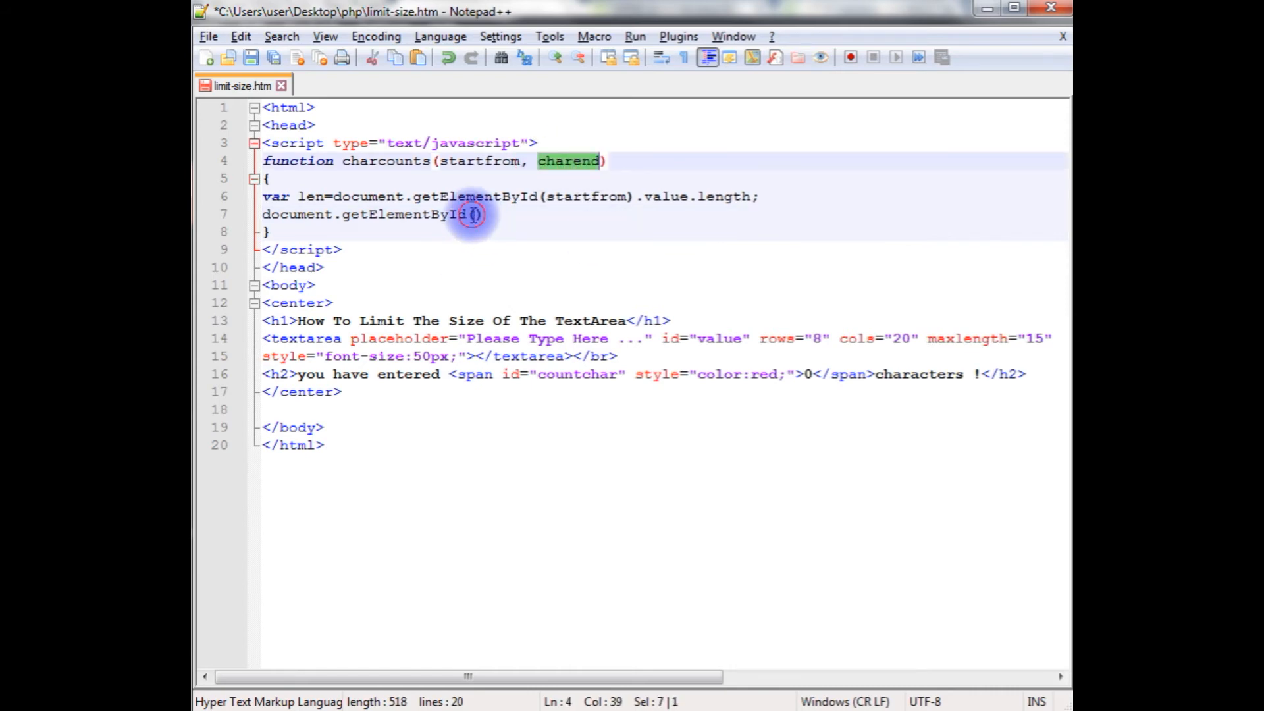
pyautogui.write('charend')
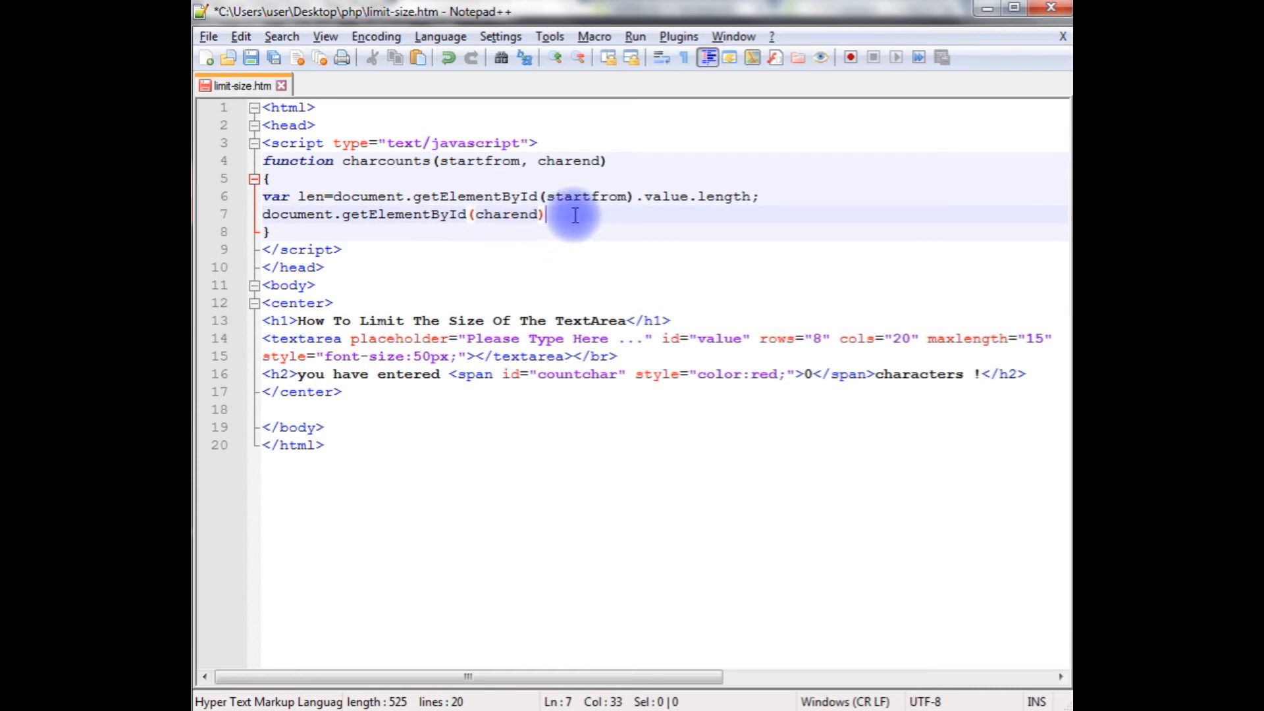
pyautogui.write('.inner')
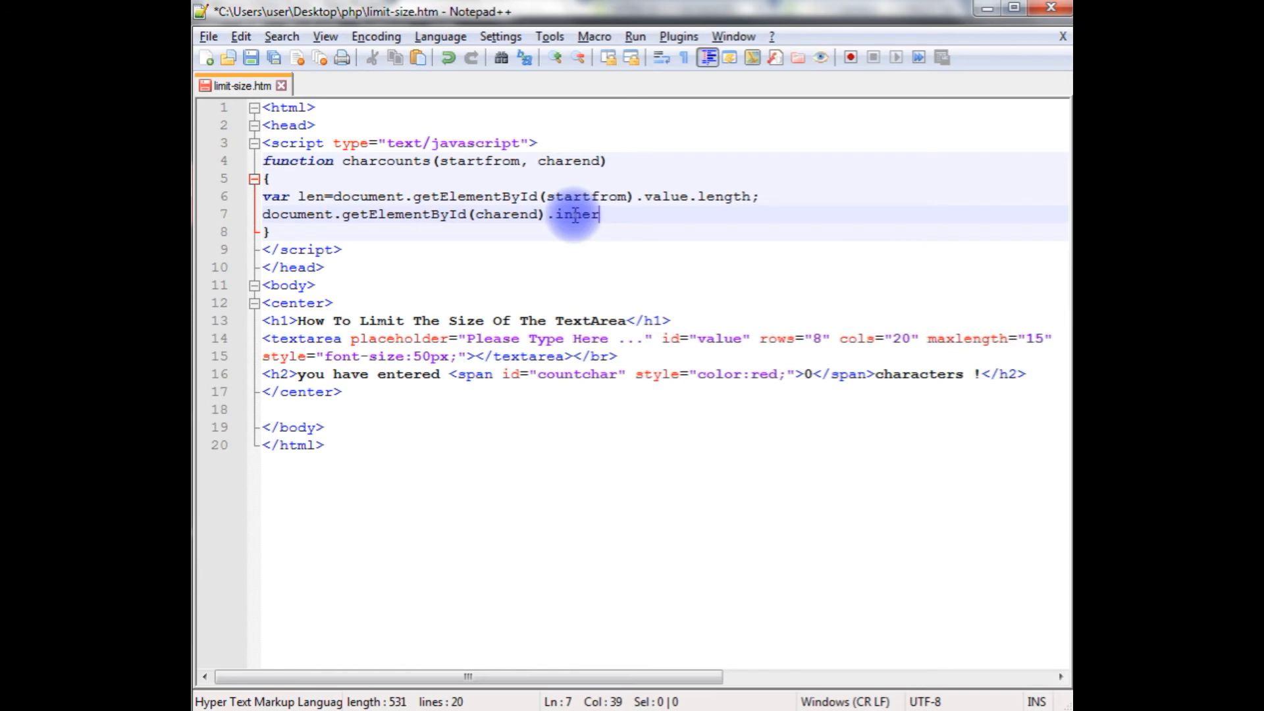
pyautogui.write('HTML')
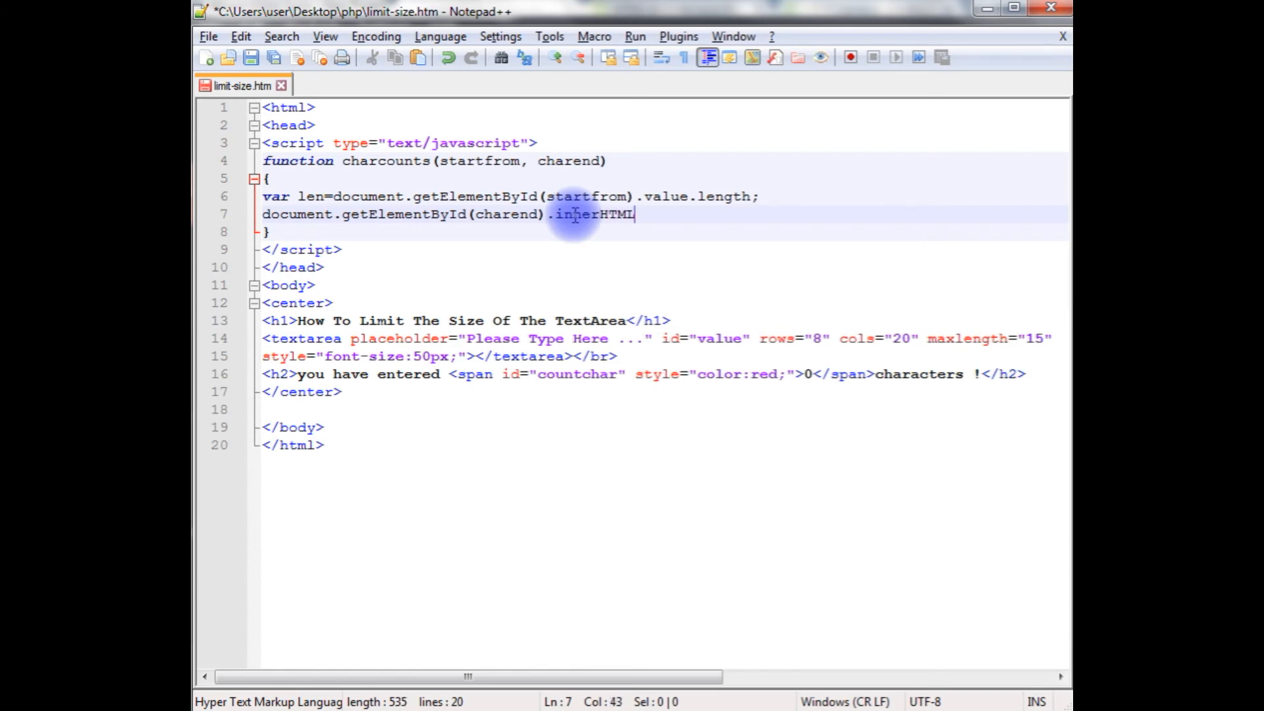
pyautogui.write('=')
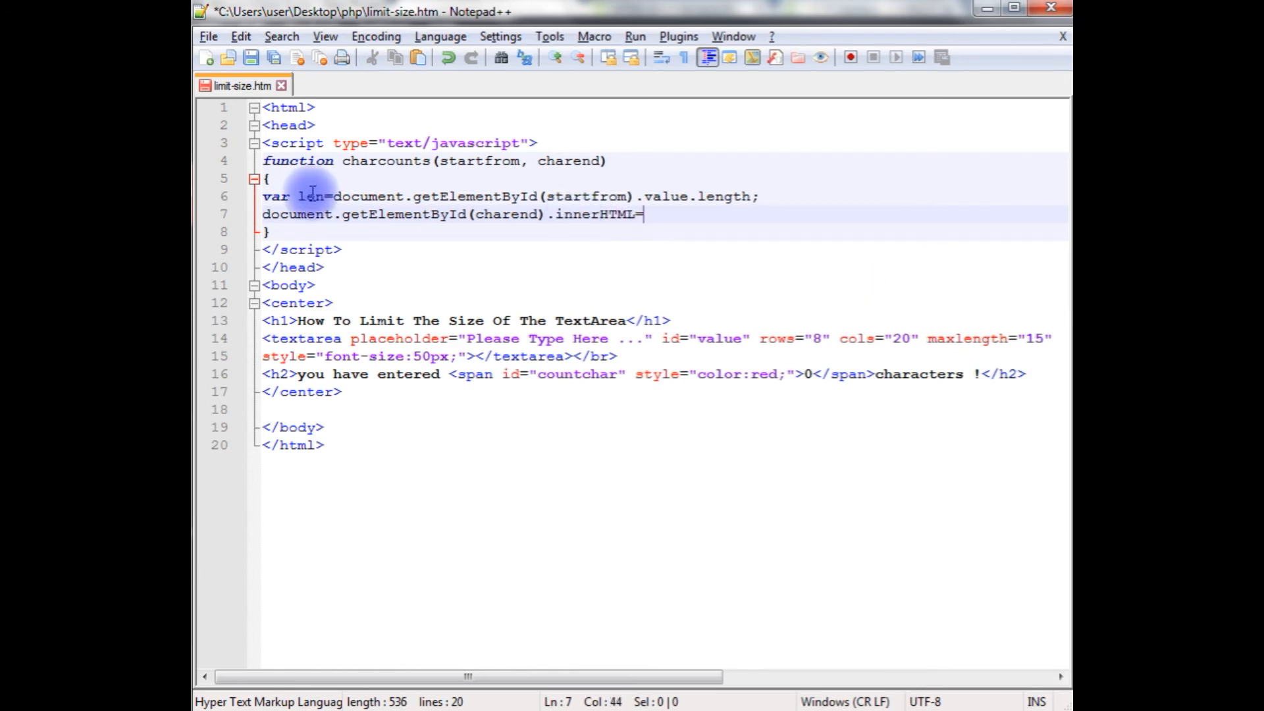
pyautogui.doubleClick(310, 196)
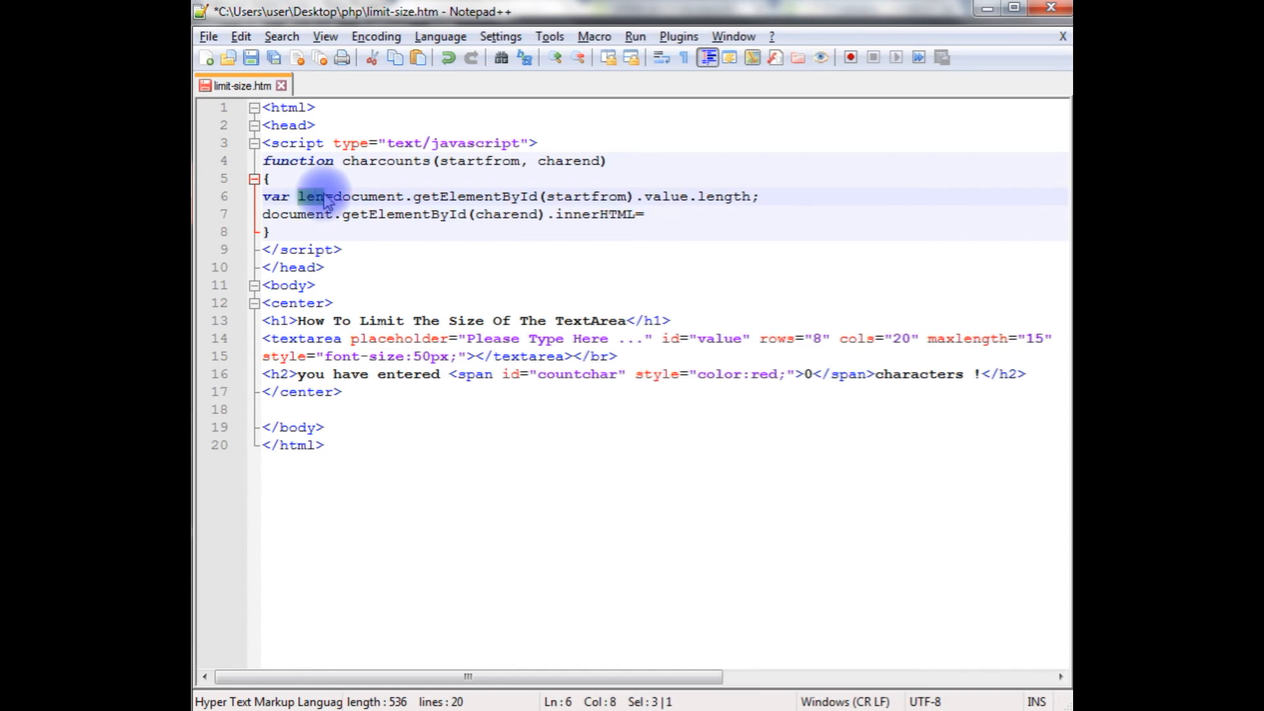
pyautogui.write('len')
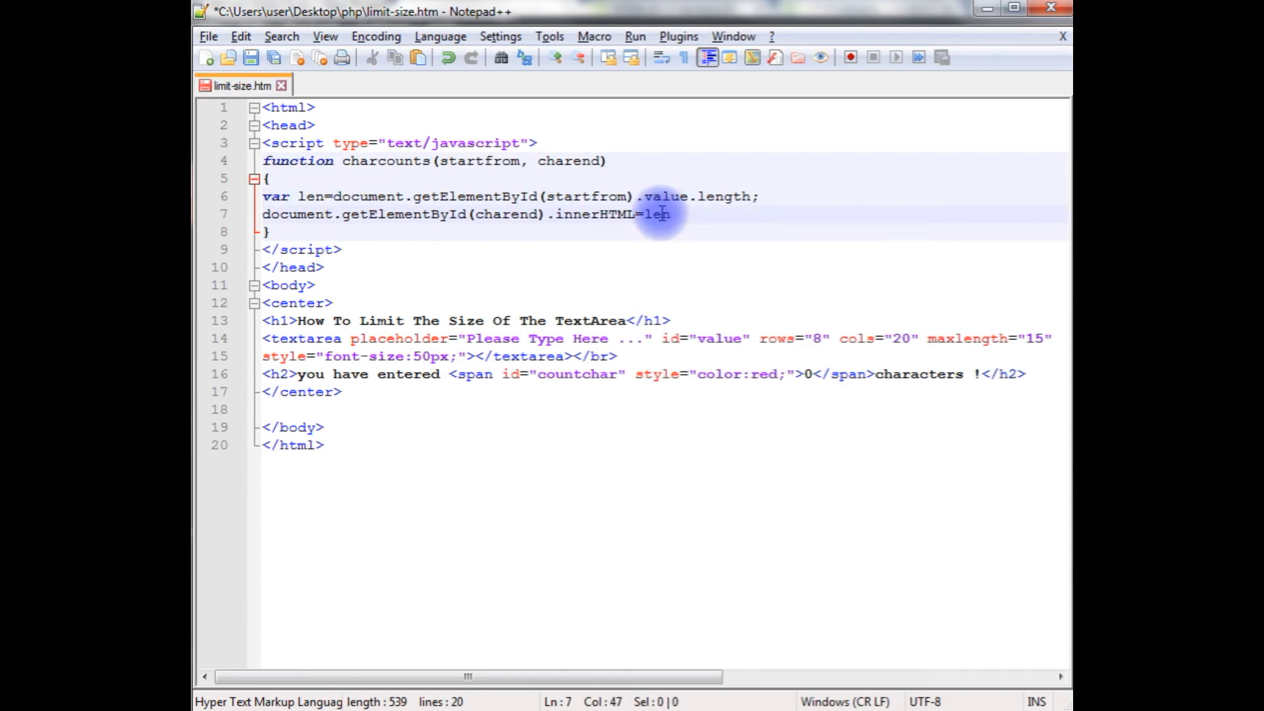
pyautogui.write(';')
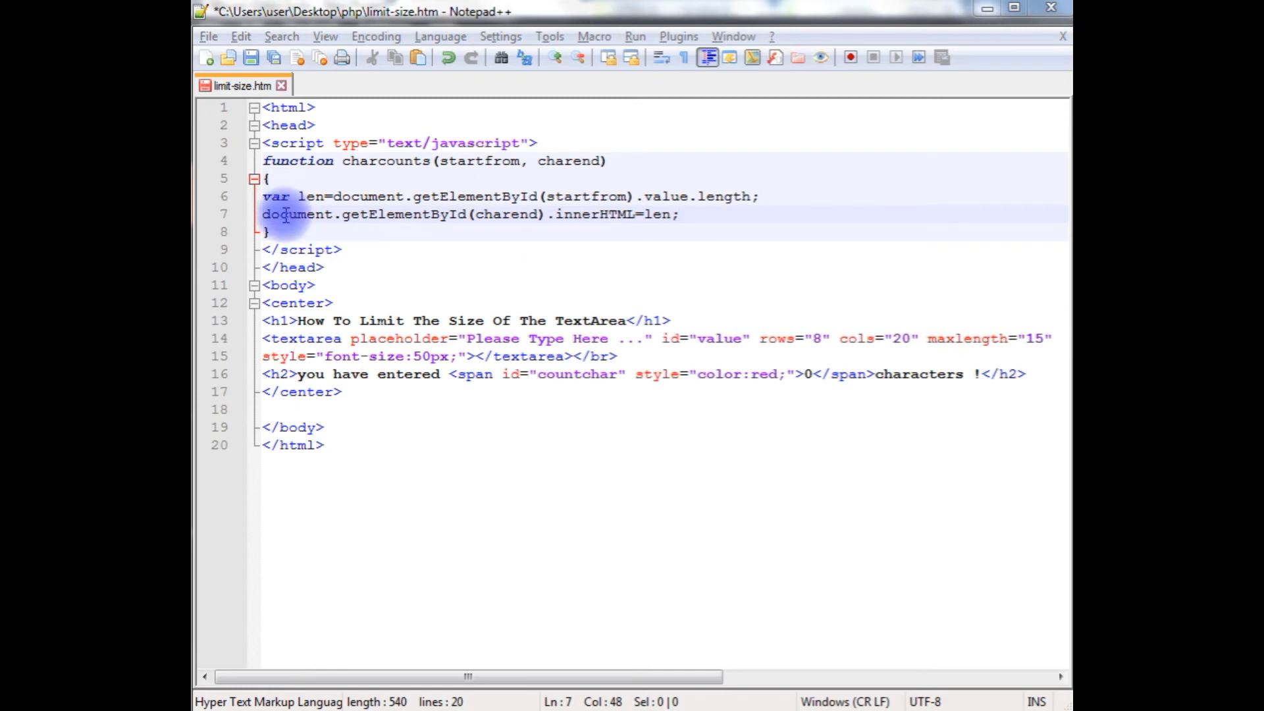
pyautogui.moveTo(373, 400)
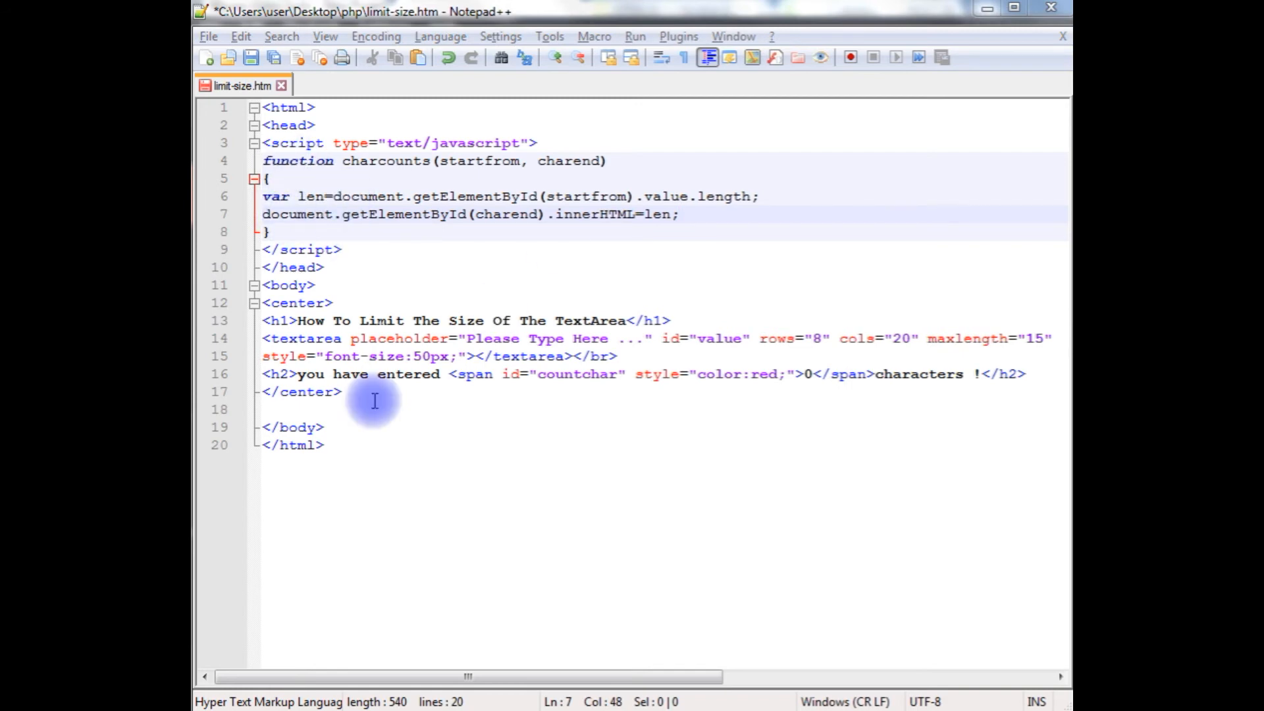
pyautogui.moveTo(331, 375)
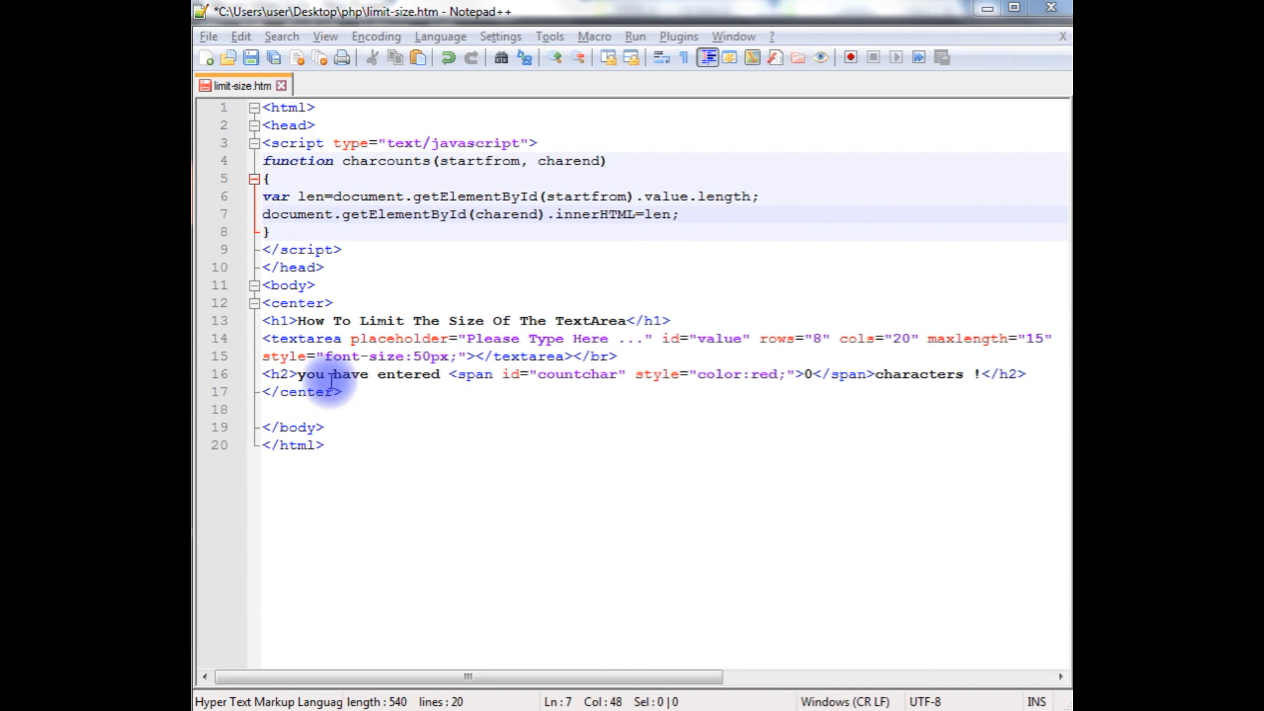
pyautogui.moveTo(529, 391)
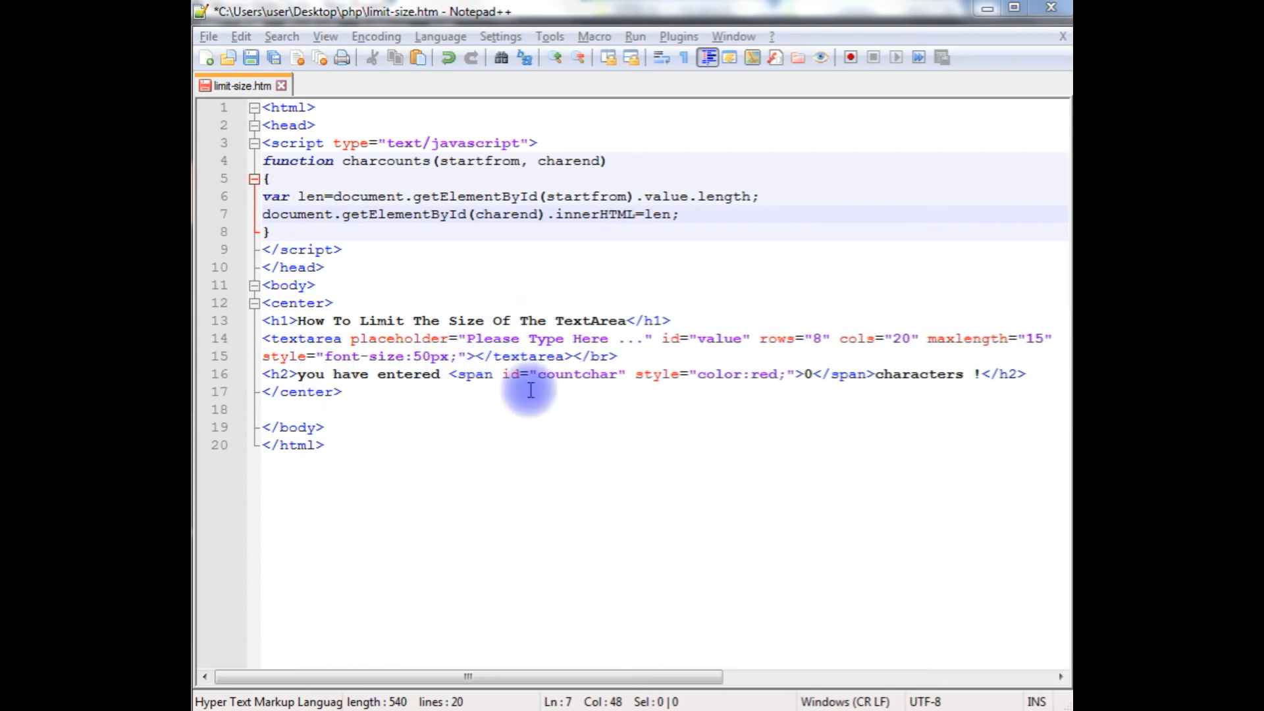
pyautogui.moveTo(463, 356)
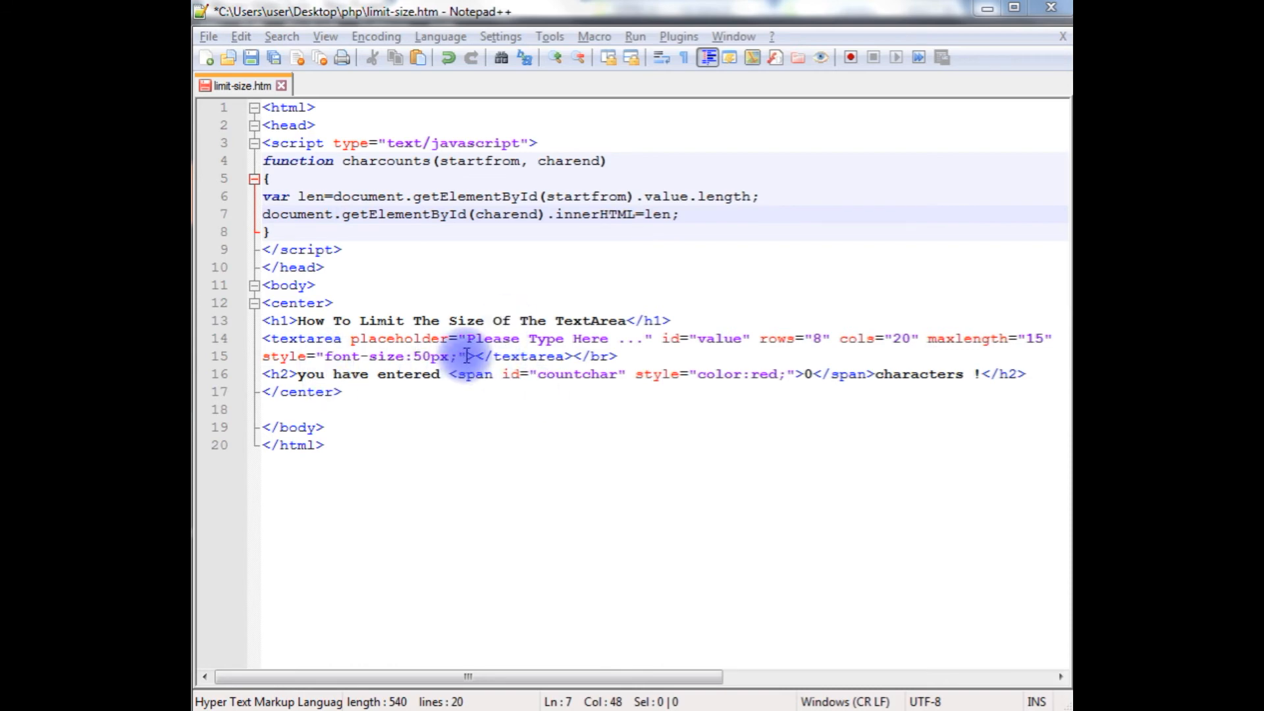
# - Move the textarea opening tag's closing > onto its own line
pyautogui.press('Enter')
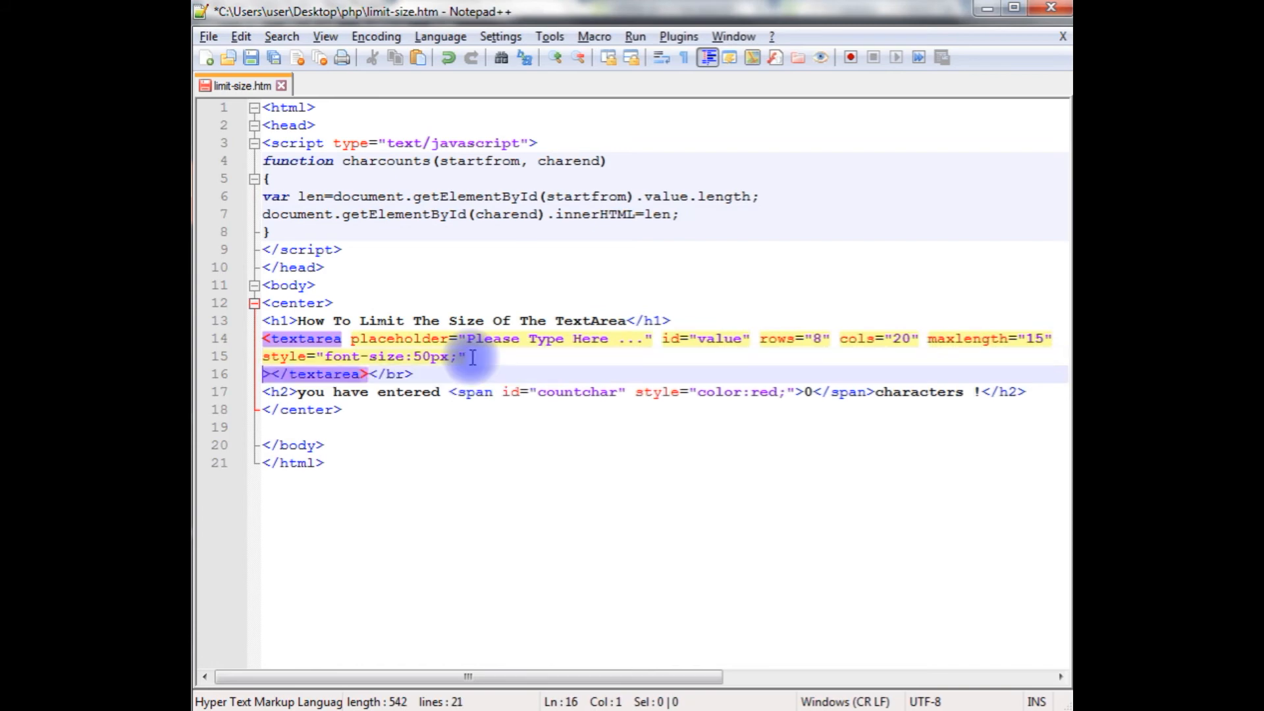
# - Add onkeyup="charcounts('value','countchar');" to the textarea and begin an onkeydown attribute
pyautogui.write('ON')
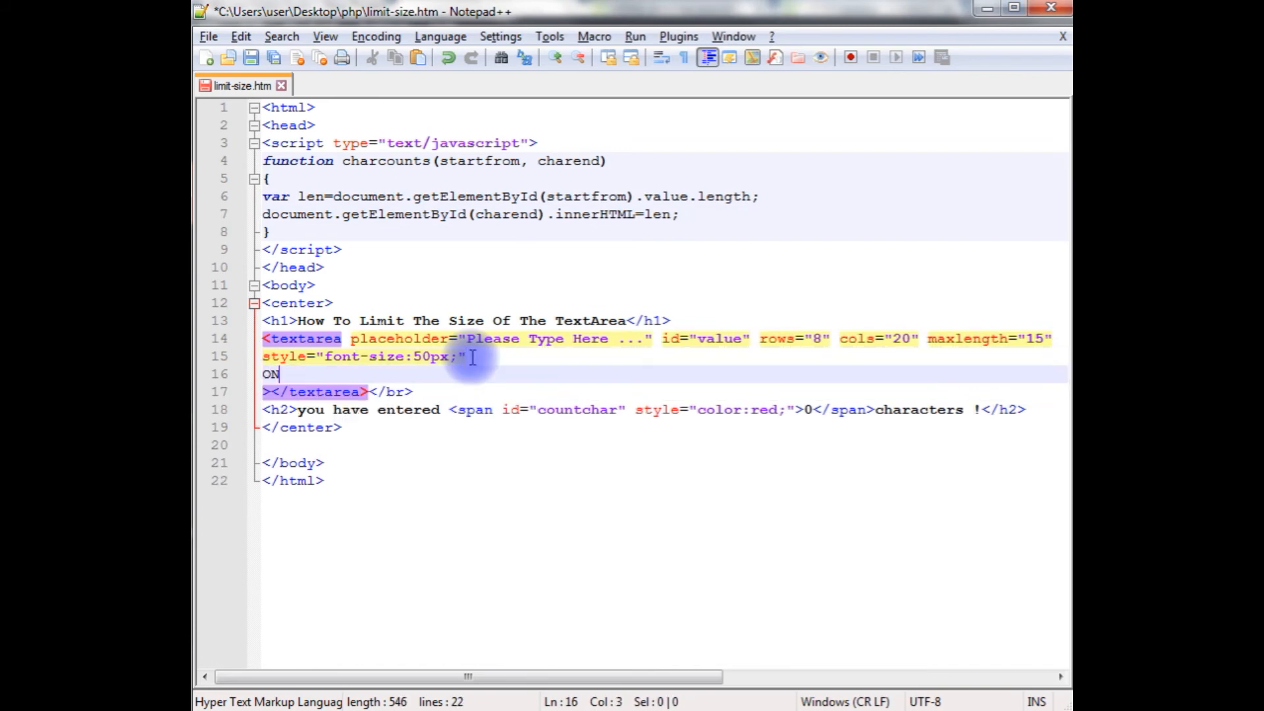
pyautogui.write('on')
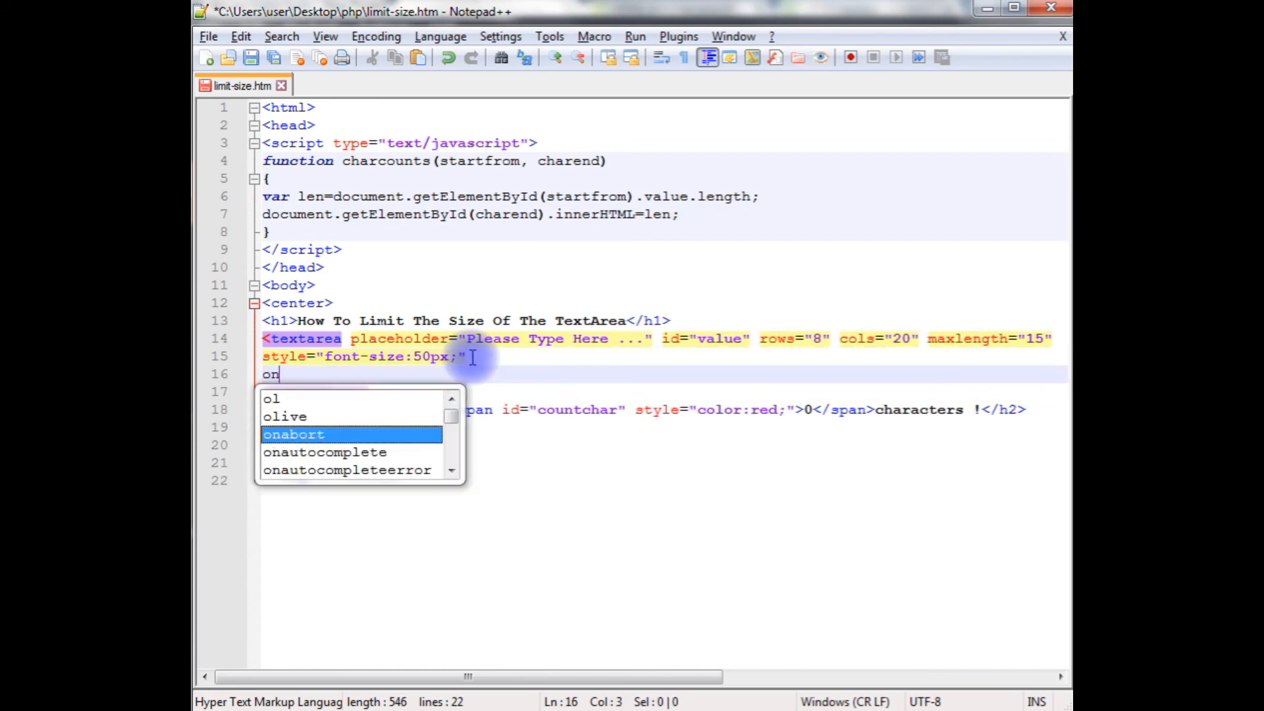
pyautogui.write('keyup=')
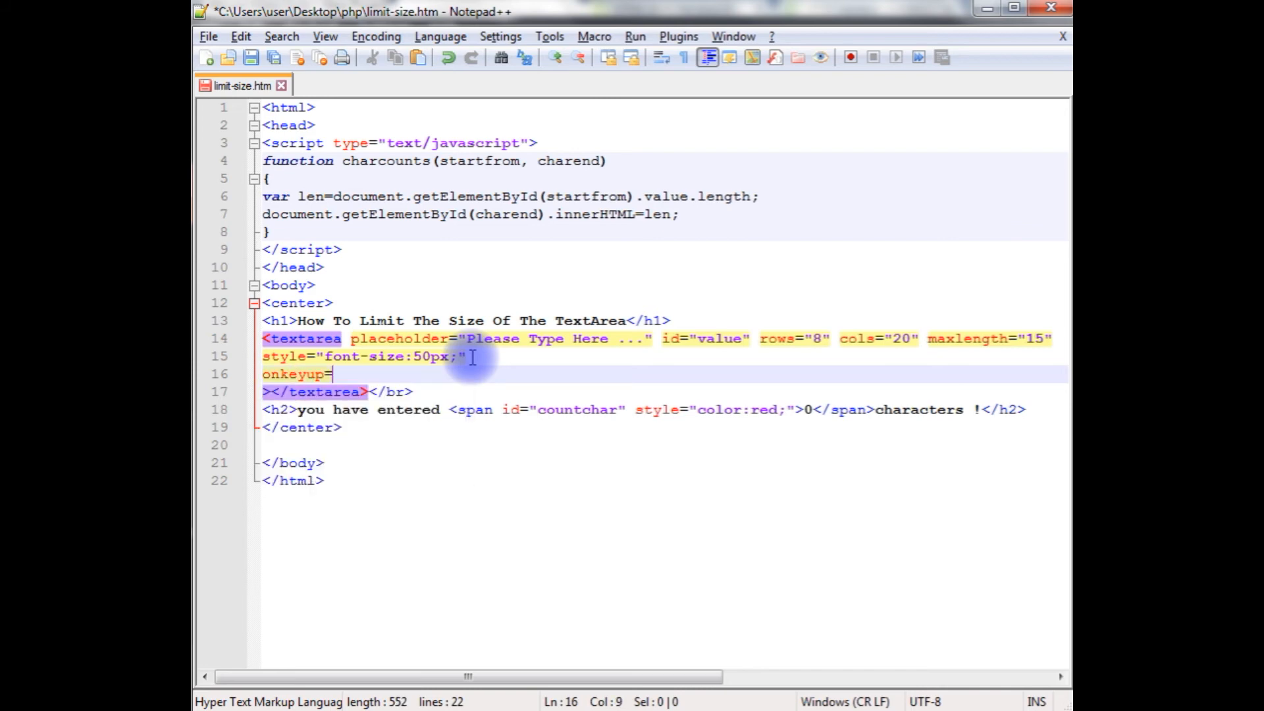
pyautogui.write('""')
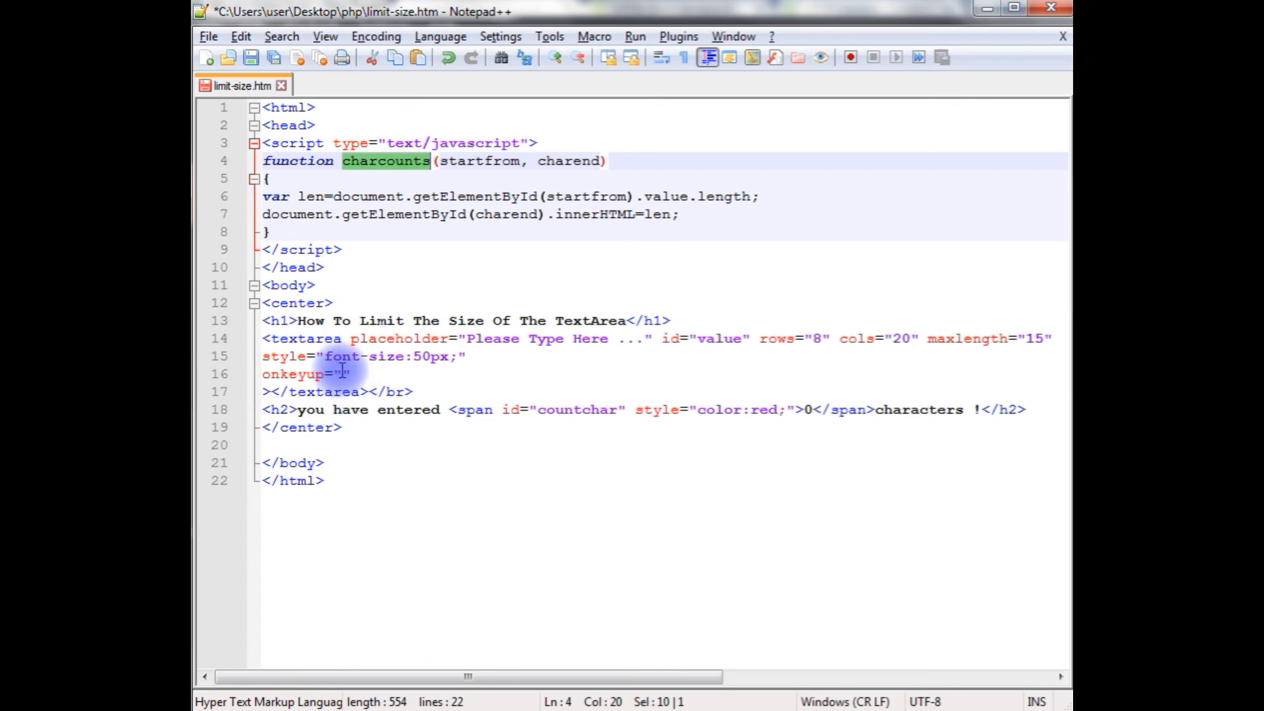
pyautogui.write('charcounts')
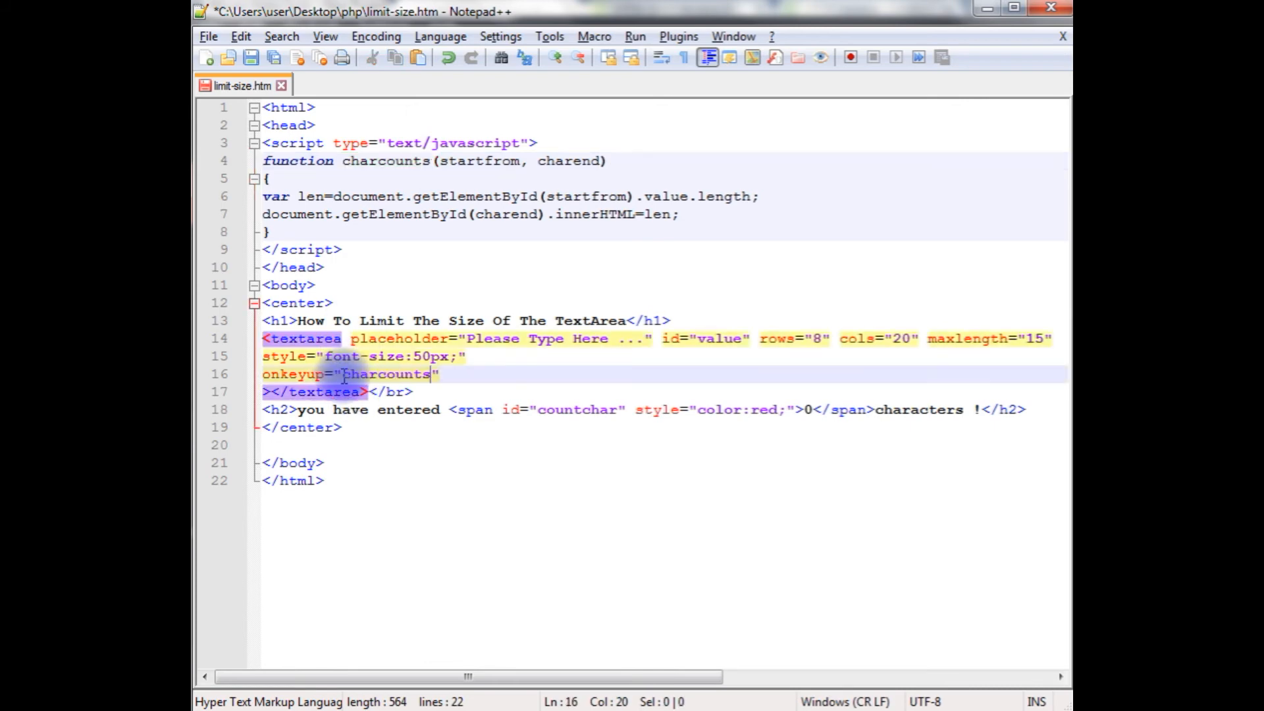
pyautogui.write('()')
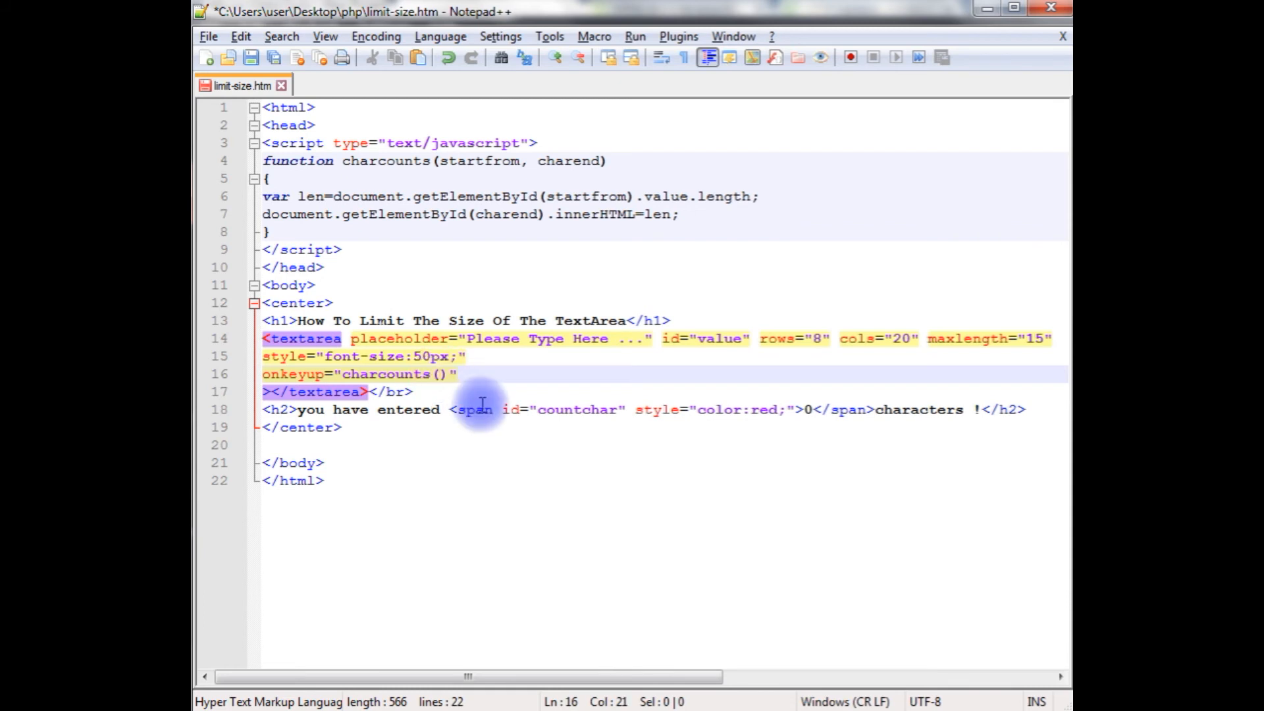
pyautogui.write("'',")
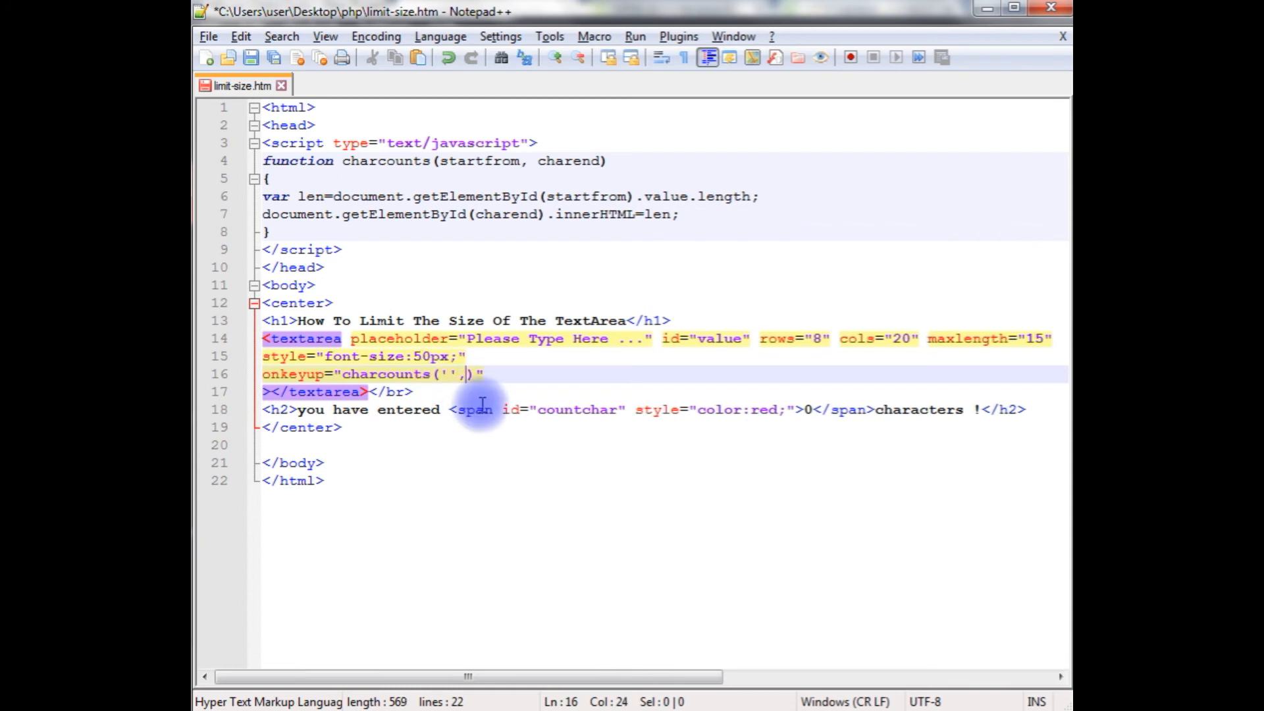
pyautogui.write("''")
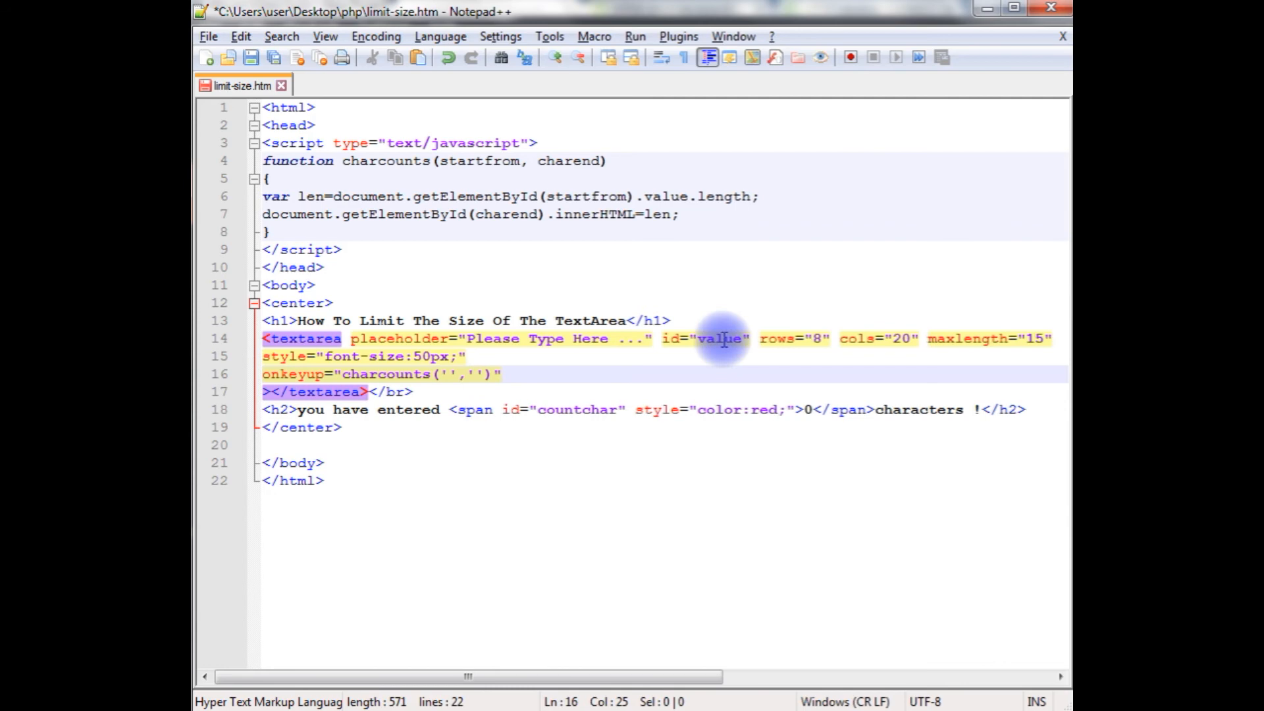
pyautogui.doubleClick(719, 338)
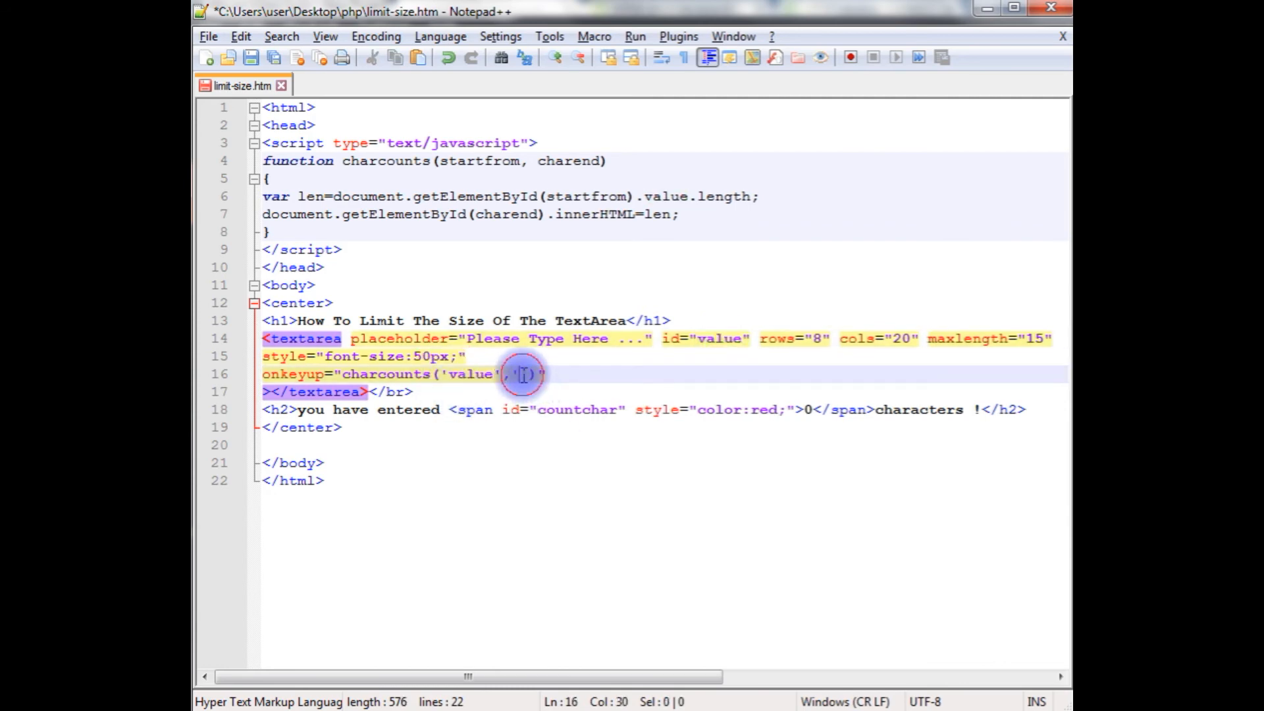
pyautogui.moveTo(595, 435)
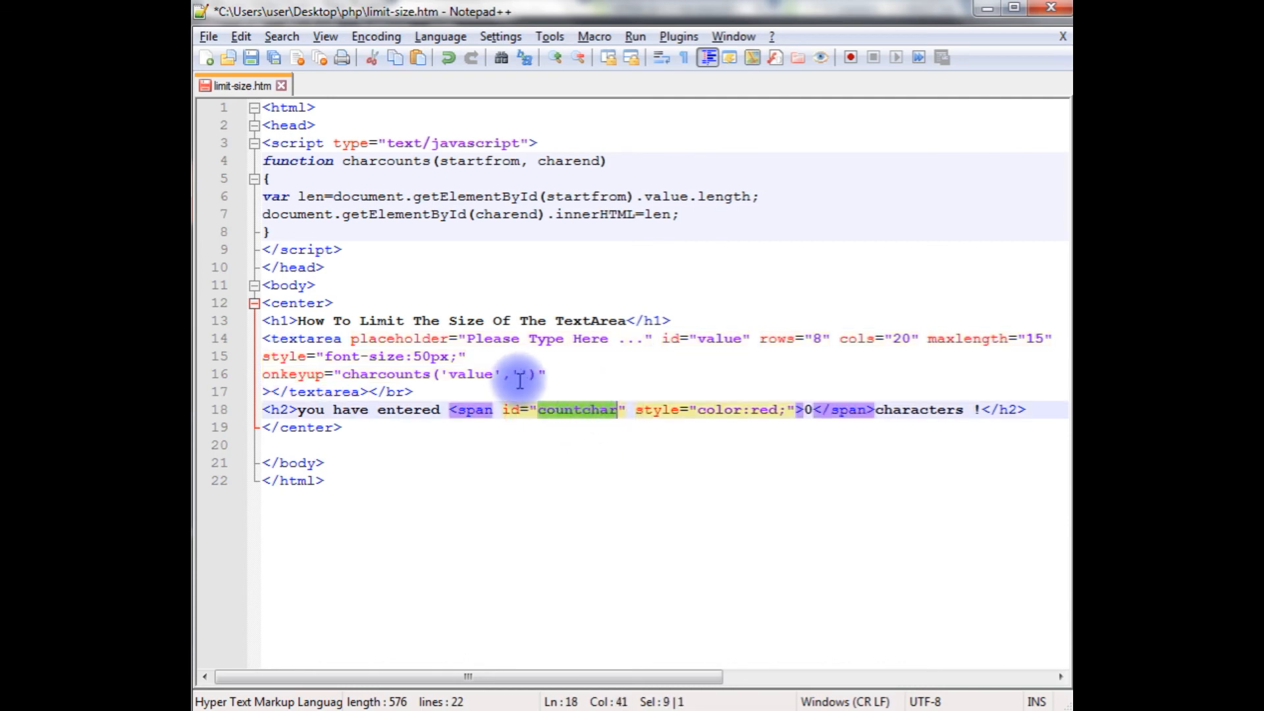
pyautogui.write('countchar')
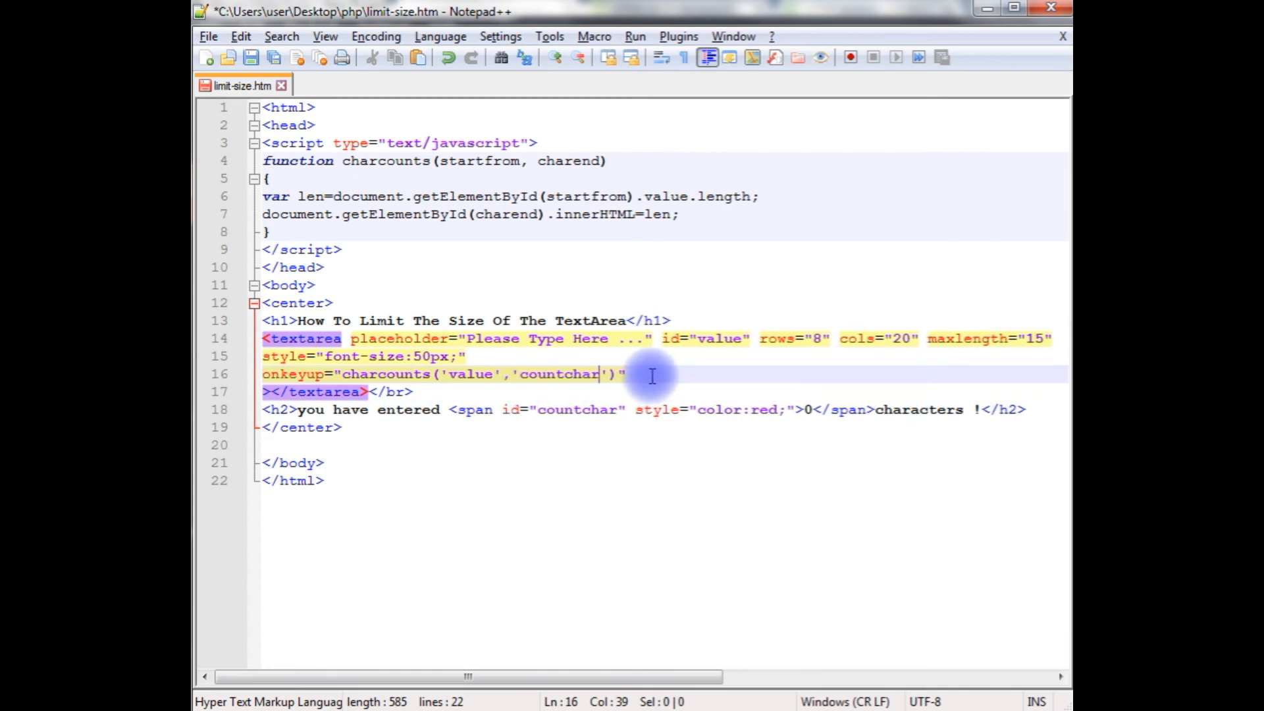
pyautogui.write(';')
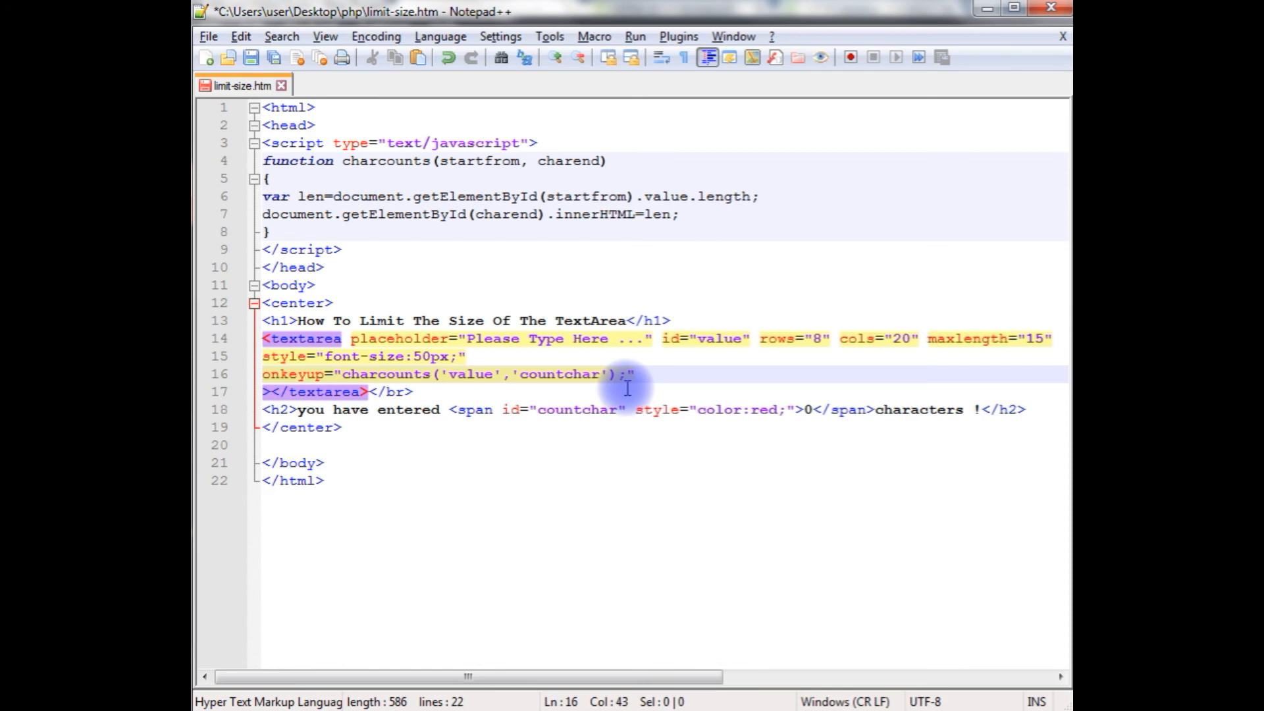
pyautogui.write('onkeydown=')
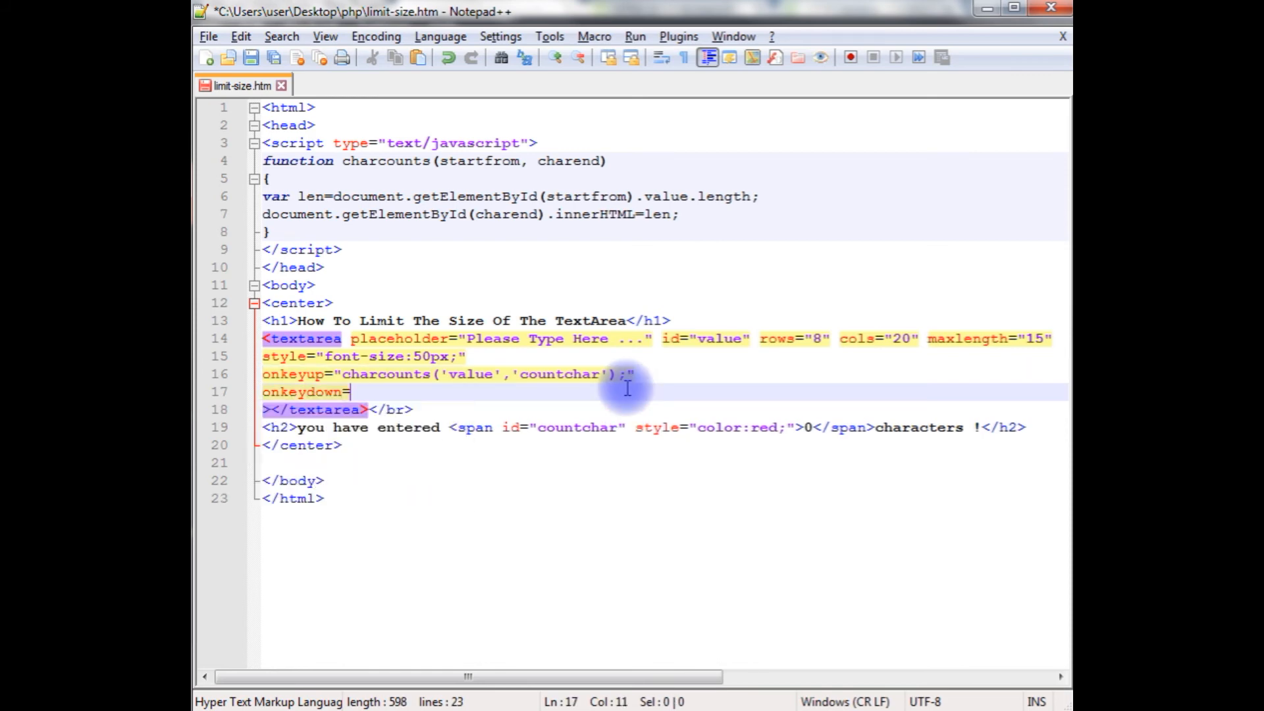
# - Add onkeydown and onmouseout calls to charcounts('value','countchar'), then save limit-size.htm
pyautogui.write('""')
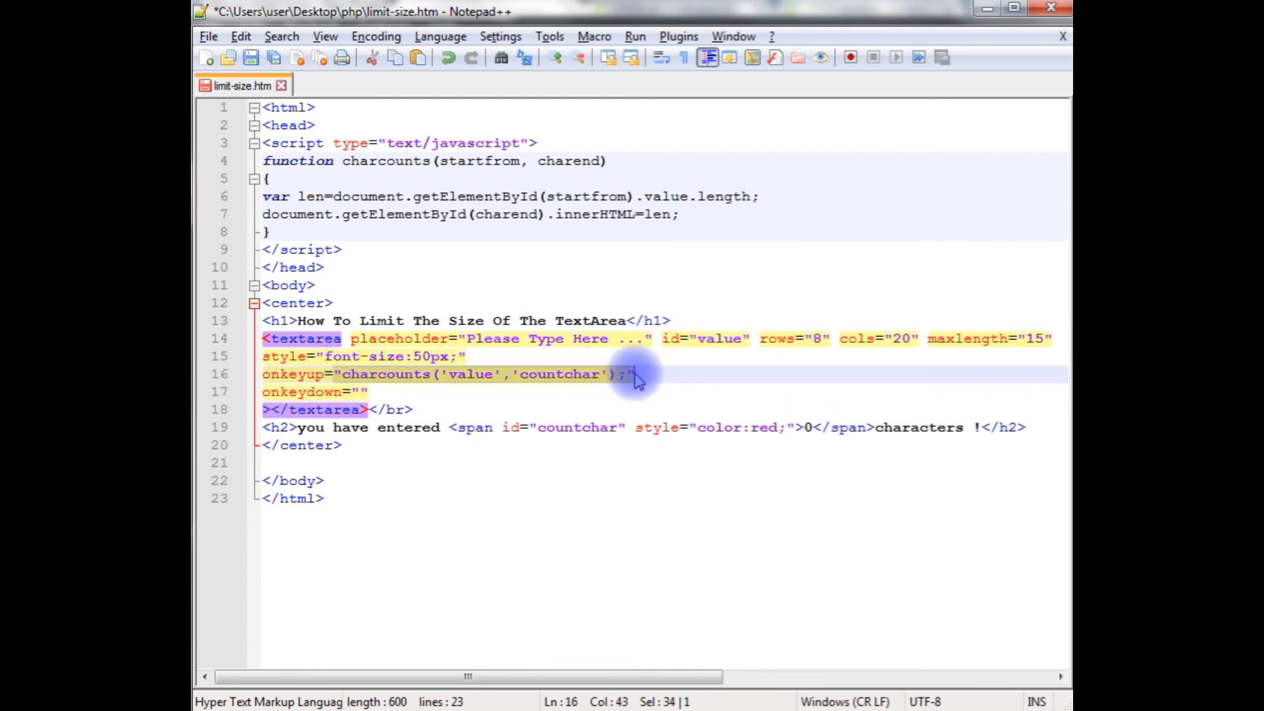
pyautogui.click(369, 392)
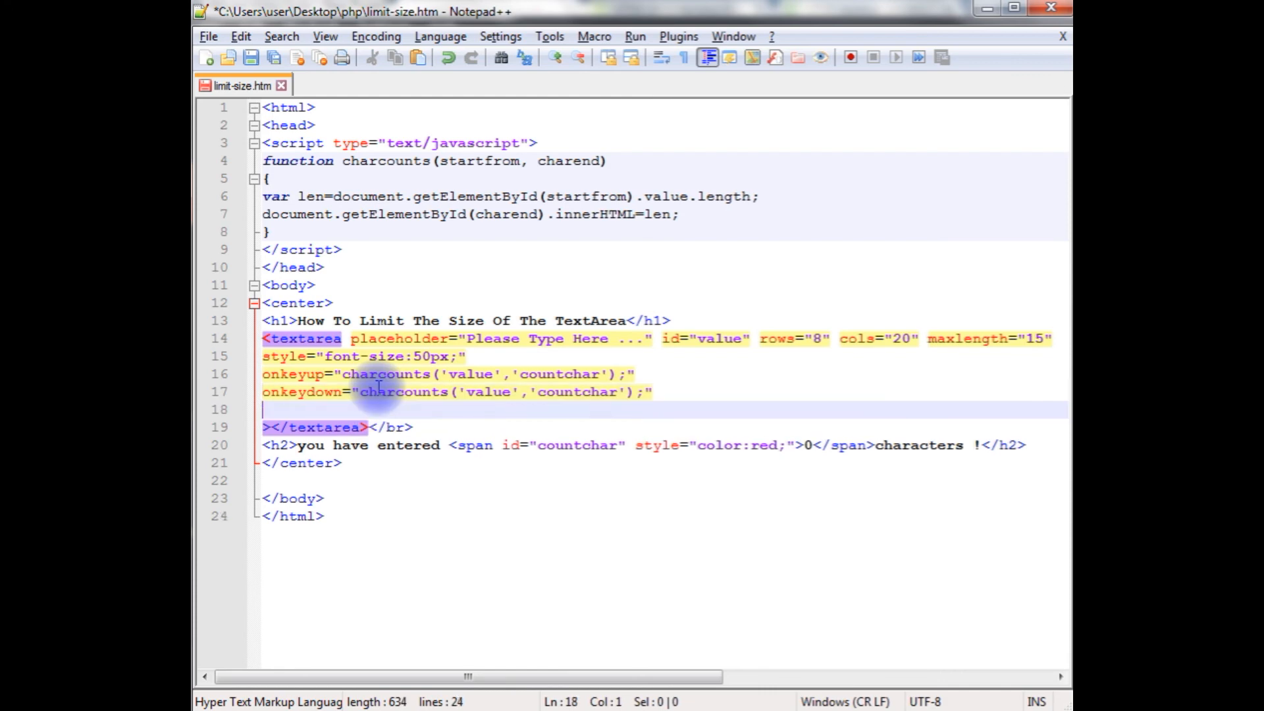
pyautogui.write('onm')
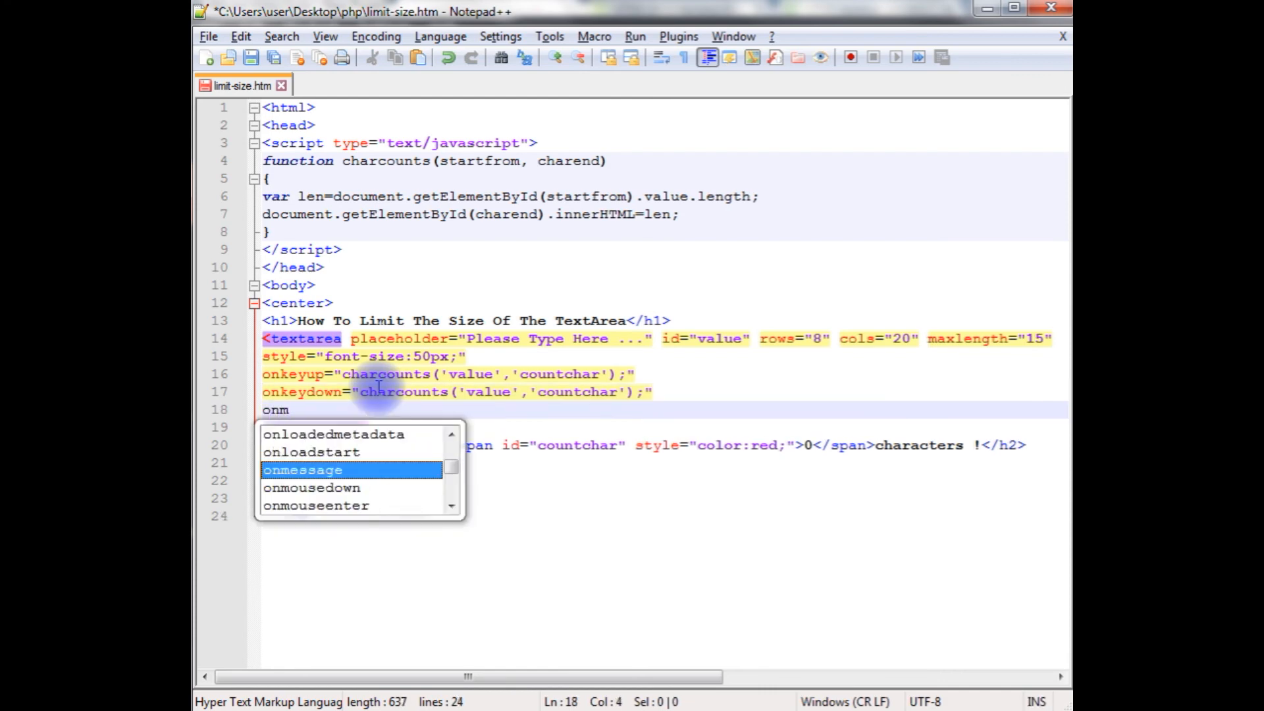
pyautogui.write('ouseout')
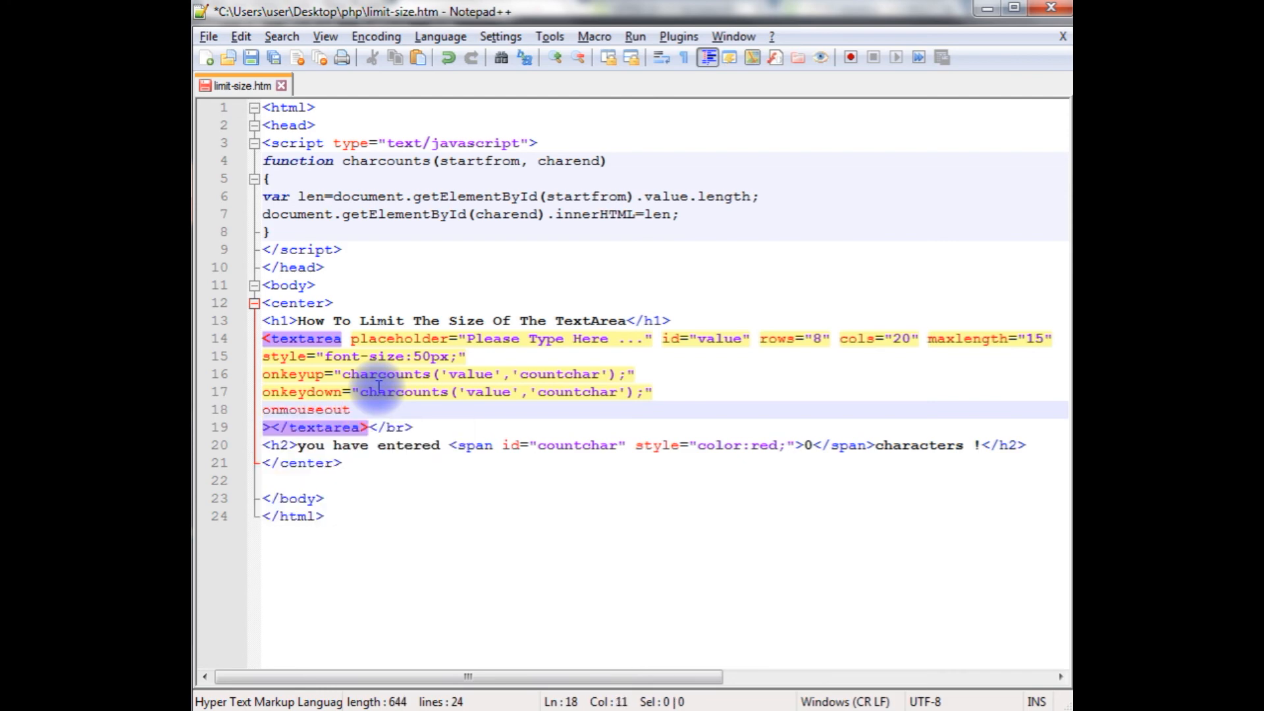
pyautogui.write('=""')
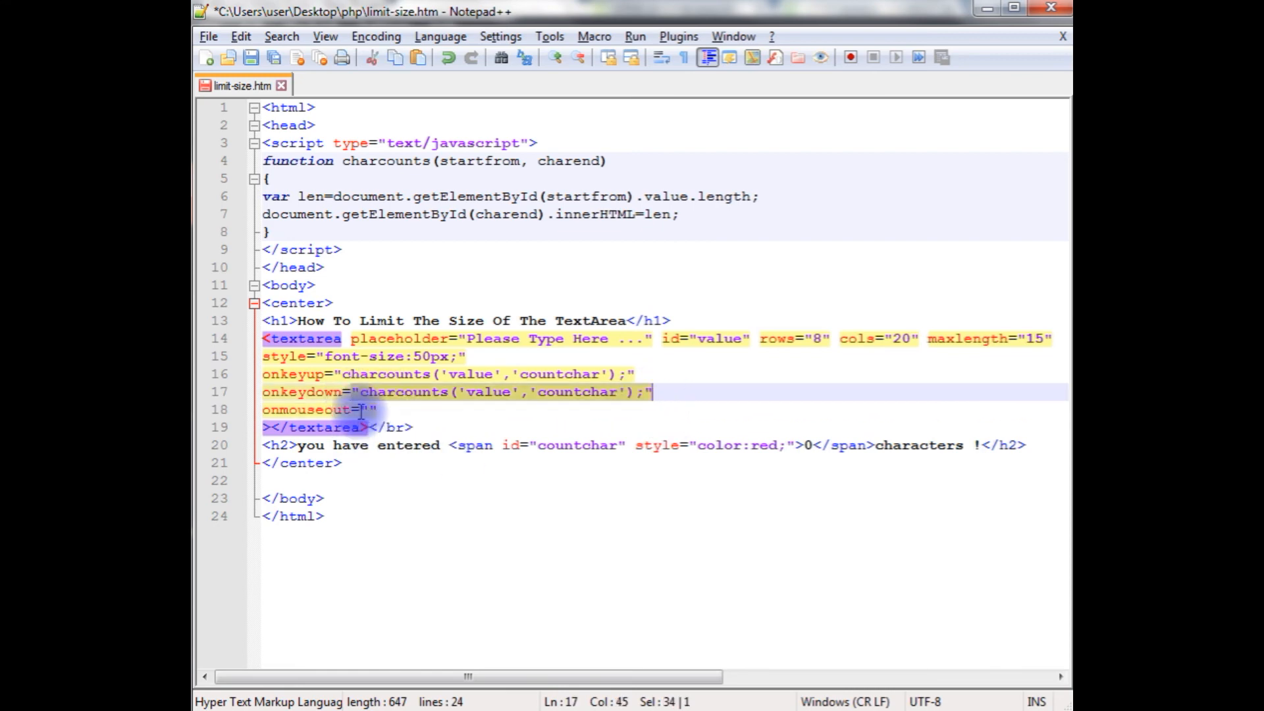
pyautogui.write("charcounts('value','countchar');")
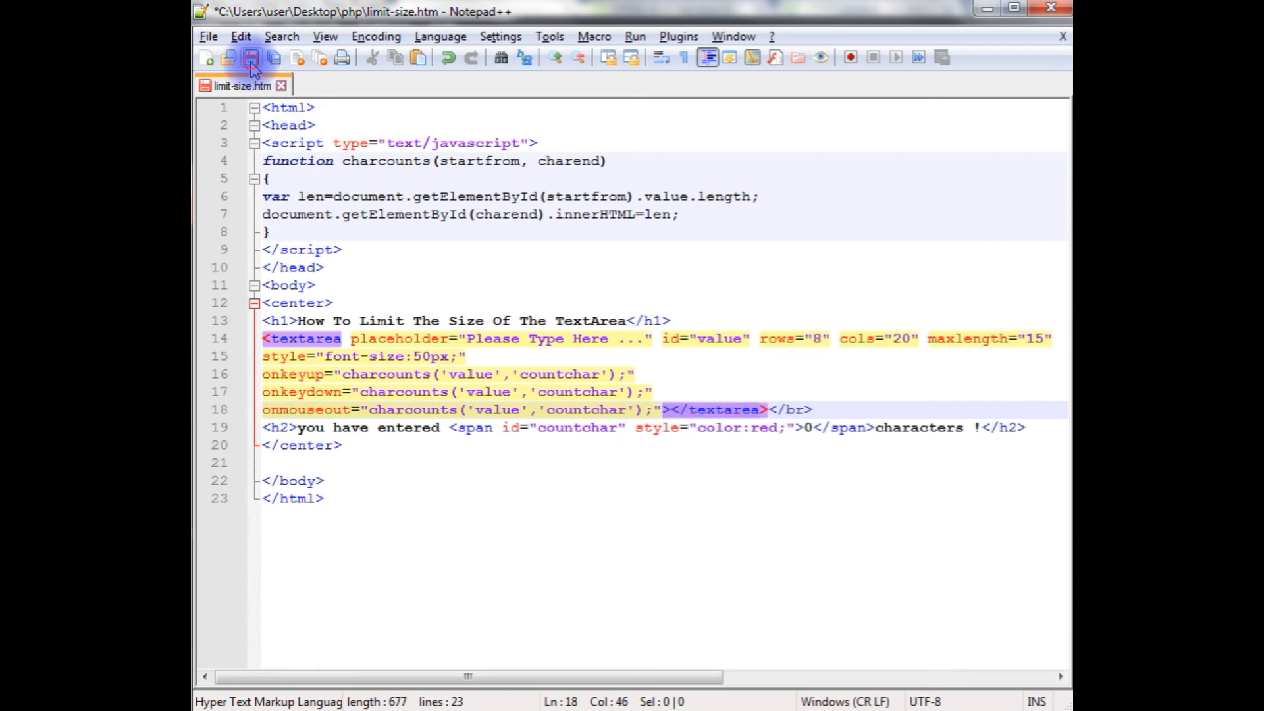
pyautogui.click(251, 58)
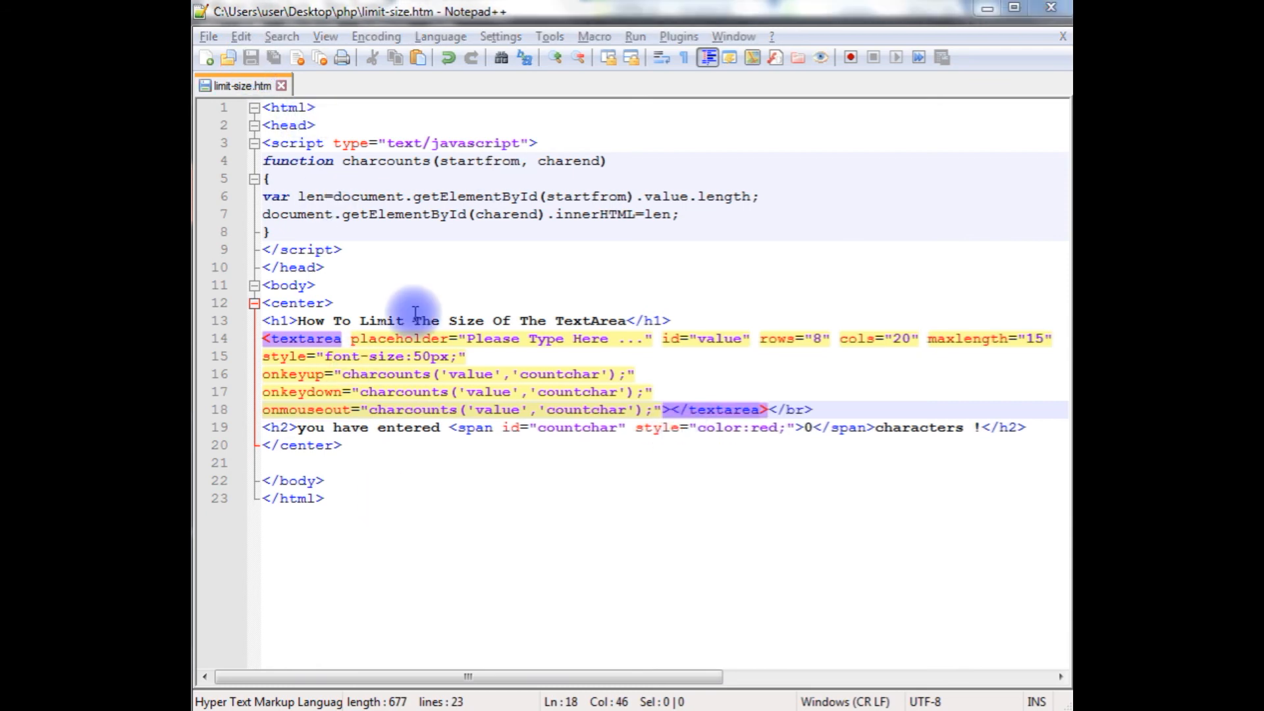
pyautogui.moveTo(483, 537)
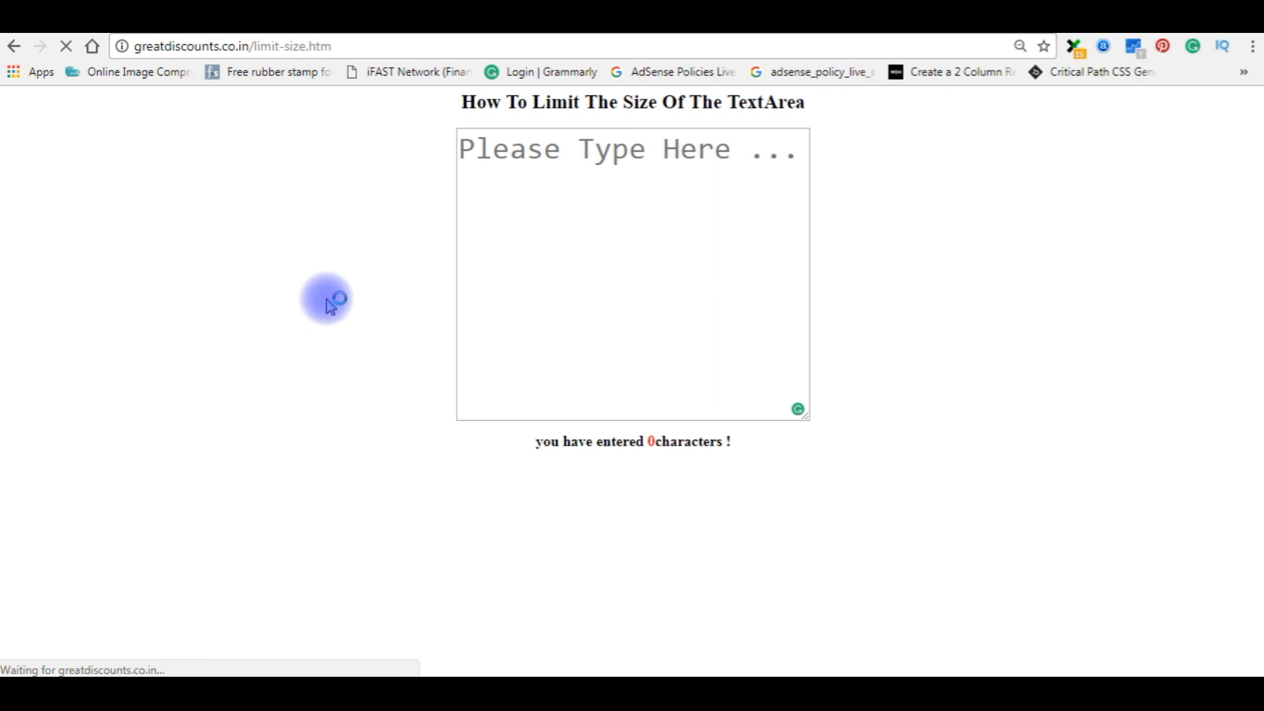
pyautogui.moveTo(484, 150)
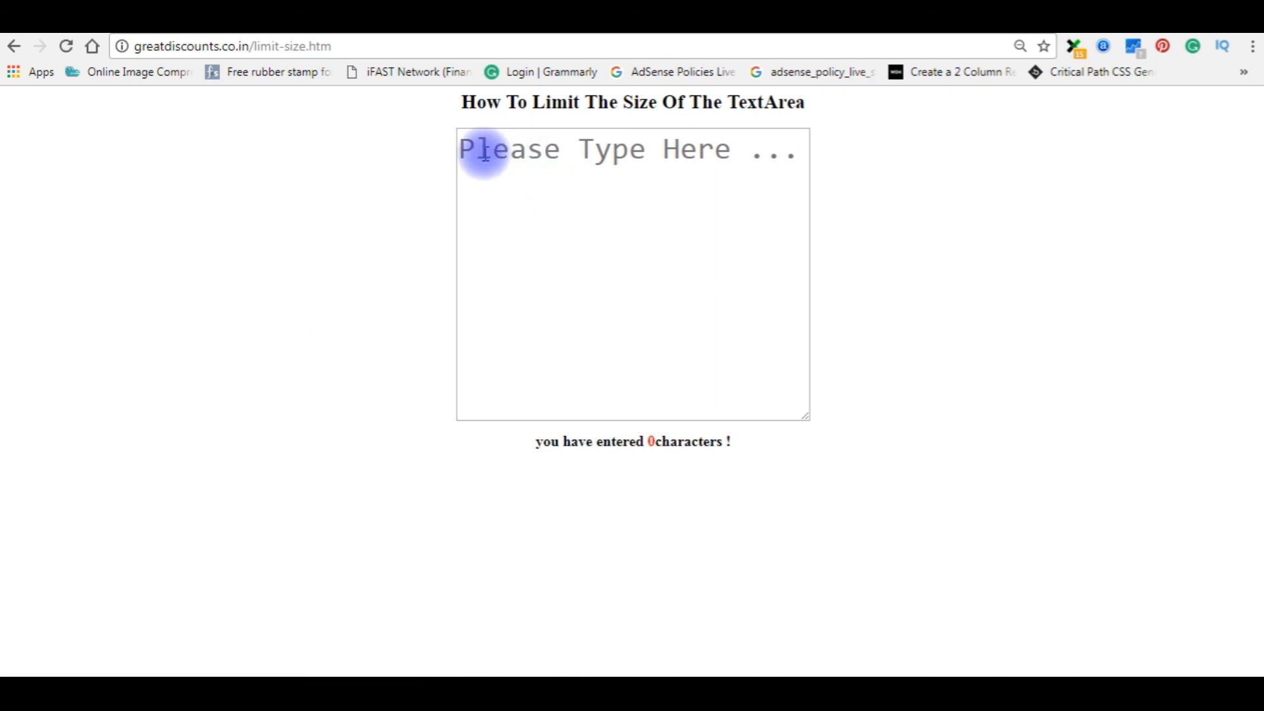
# - Type test text into the textarea, watching the red count stop at 15, then retype to read 7
pyautogui.write('asdf')
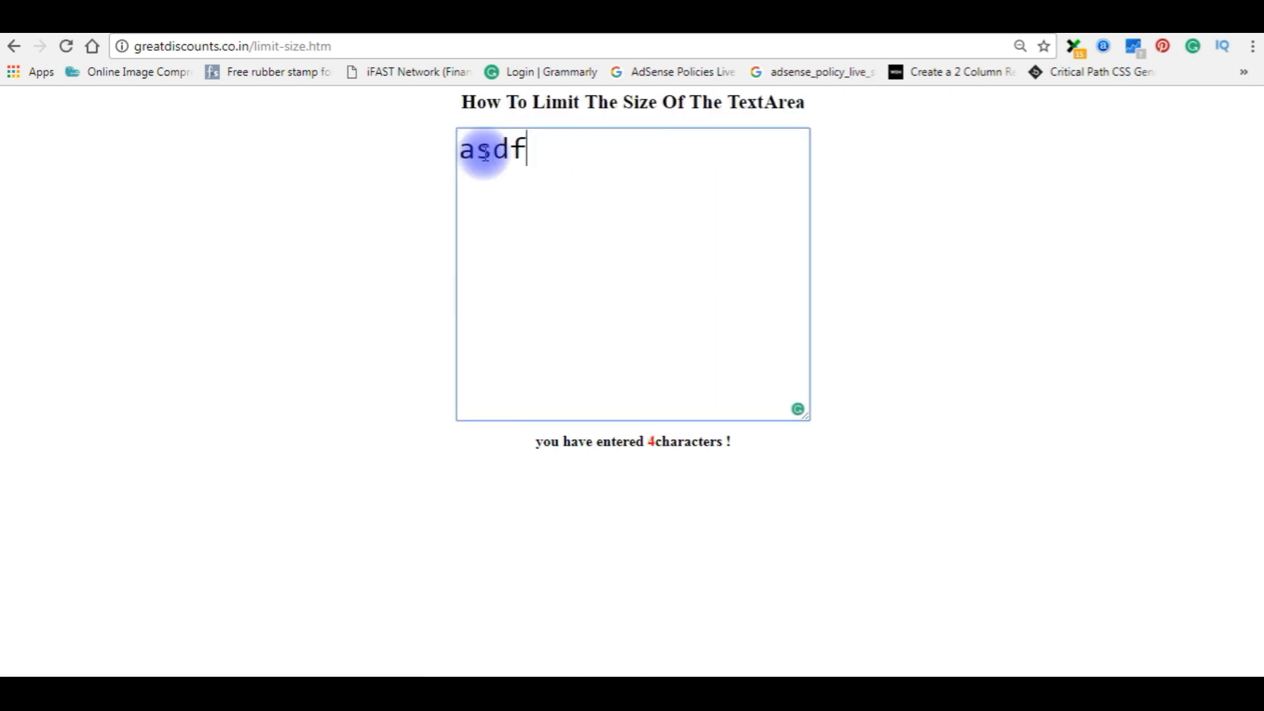
pyautogui.write('asdfasdfasd')
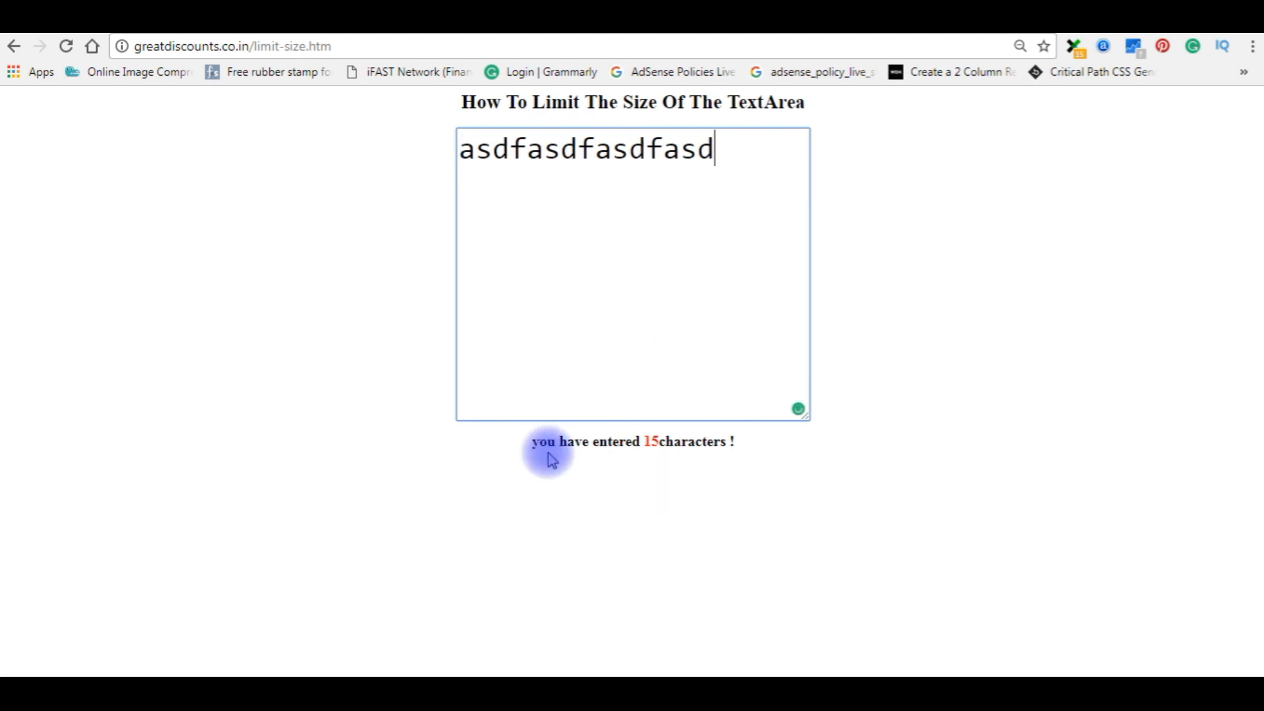
pyautogui.moveTo(756, 174)
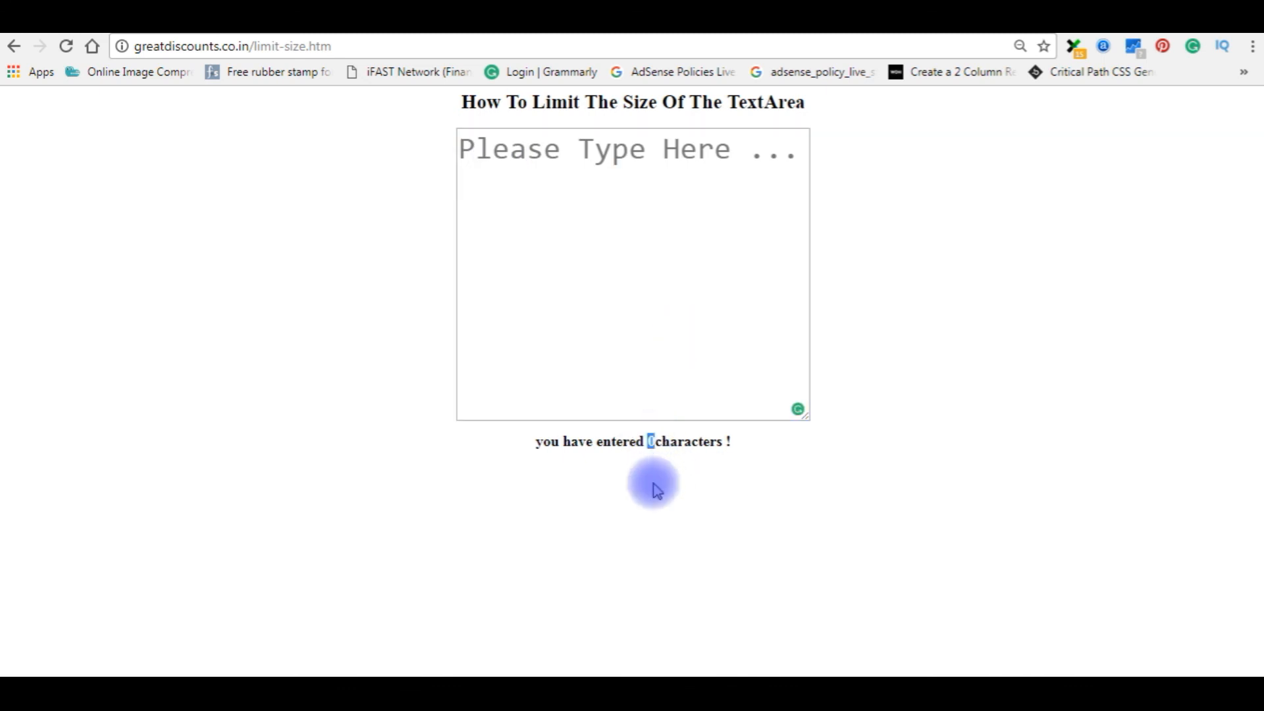
pyautogui.write('S')
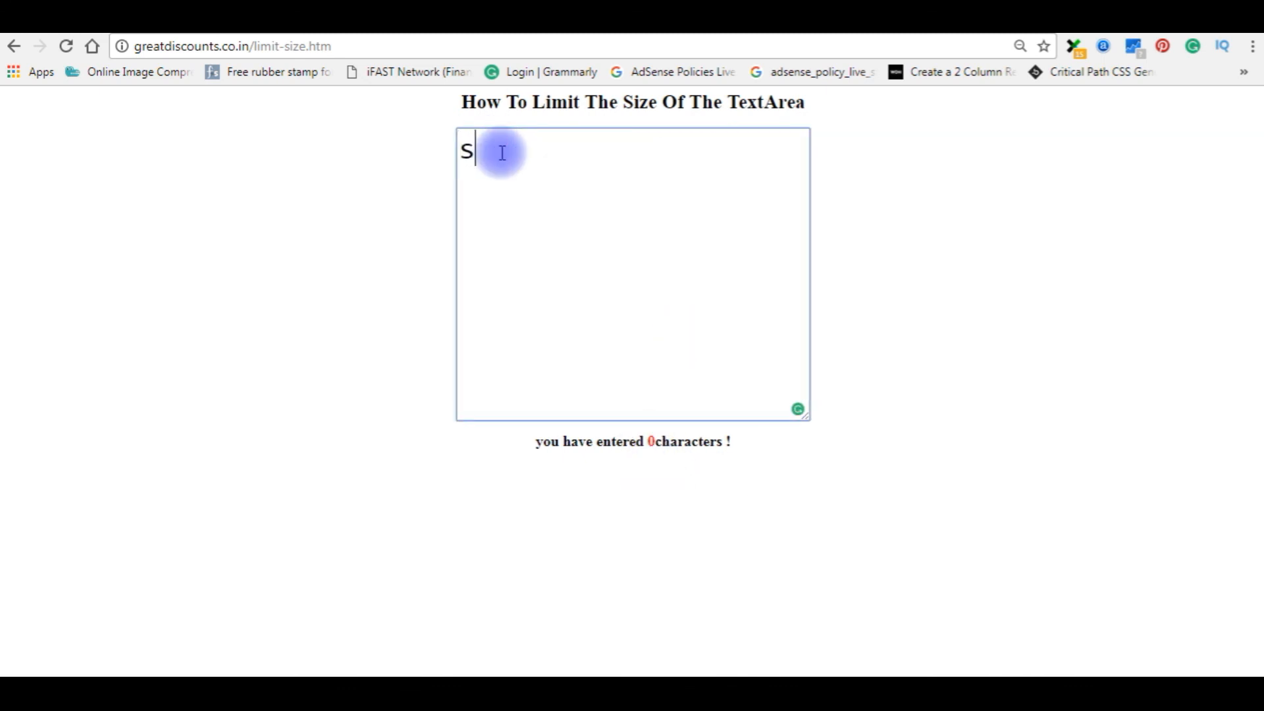
pyautogui.write('dfsdrwd')
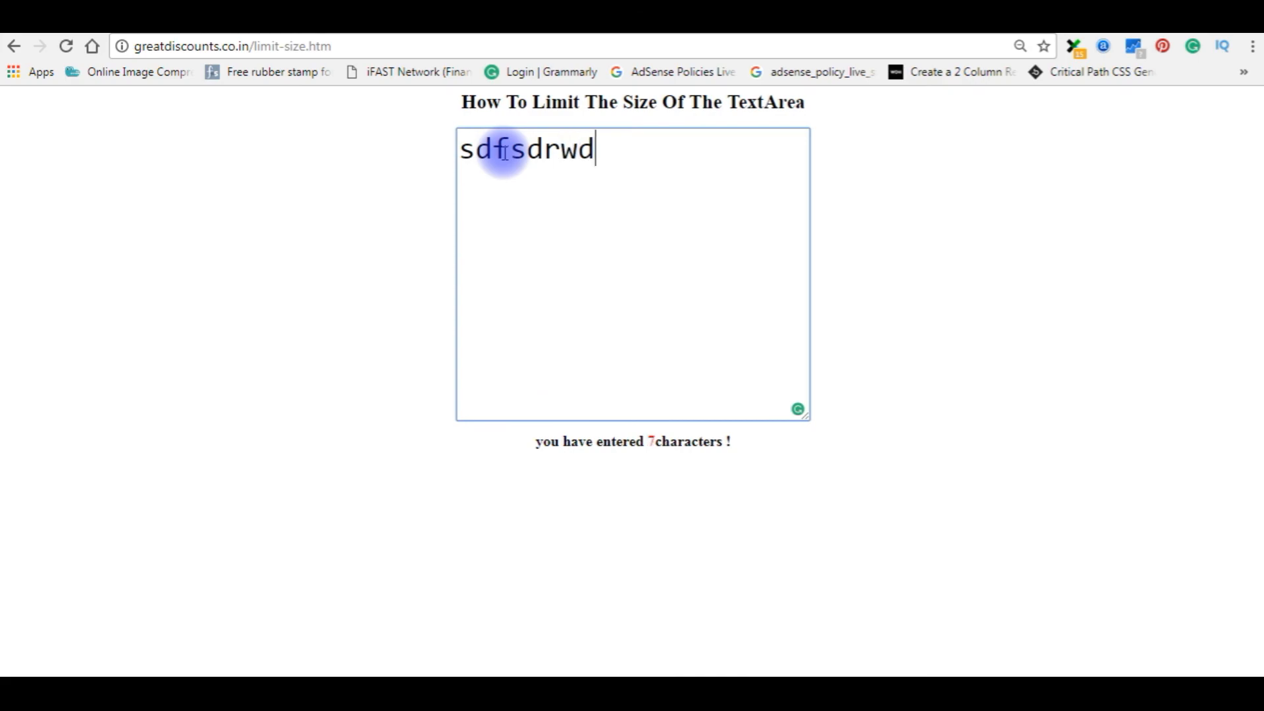